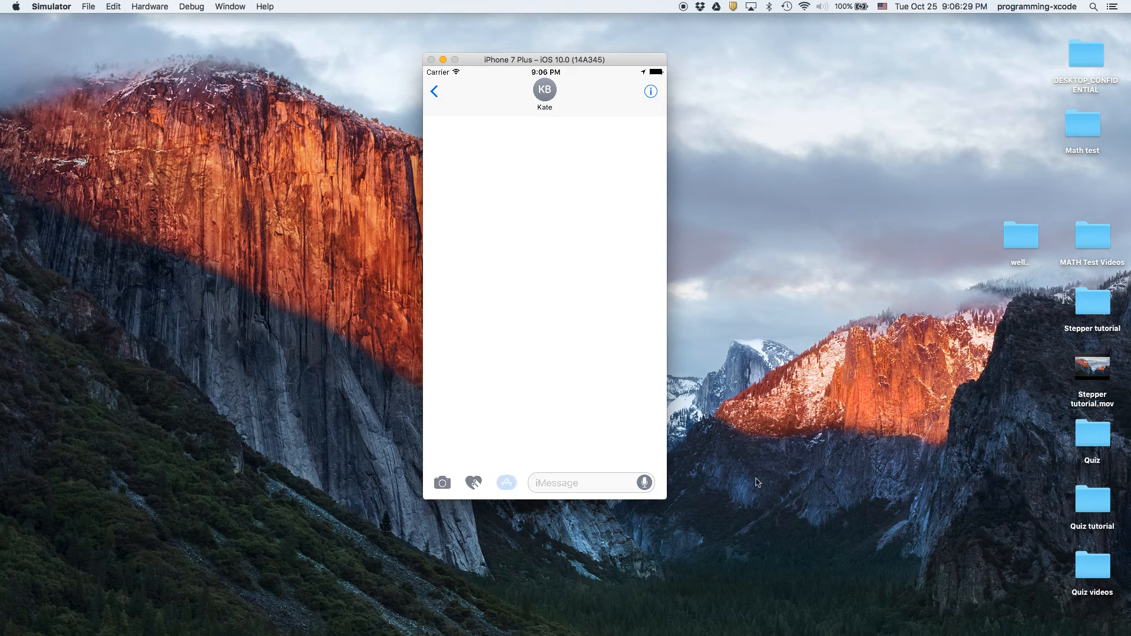
Expand the quiz extension from the Messages app drawer and send a 'Hi' chat message
left_click(507, 482)
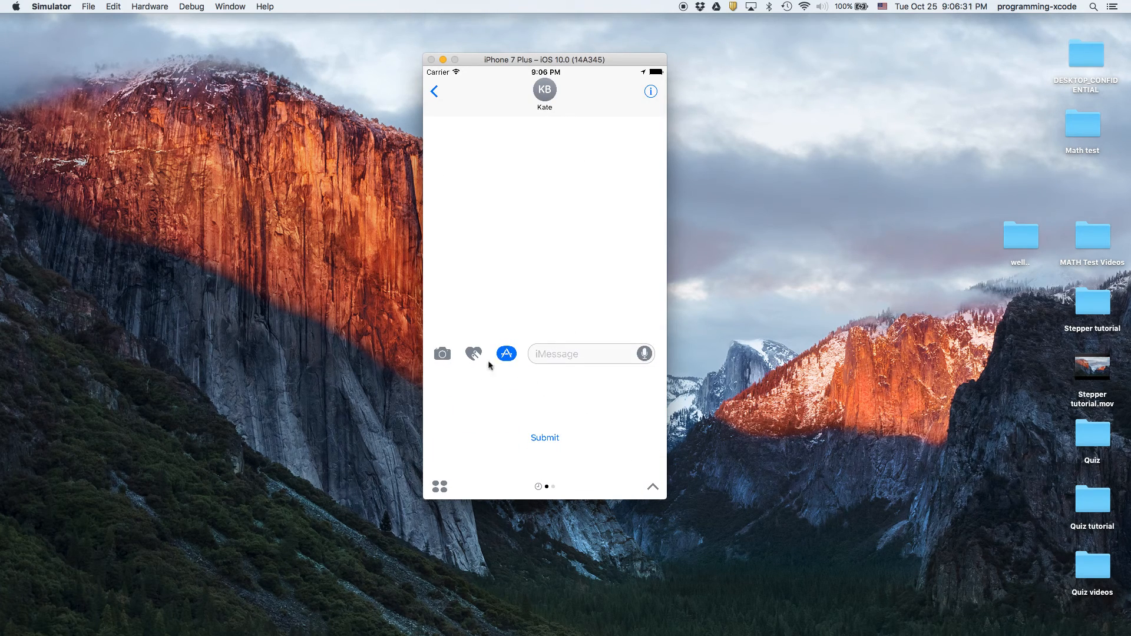
left_click(506, 353)
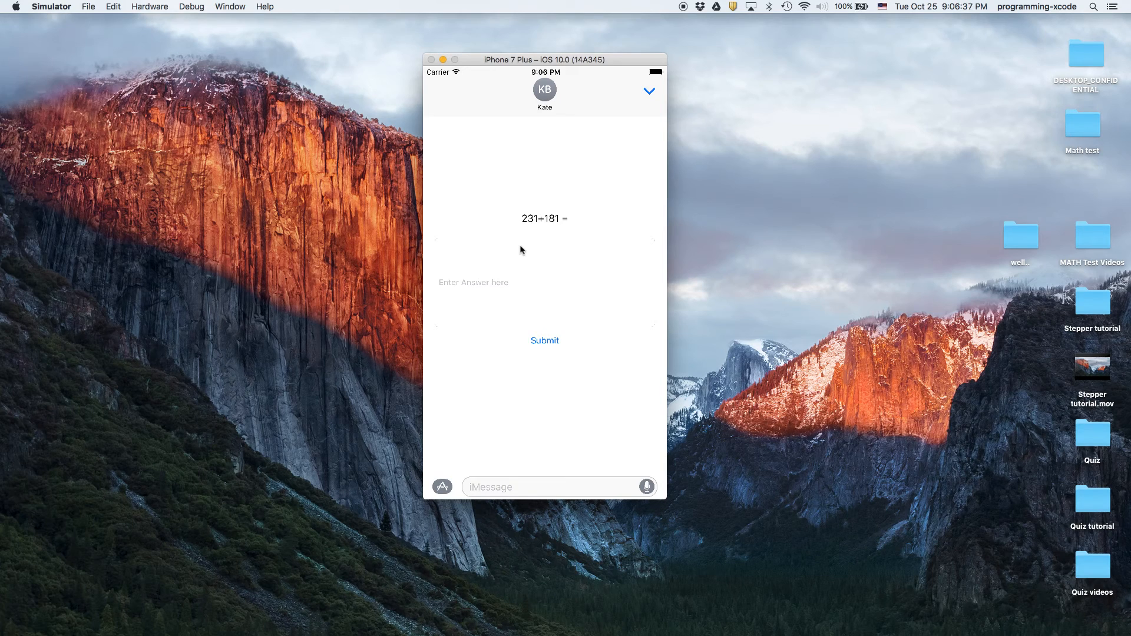
left_click(473, 282)
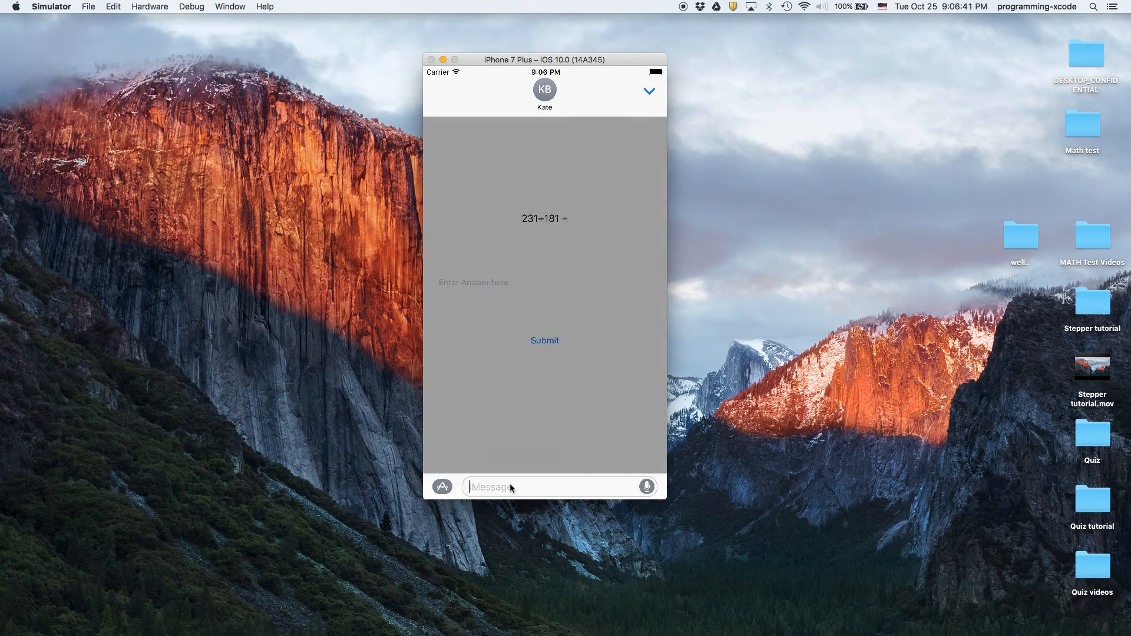
type("Hi")
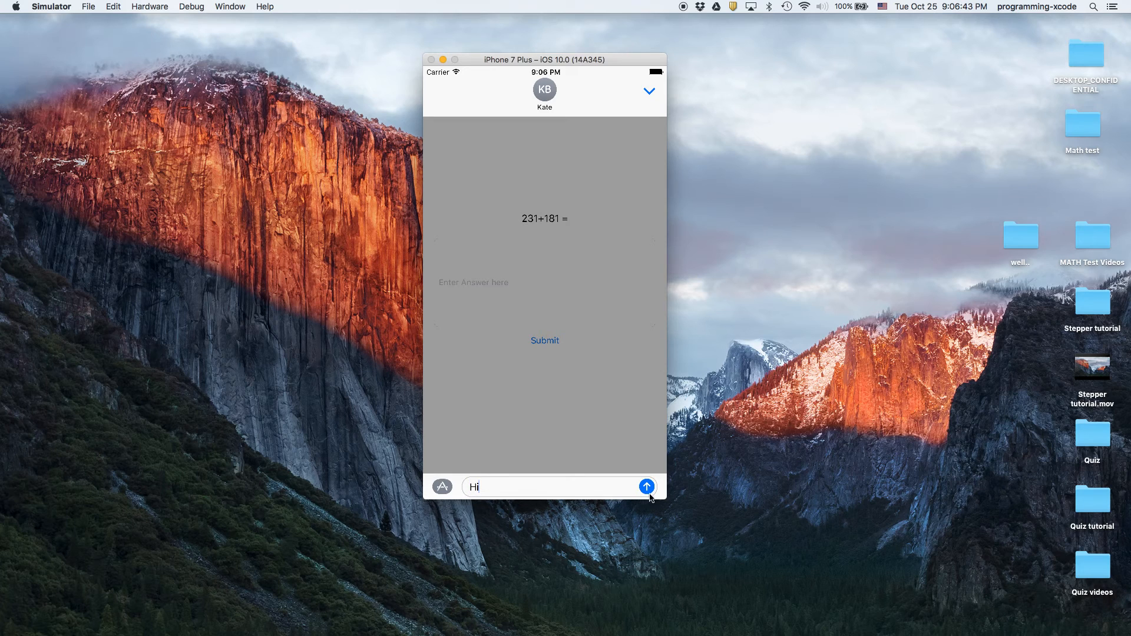
left_click(646, 486)
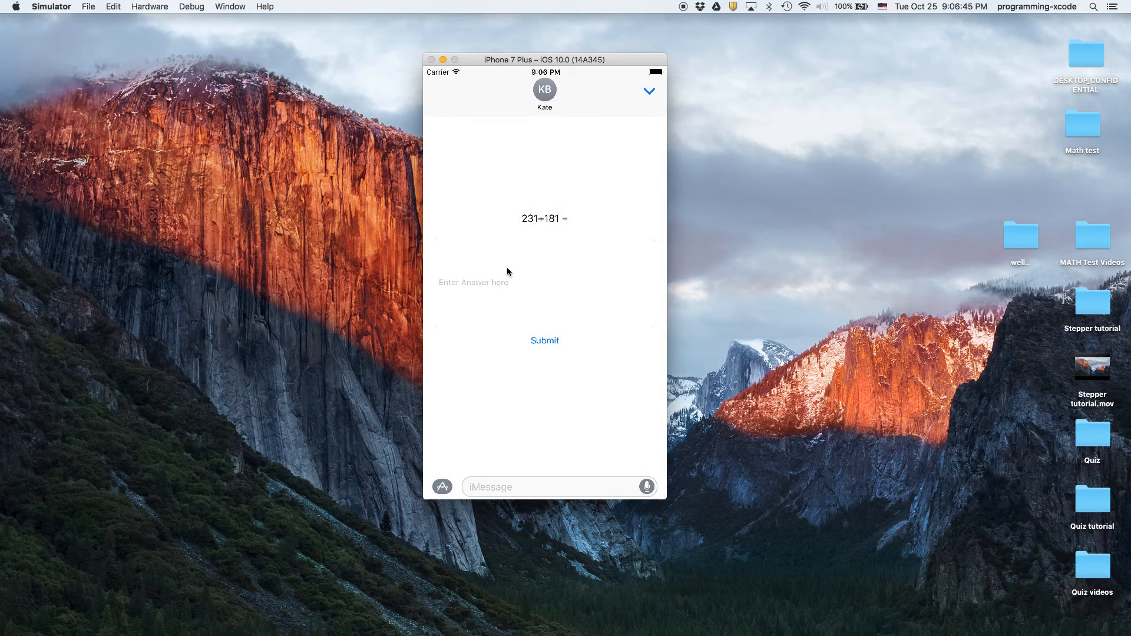
Answer 231+181 with 412 and submit it
left_click(473, 283)
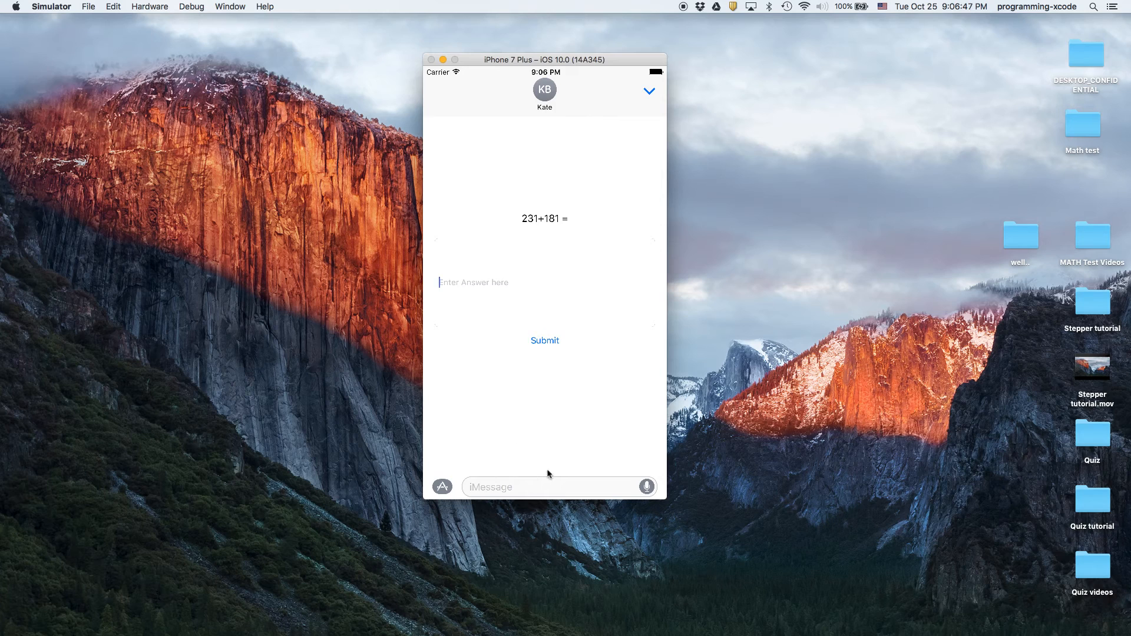
mouse_move(650, 92)
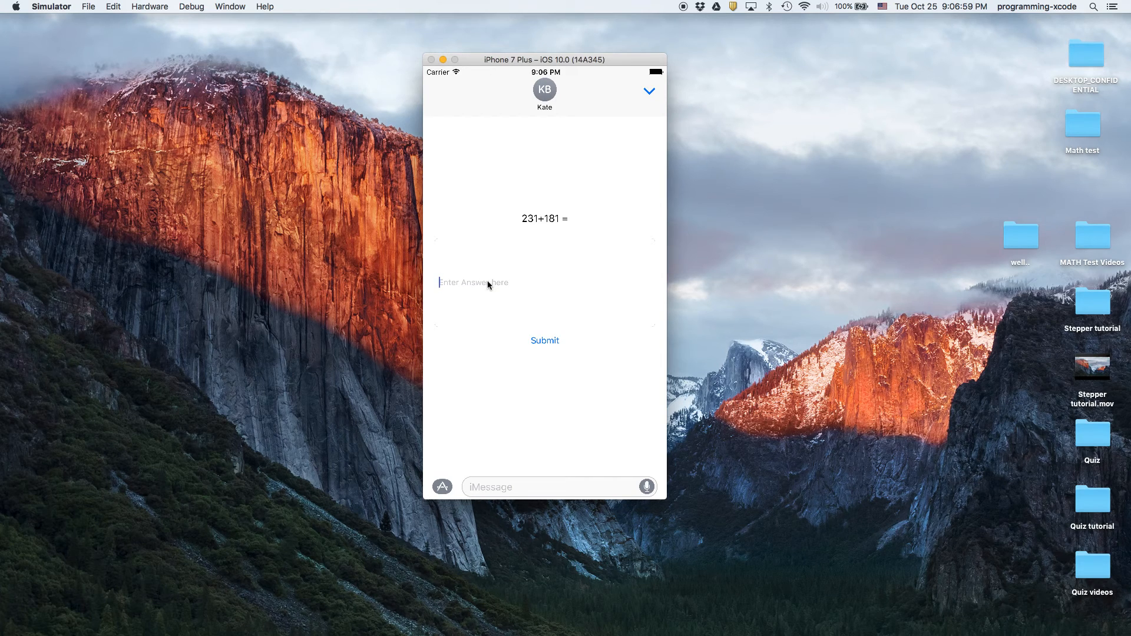
type("4")
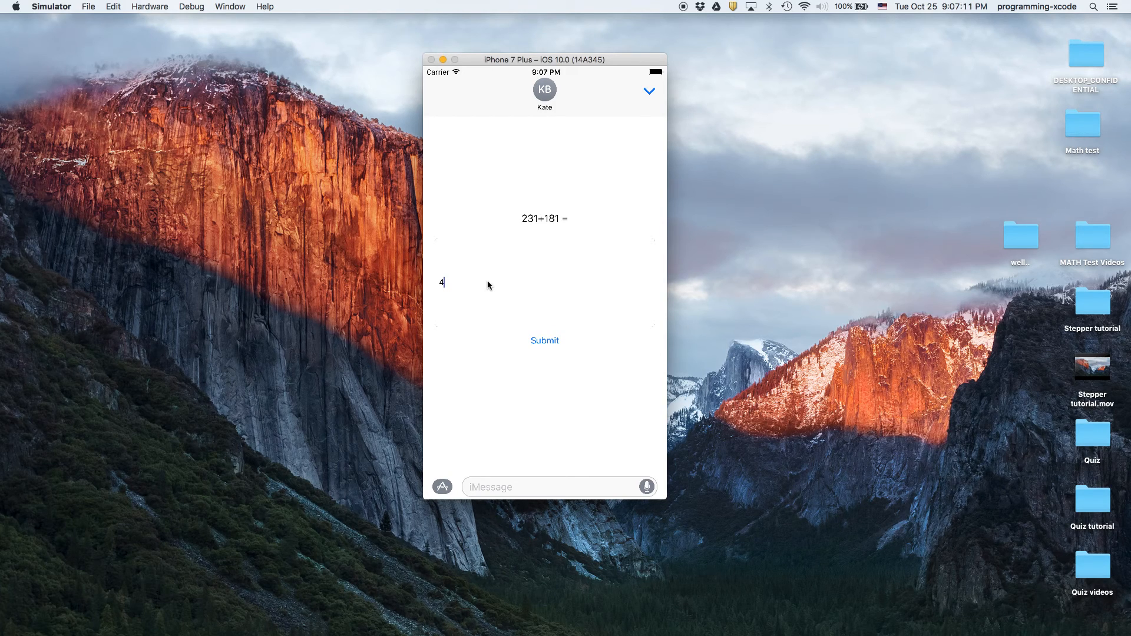
type("12")
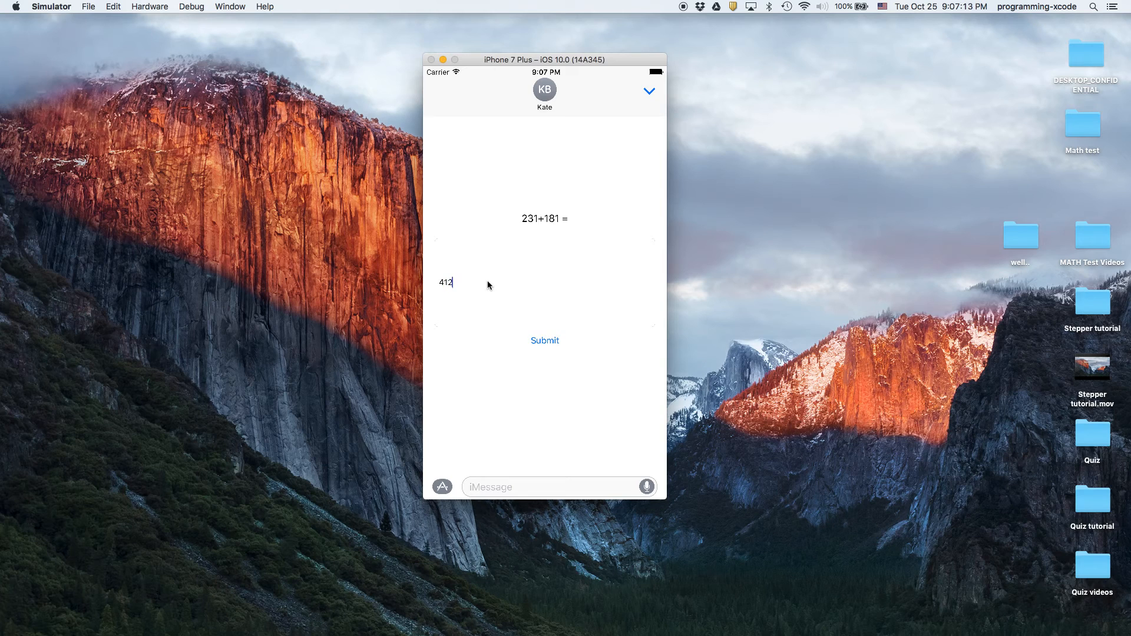
left_click(544, 339)
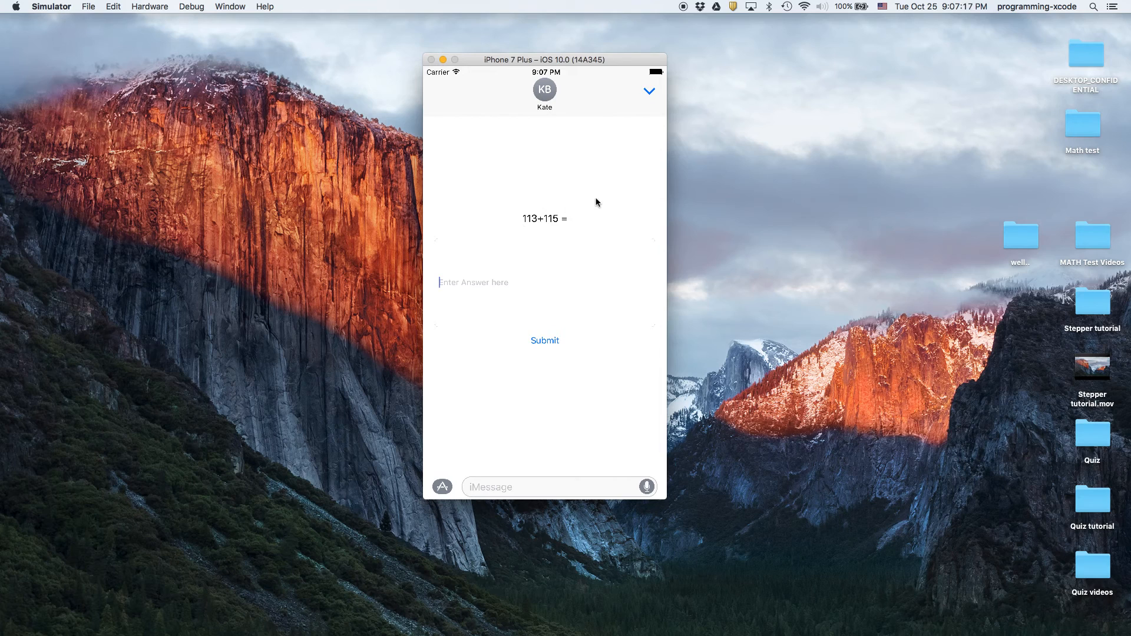
mouse_move(485, 202)
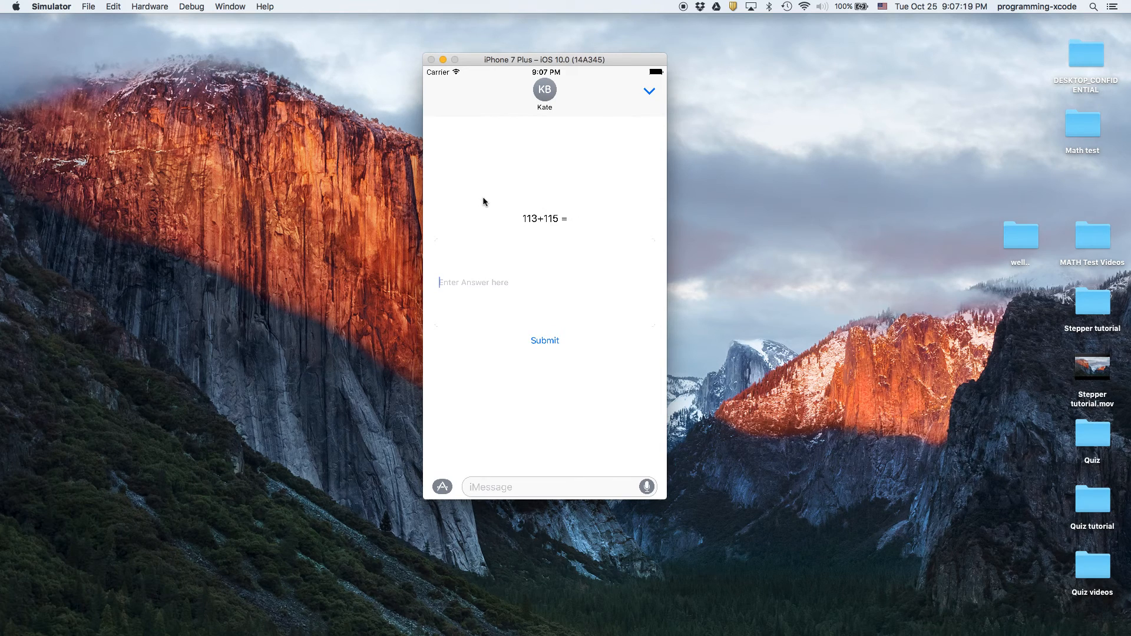
mouse_move(524, 203)
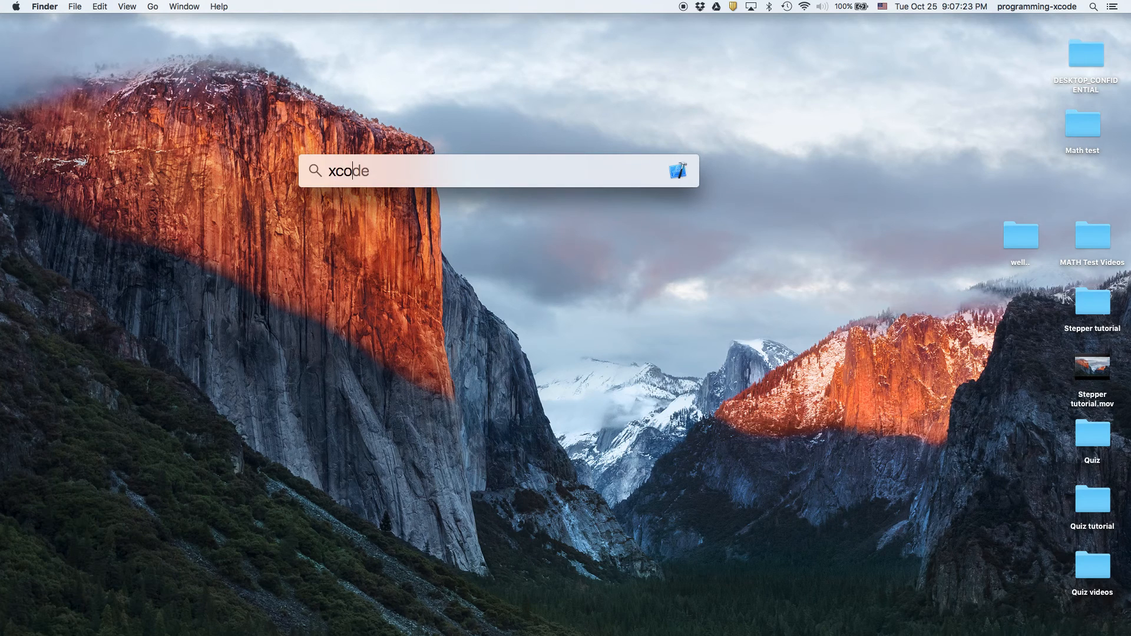
Launch Xcode and create an iMessage Application project named 'Math test iMessage'
key("Return")
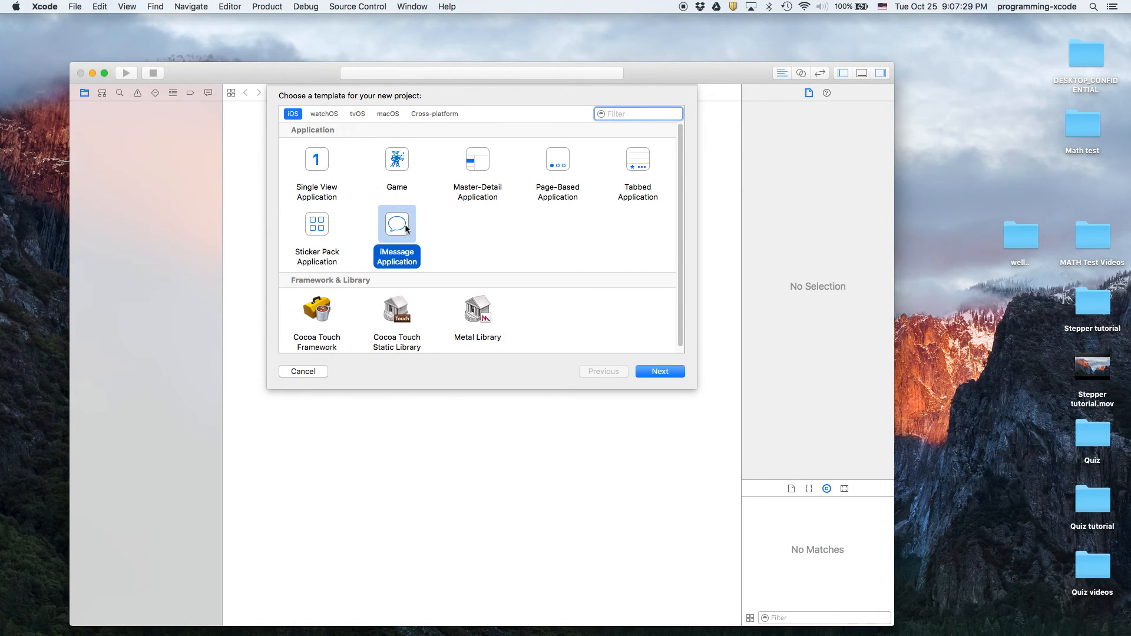
left_click(659, 371)
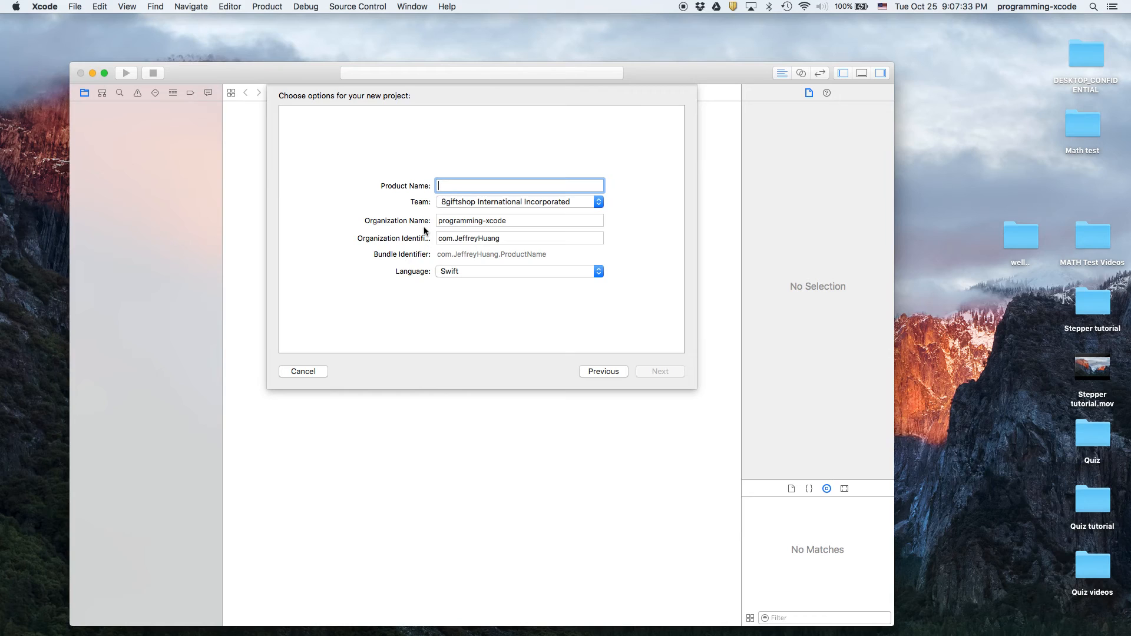
type("Math t")
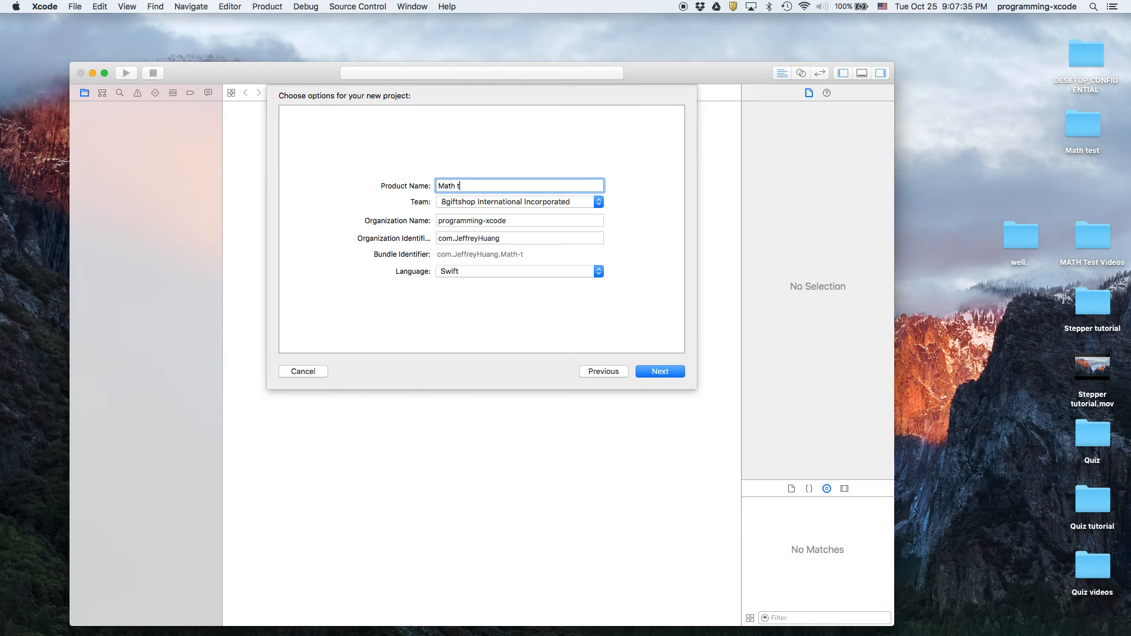
type("est")
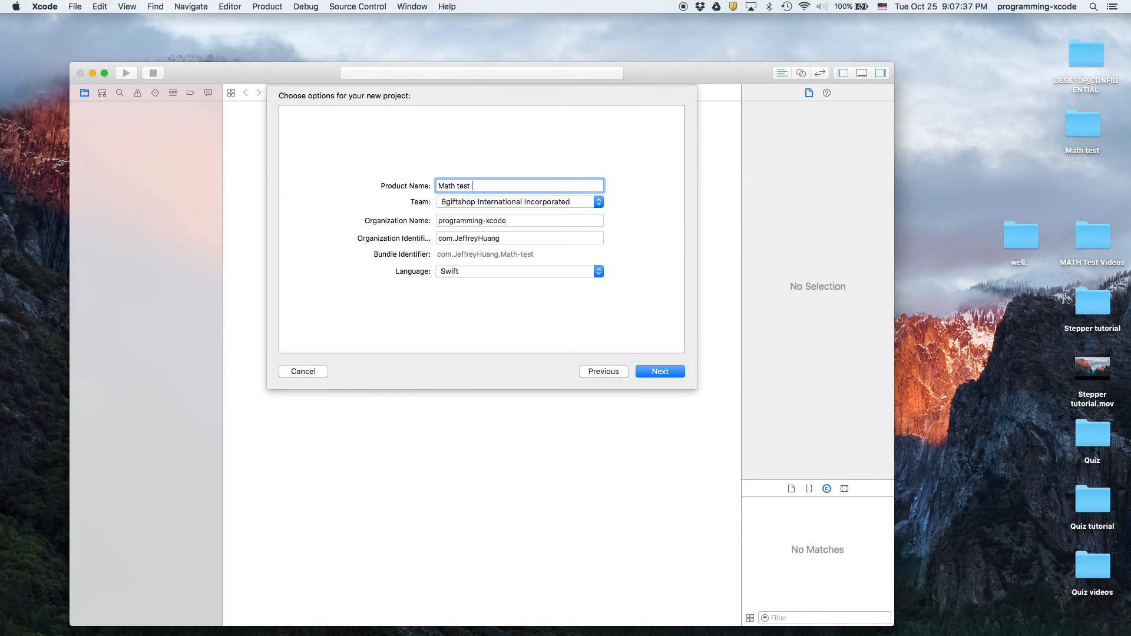
type("iMessa")
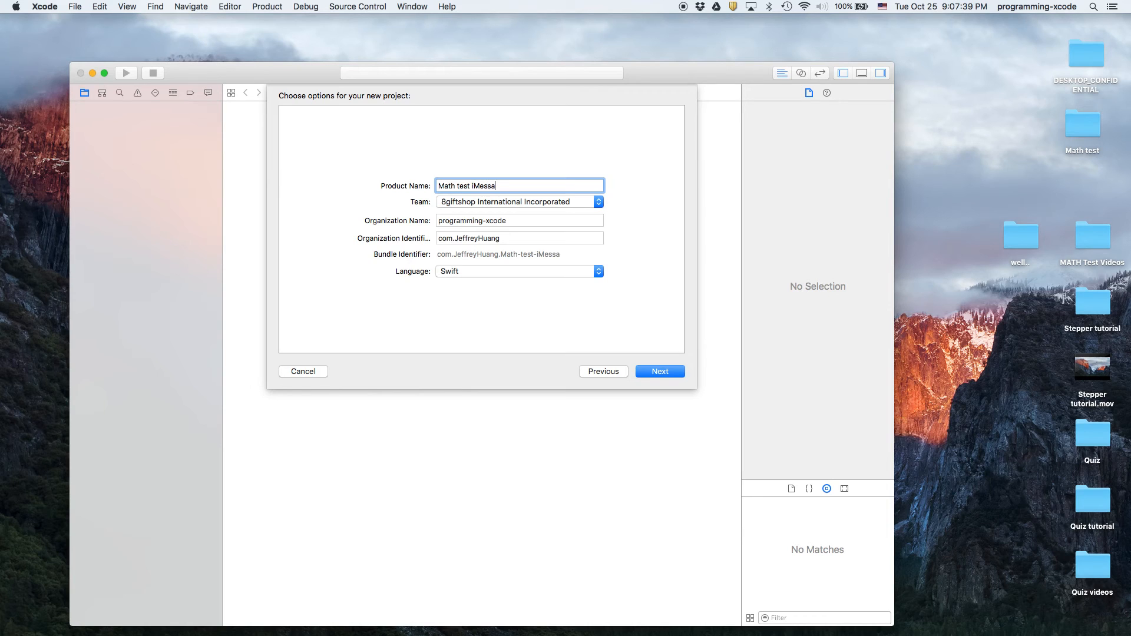
left_click(659, 371)
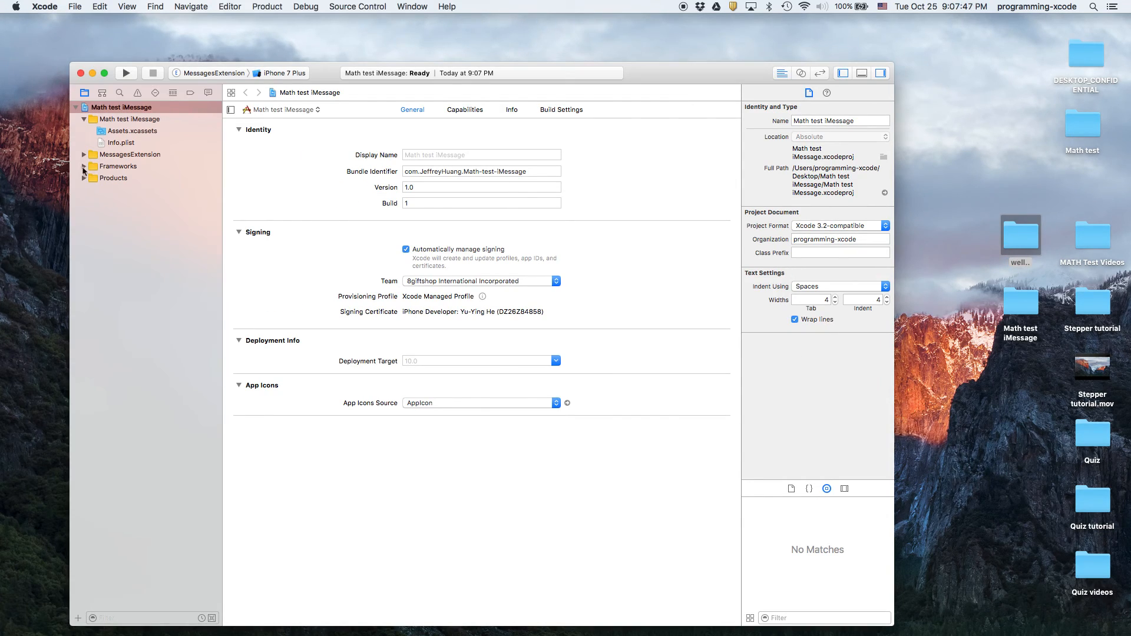
Open MainInterface.storyboard in MessagesExtension and delete the Hello World label
left_click(84, 154)
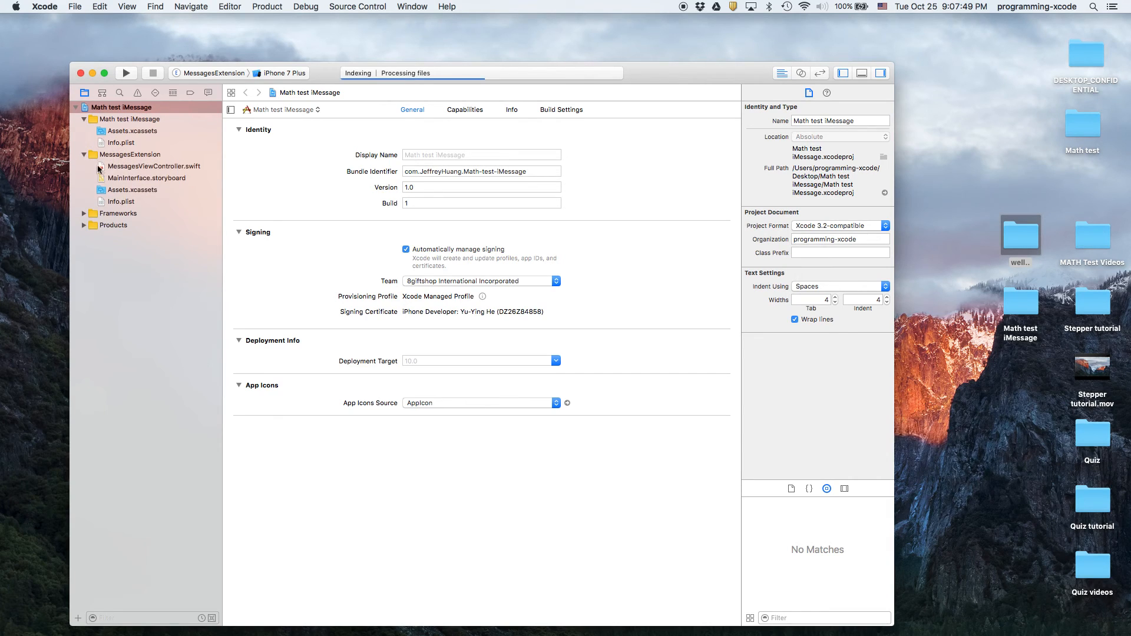
left_click(148, 178)
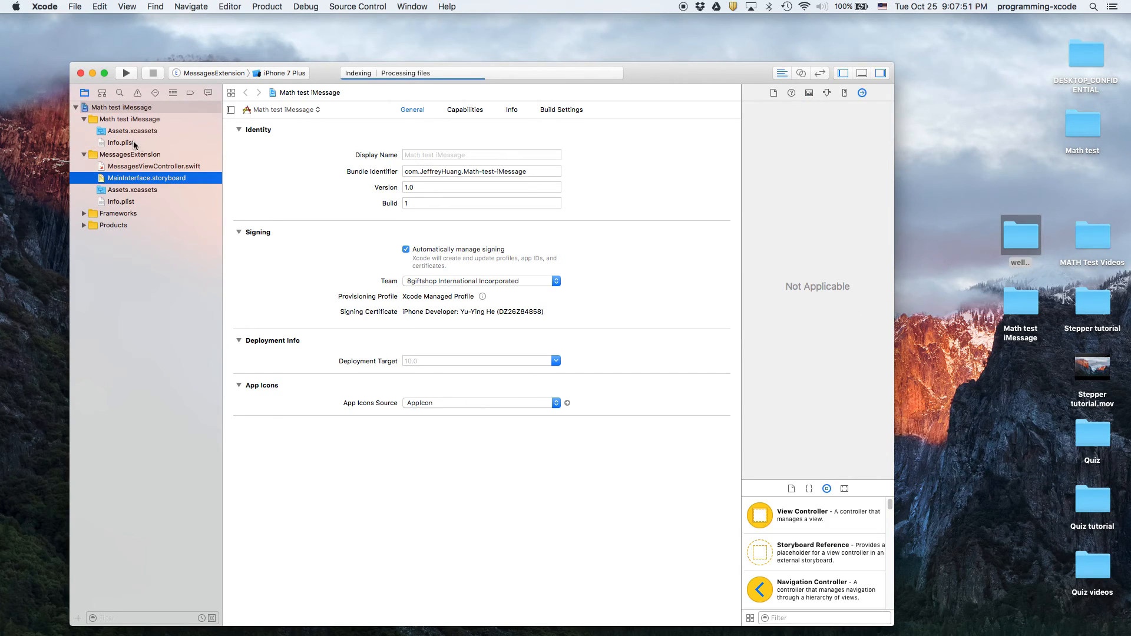
left_click(148, 178)
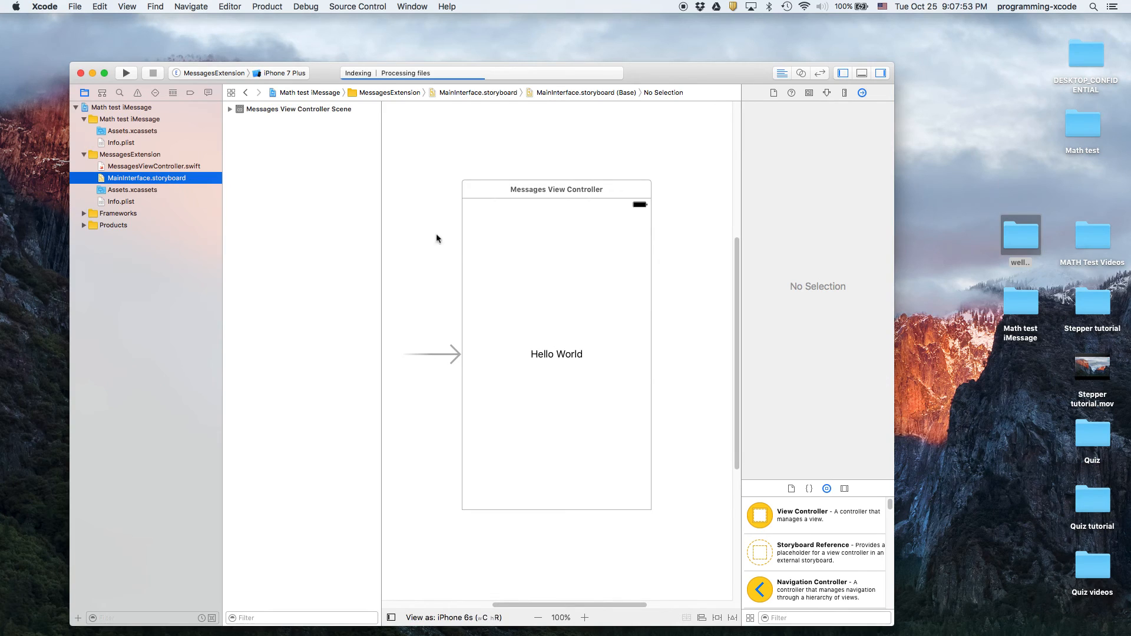
left_click(556, 354)
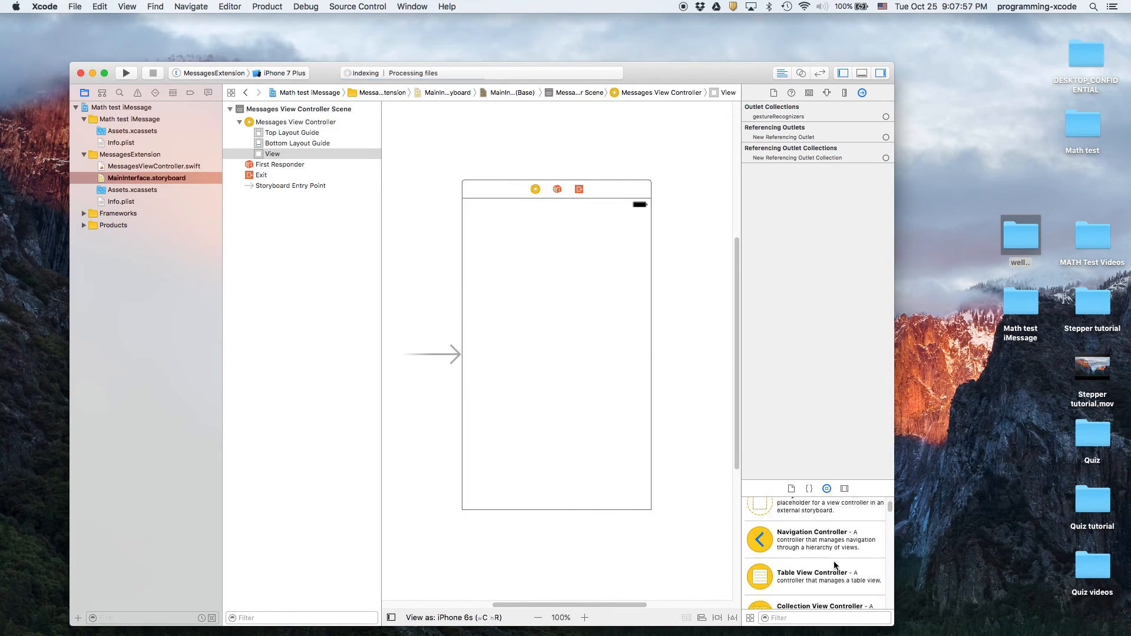
Place a new Label near the top of the message view with centered text
scroll("down", 3)
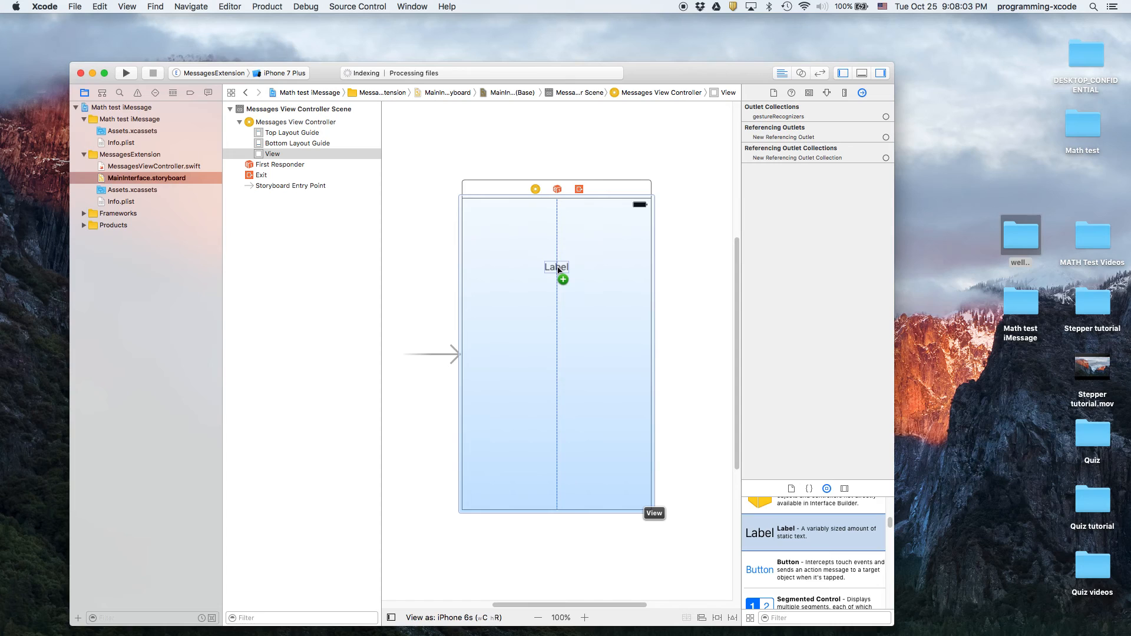
left_click(556, 267)
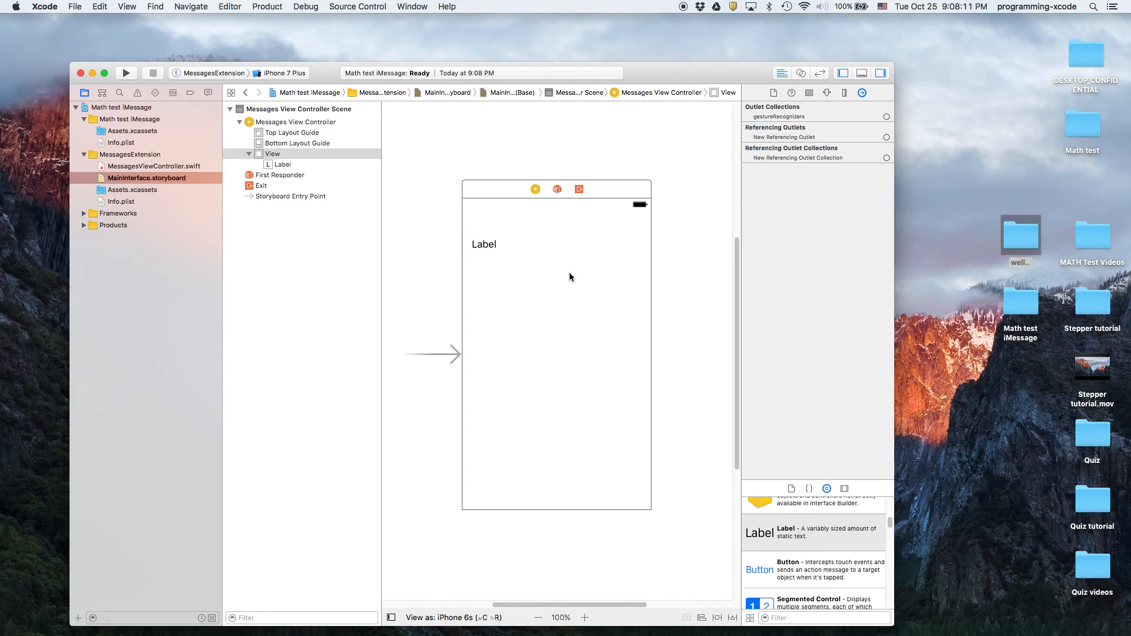
left_click(485, 244)
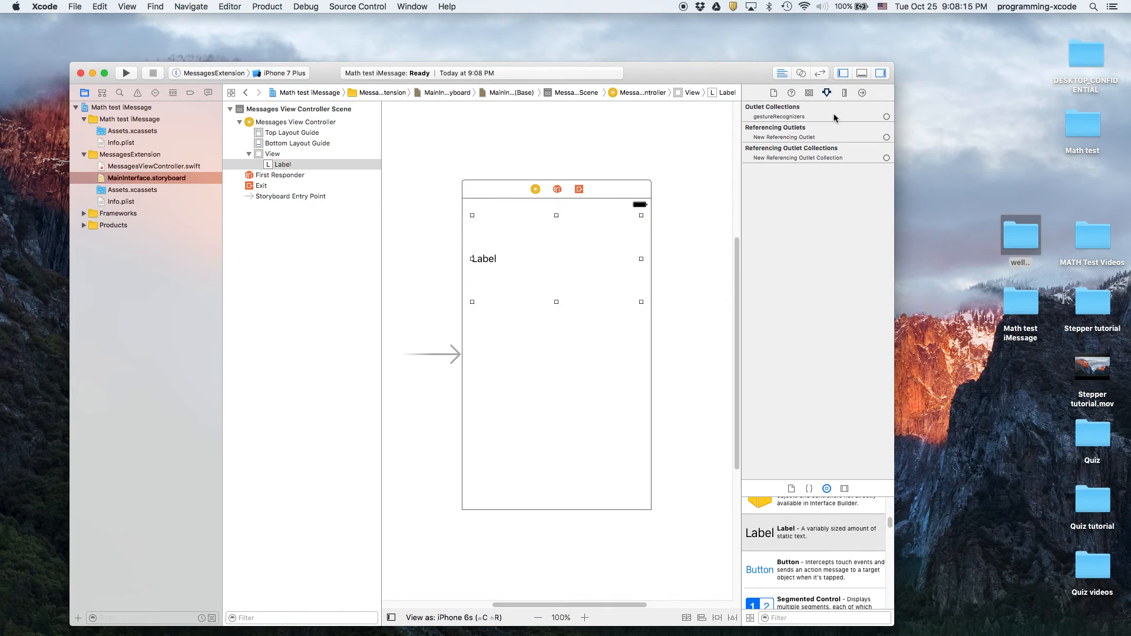
left_click(809, 92)
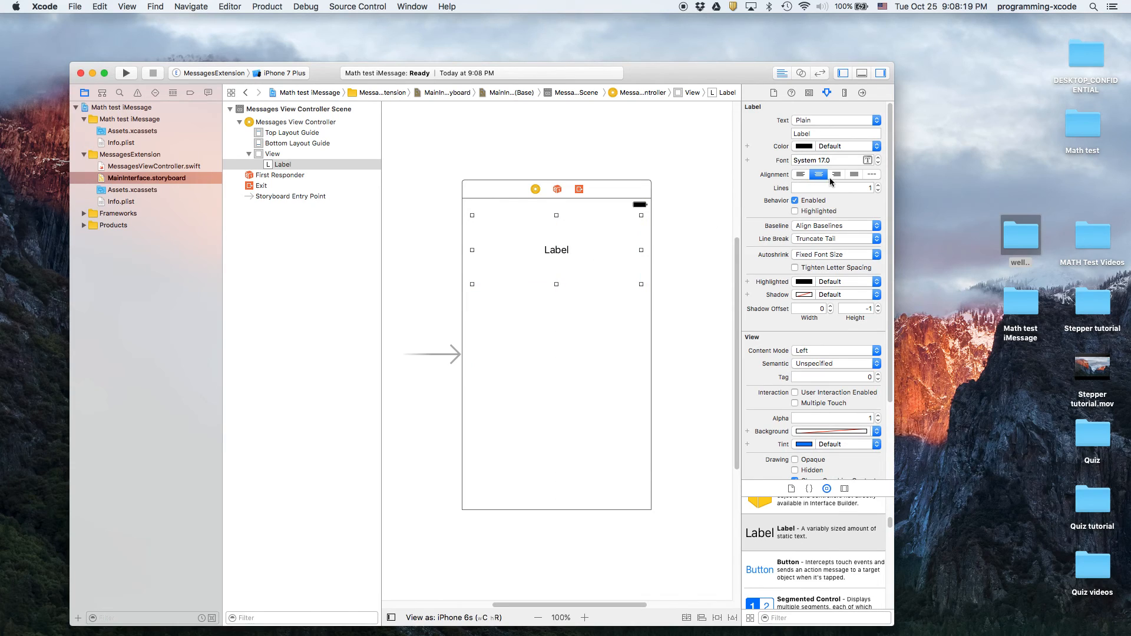
left_click(877, 157)
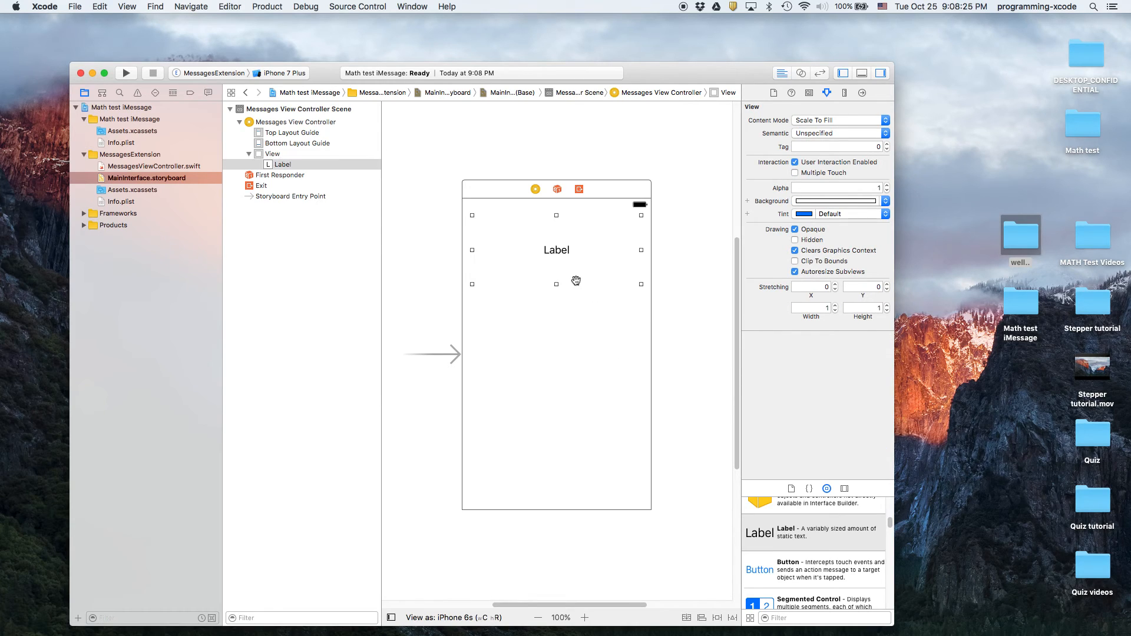
Add a text field and a 'Submit' button below the Label, then reset to suggested constraints
left_click(556, 249)
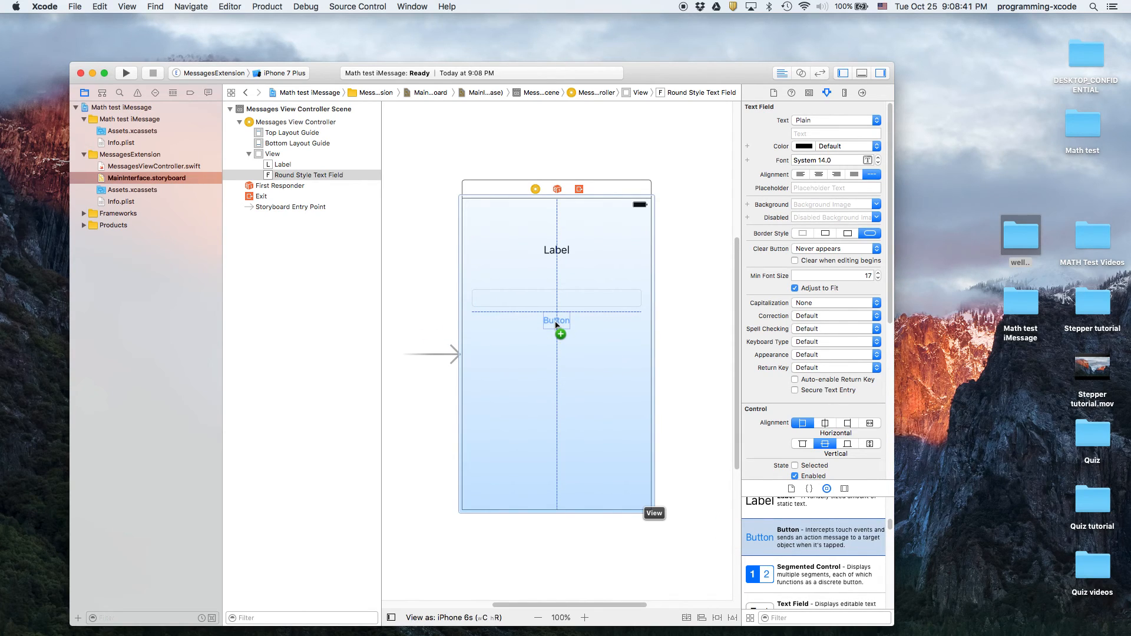
left_click(557, 321)
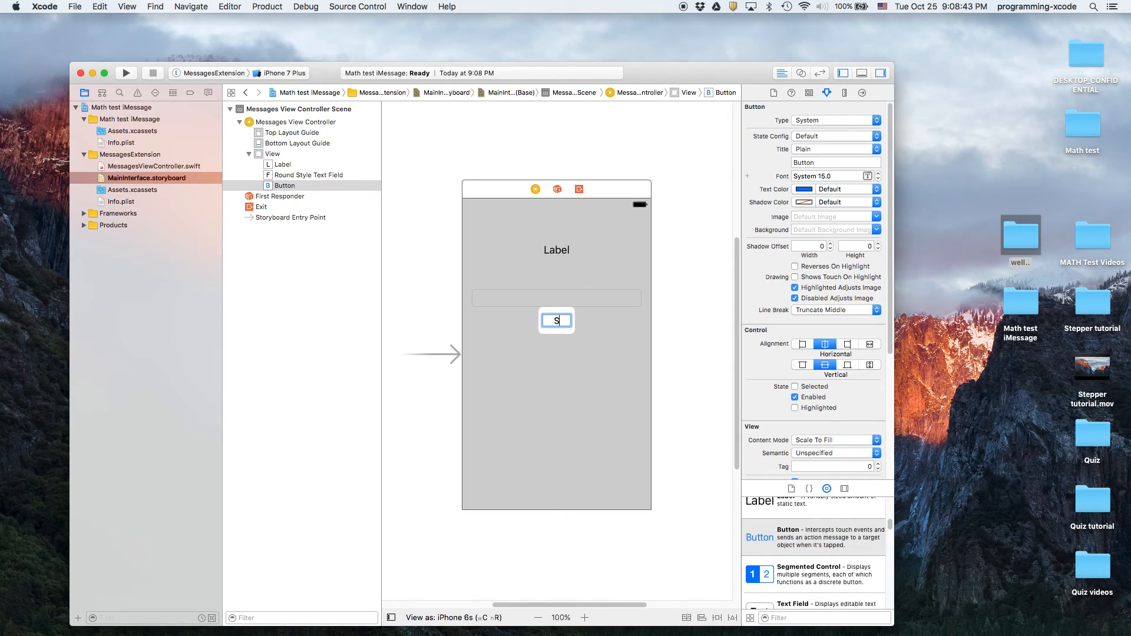
type("Submit")
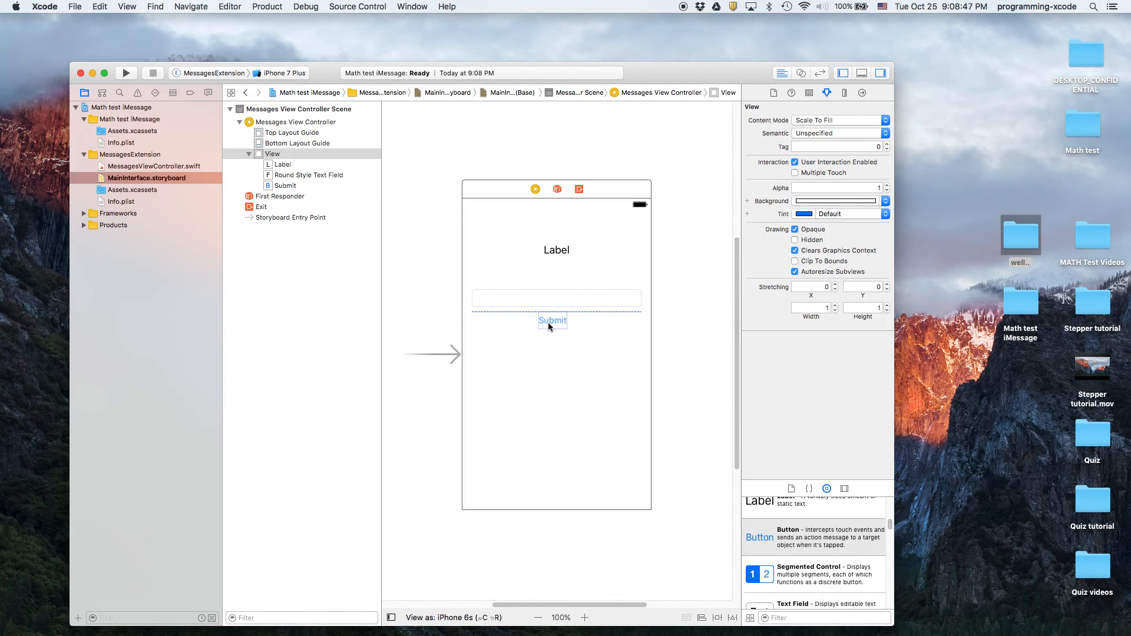
left_click(552, 320)
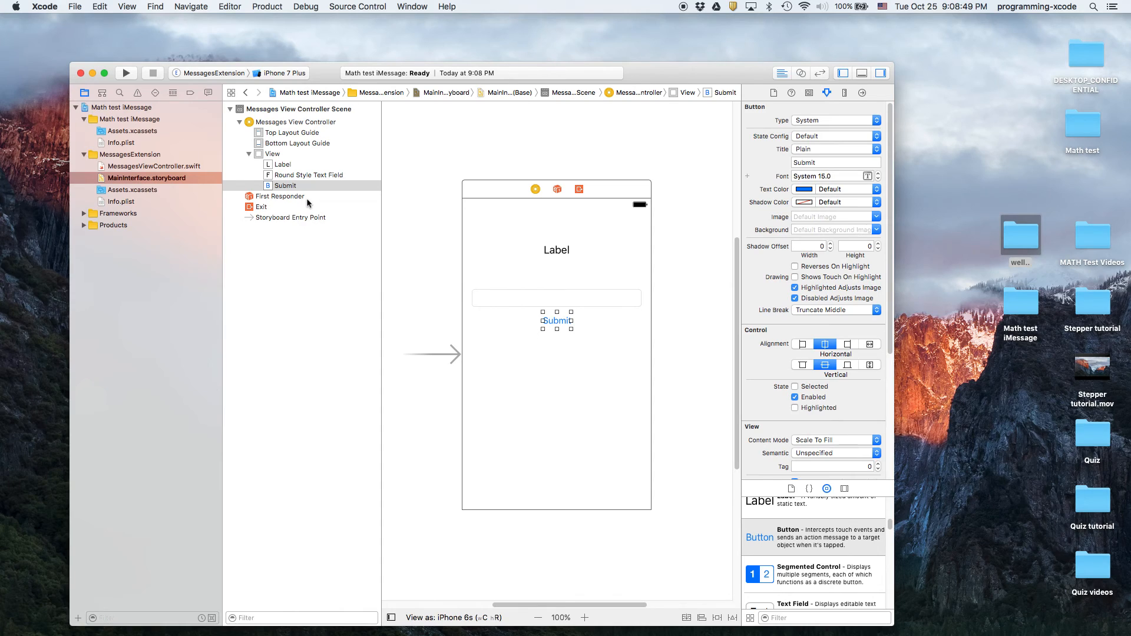
mouse_move(623, 490)
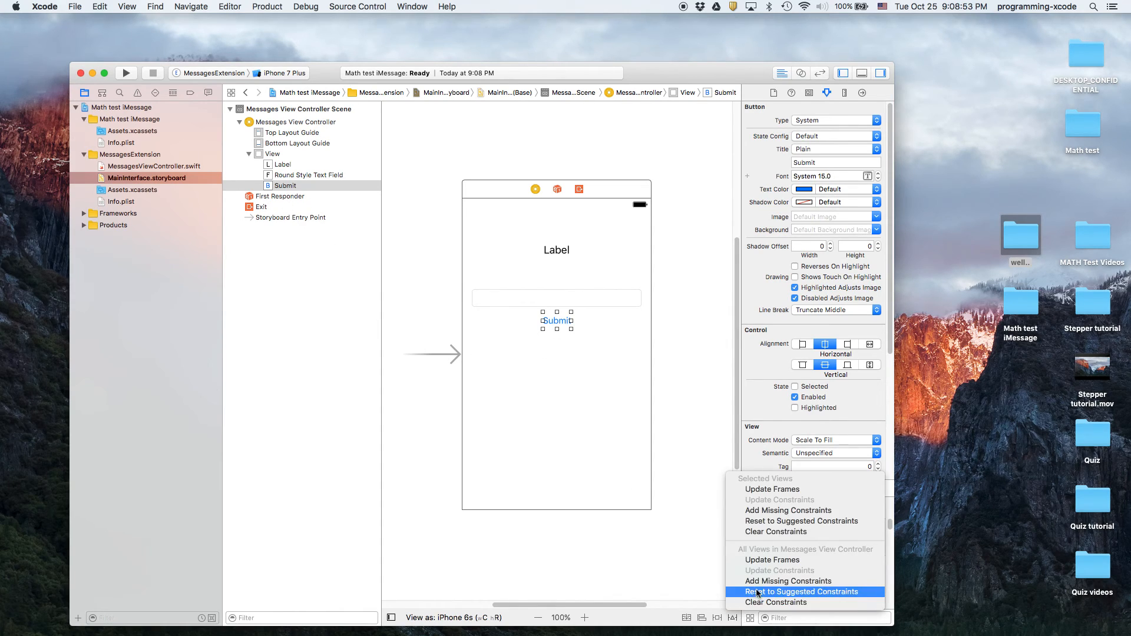
left_click(800, 592)
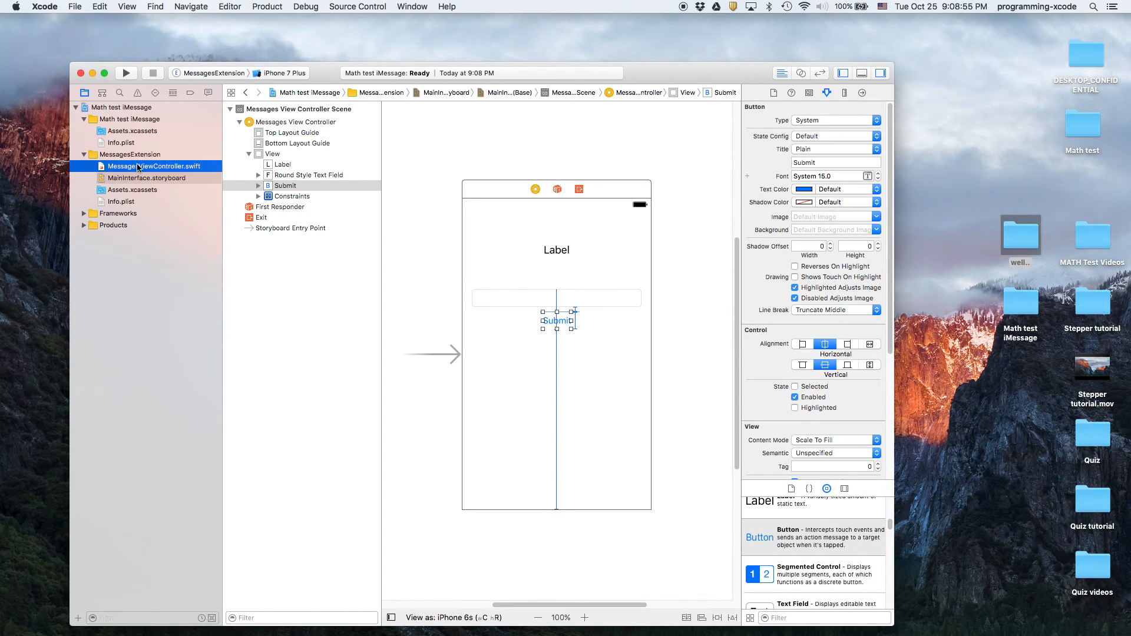
In MessagesViewController.swift, declare outlets label: UILabel, answer: UITextField and button: UIButton
left_click(146, 166)
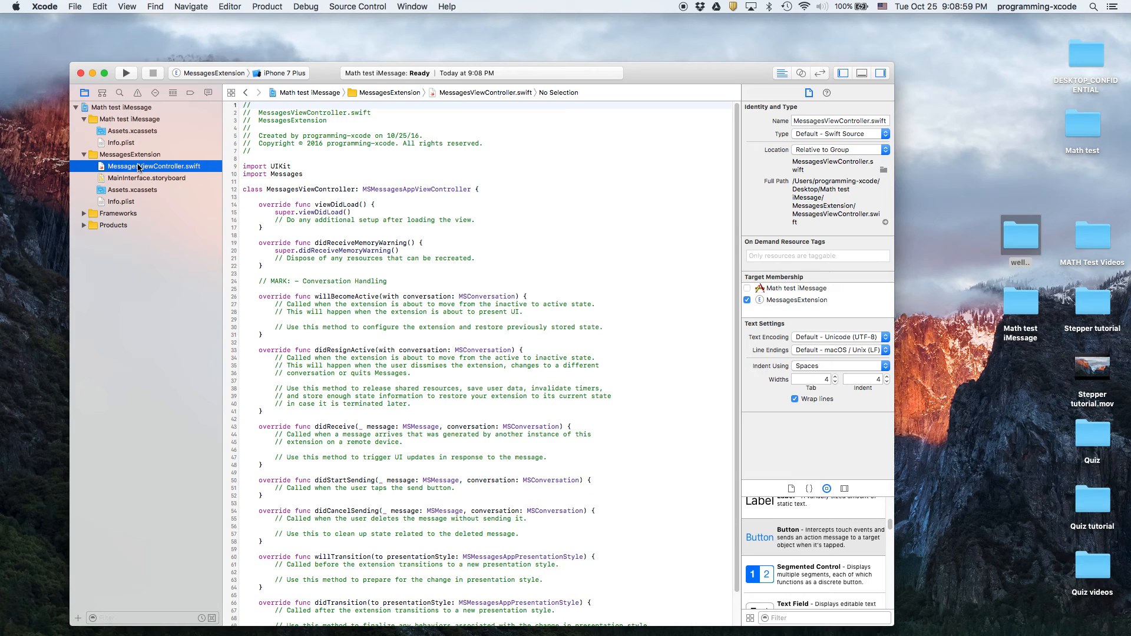
mouse_move(524, 192)
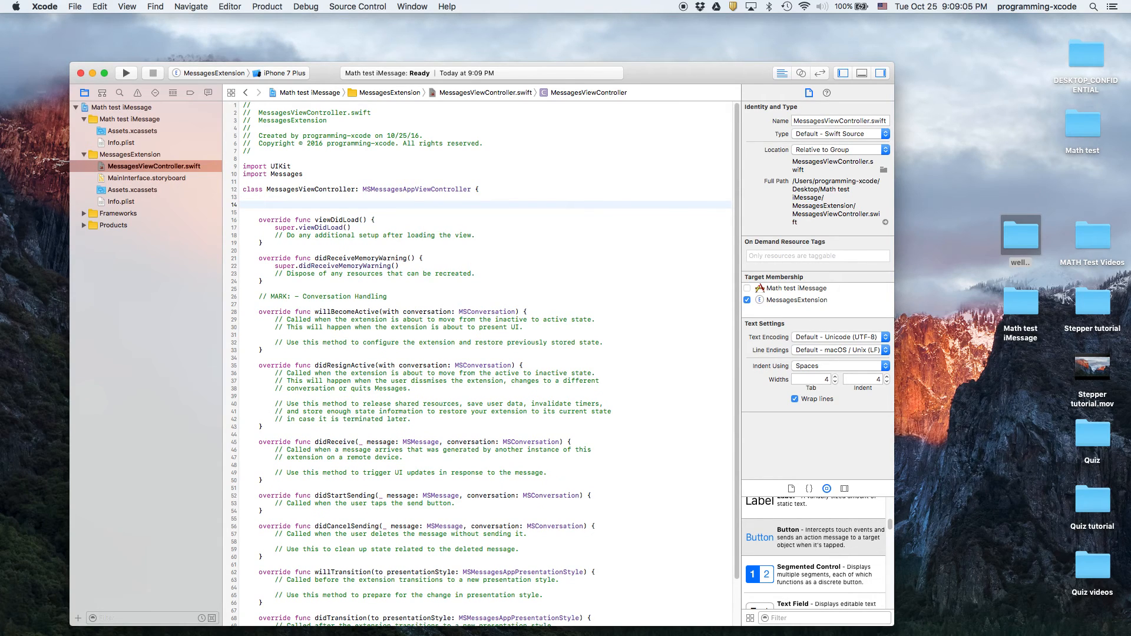
type("@IBOutlet var")
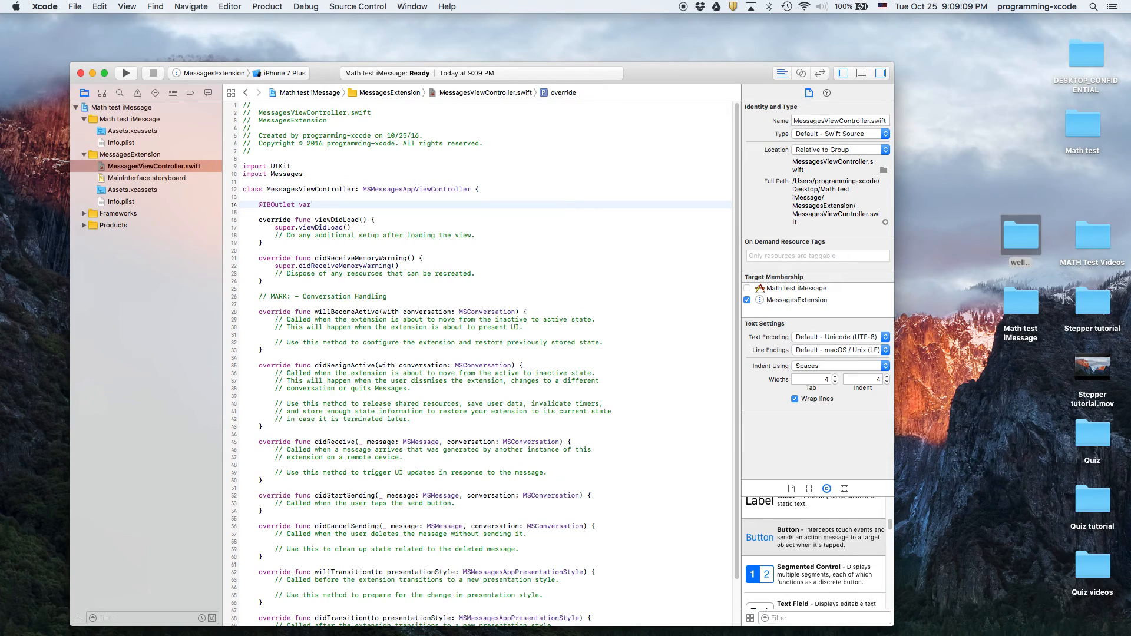
type("l")
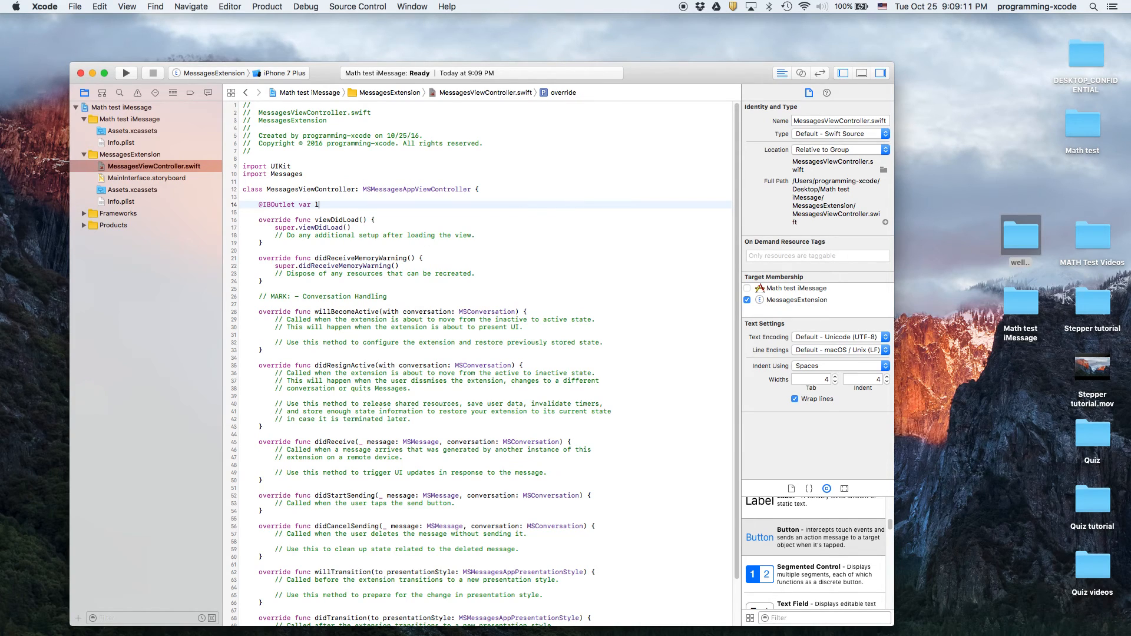
type("abel: UILabel!")
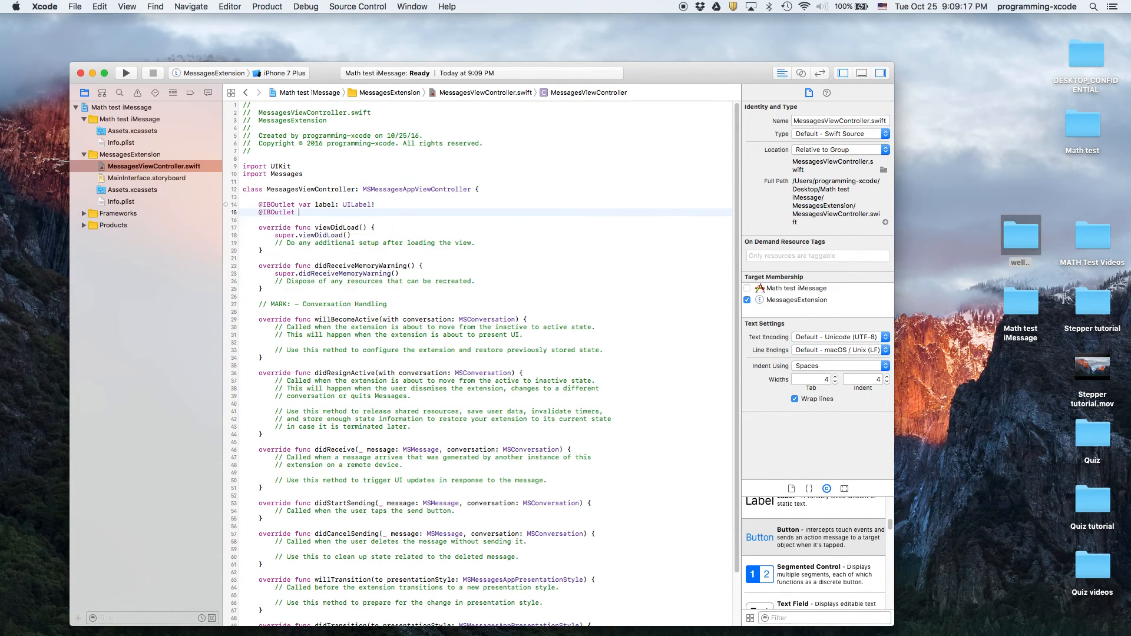
type("answer: UITextField!")
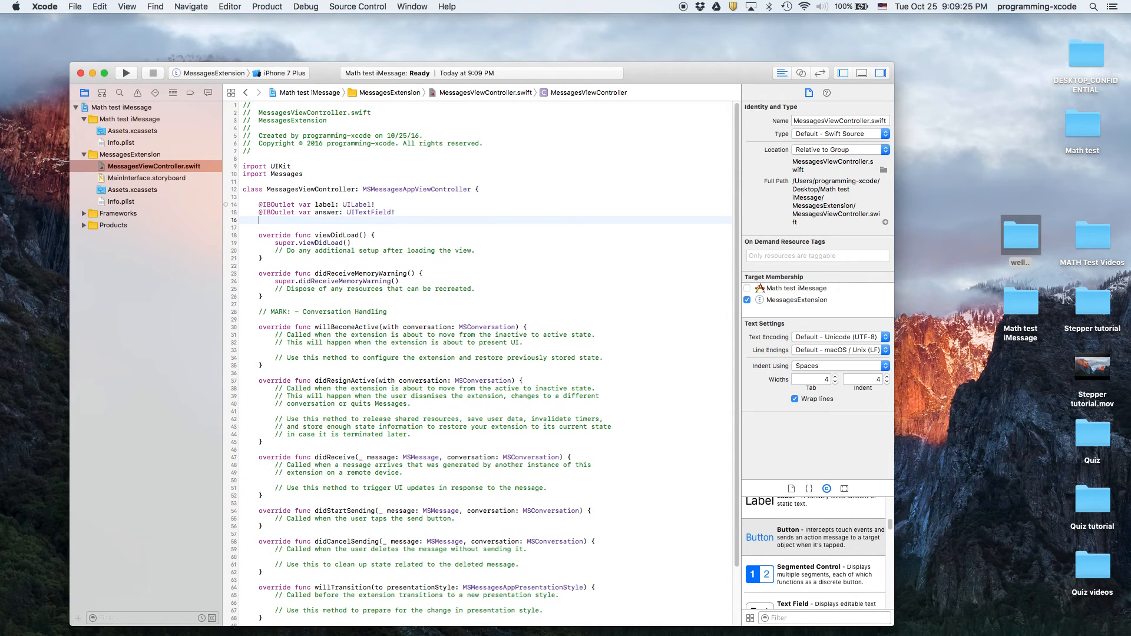
type("@IBO")
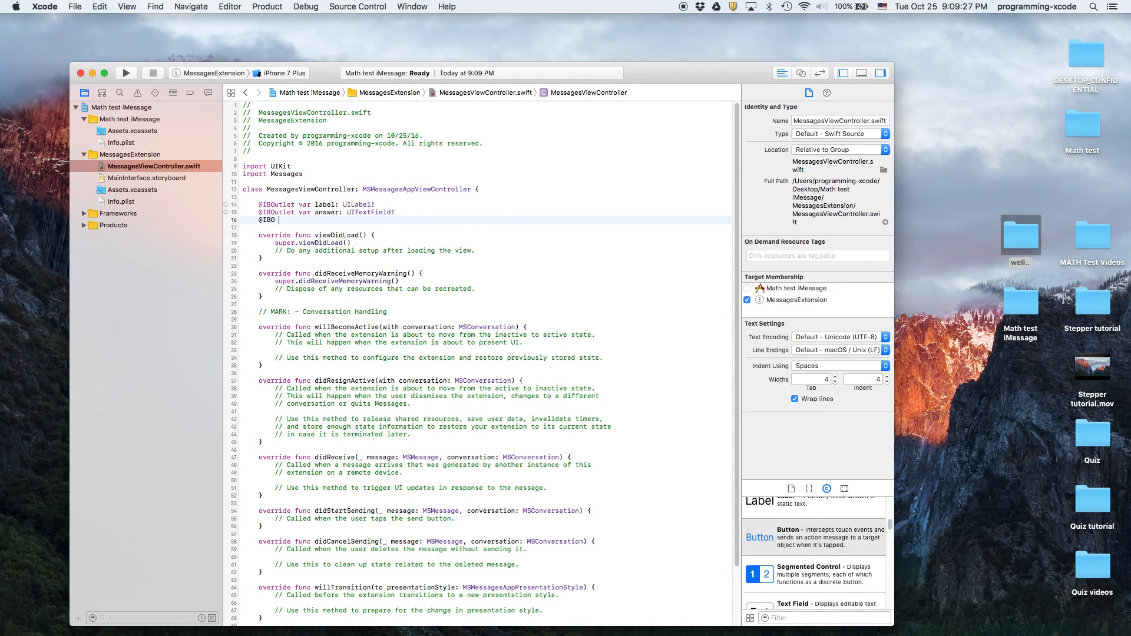
type("var")
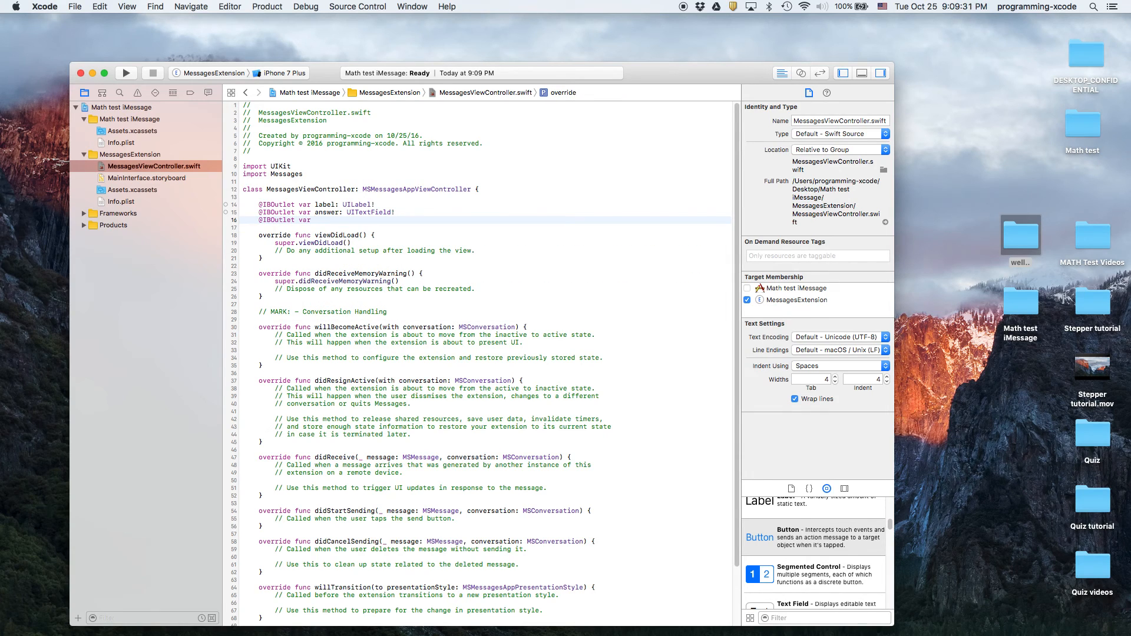
type("su")
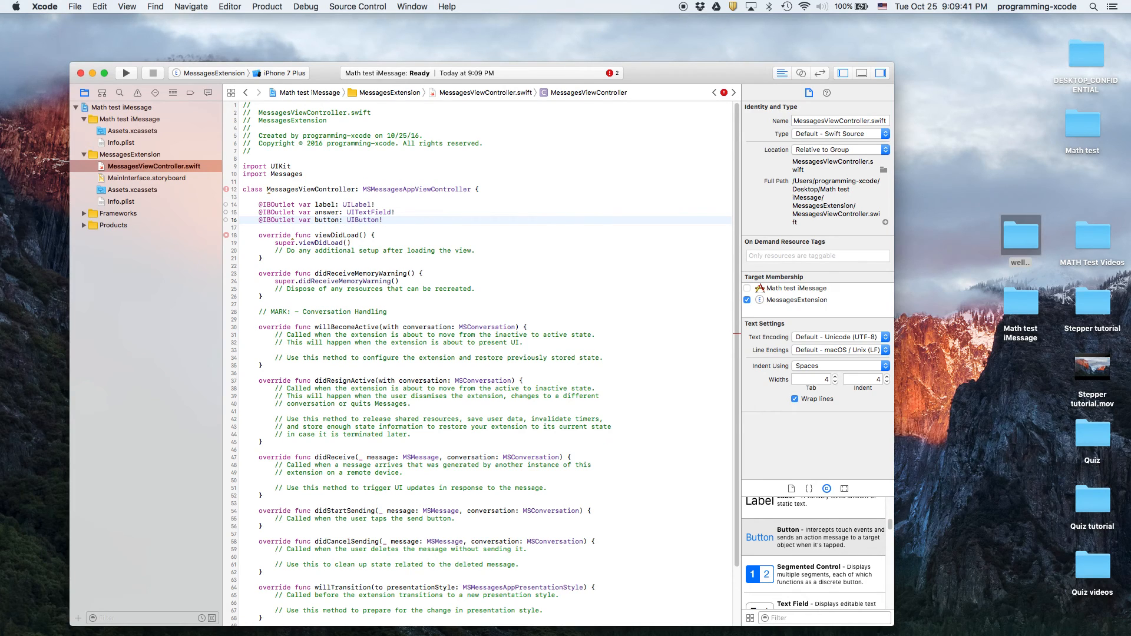
scroll("down", 3)
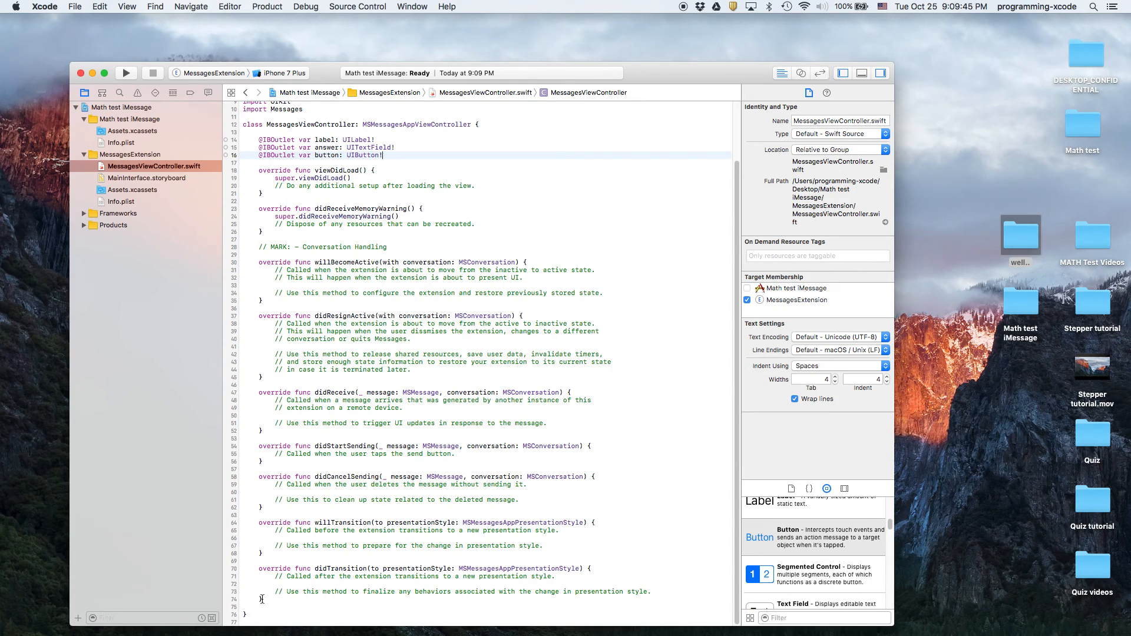
type("@IBAction")
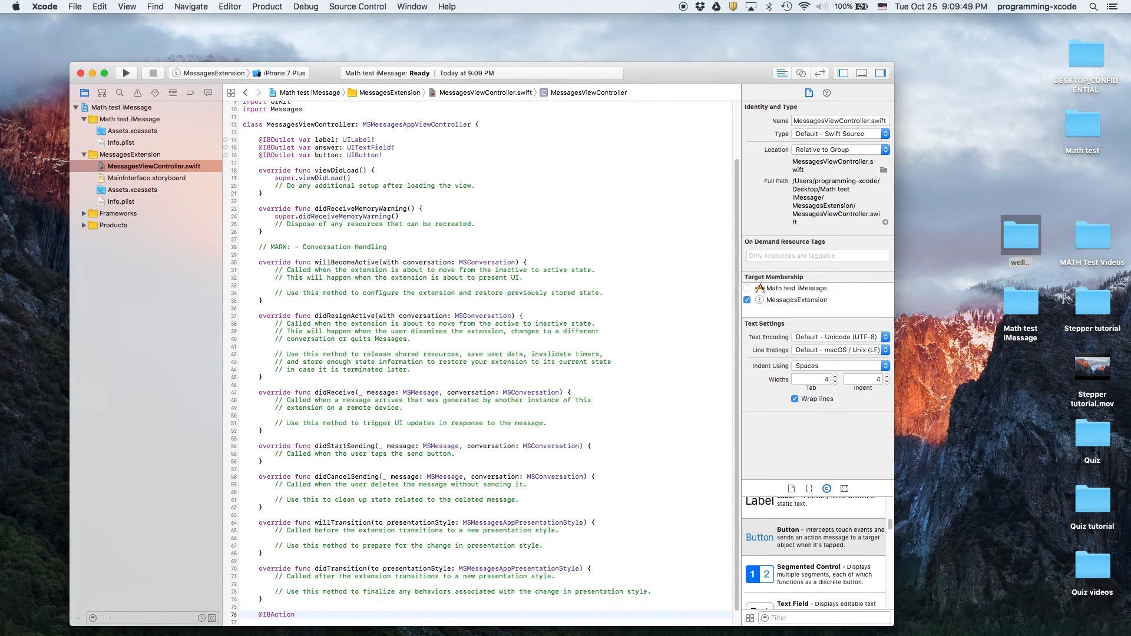
type("func")
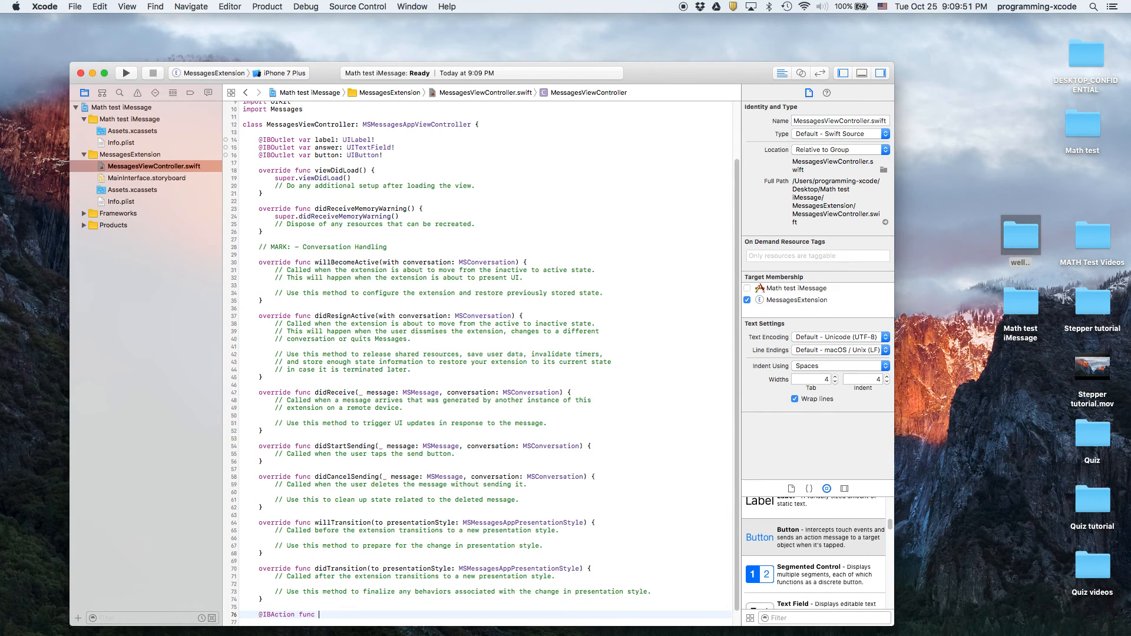
type("submit(_")
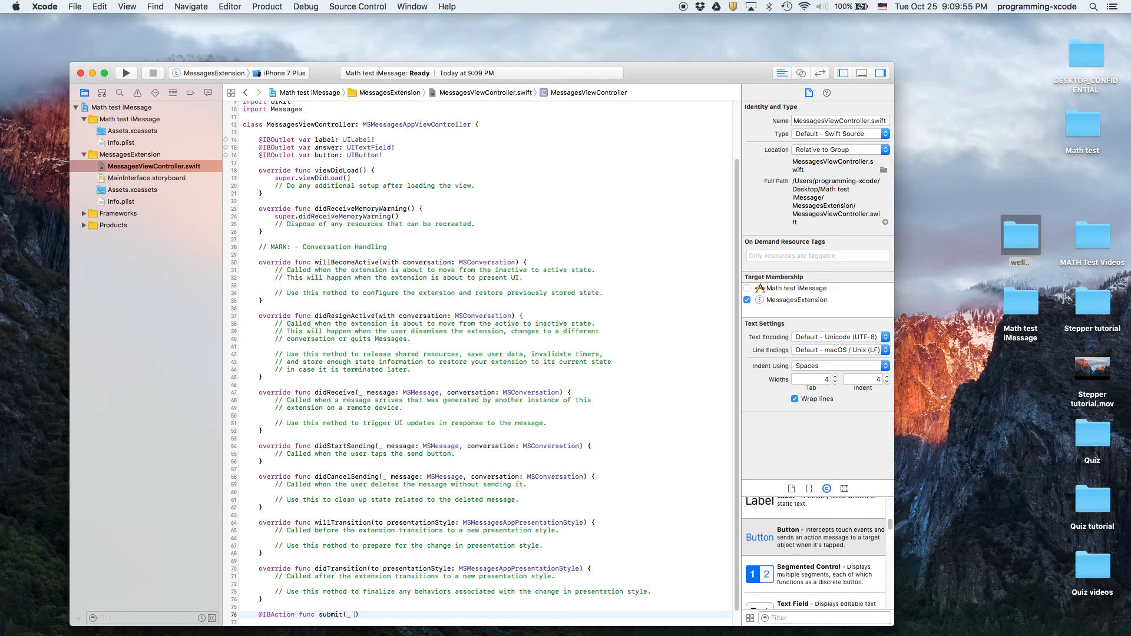
type("sender:")
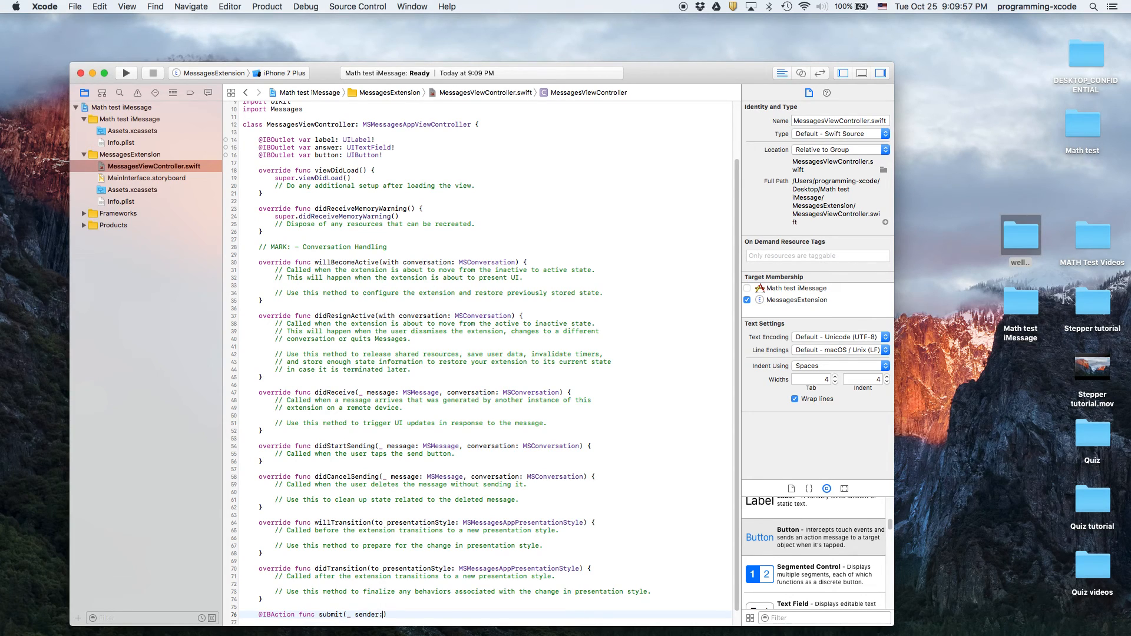
type("ANY")
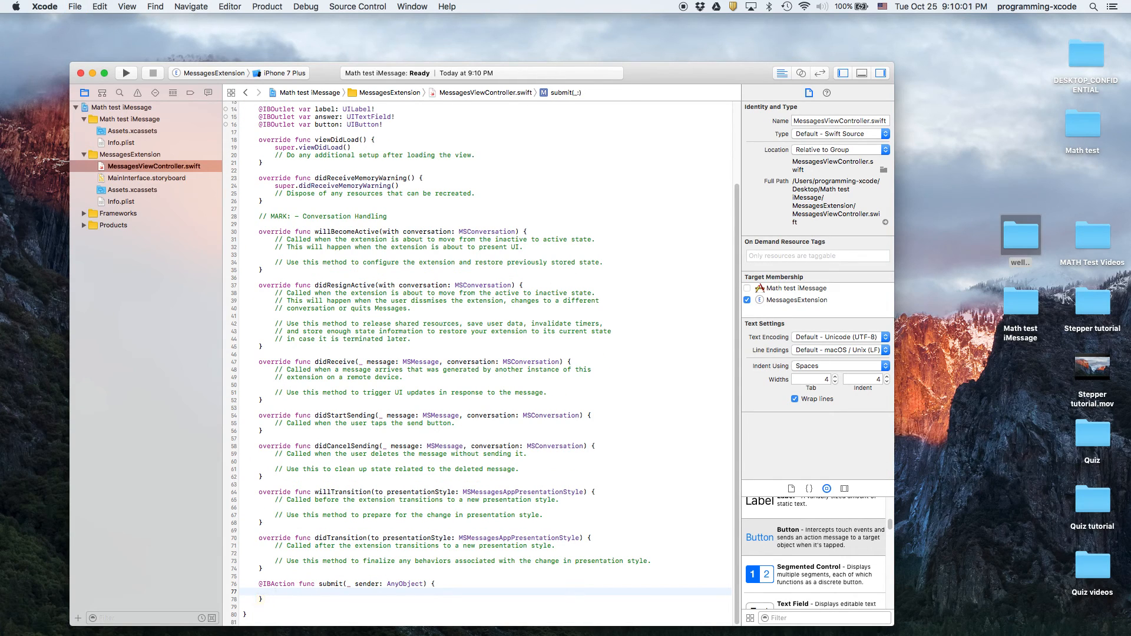
scroll("up", 3)
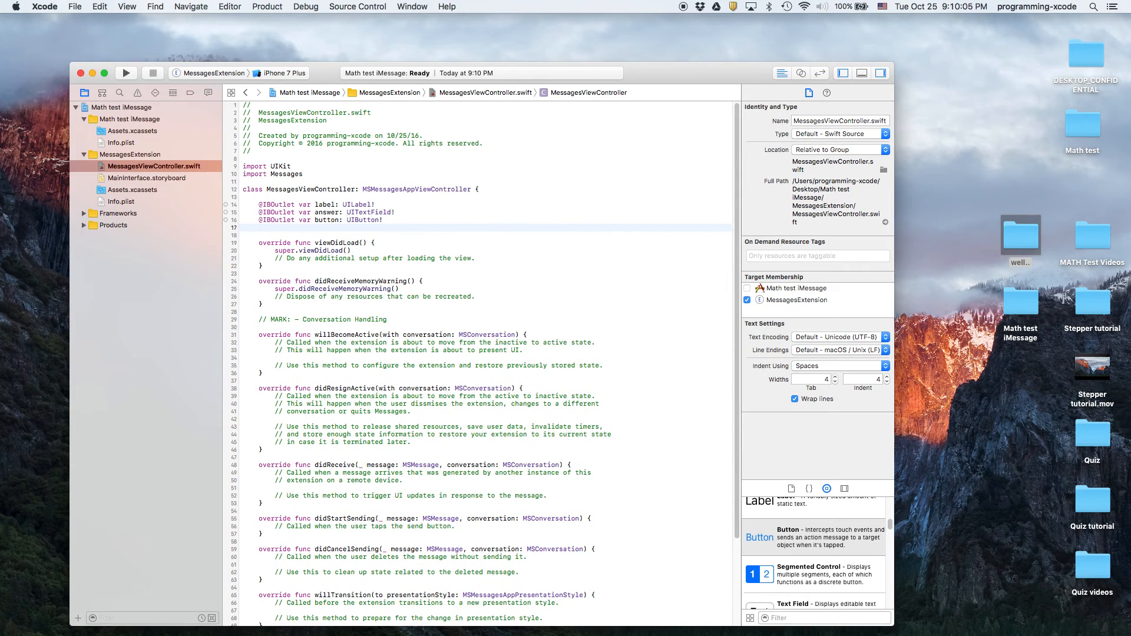
Declare var num1, num2 and ans as Int(), plus var isover = false
type("var num1 = Int(")
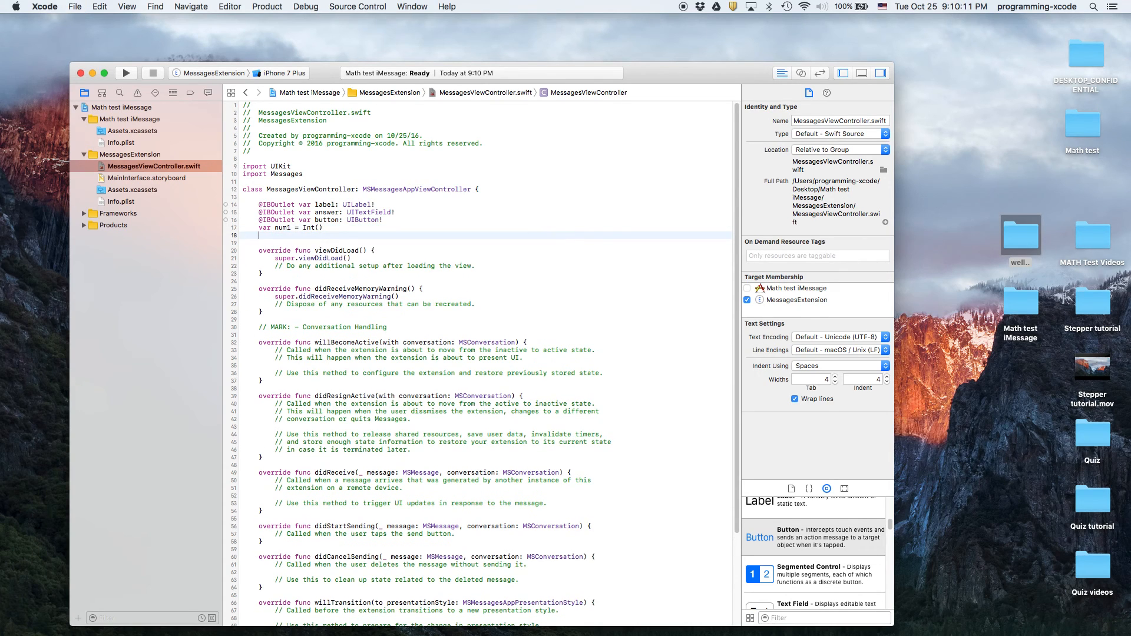
type("var")
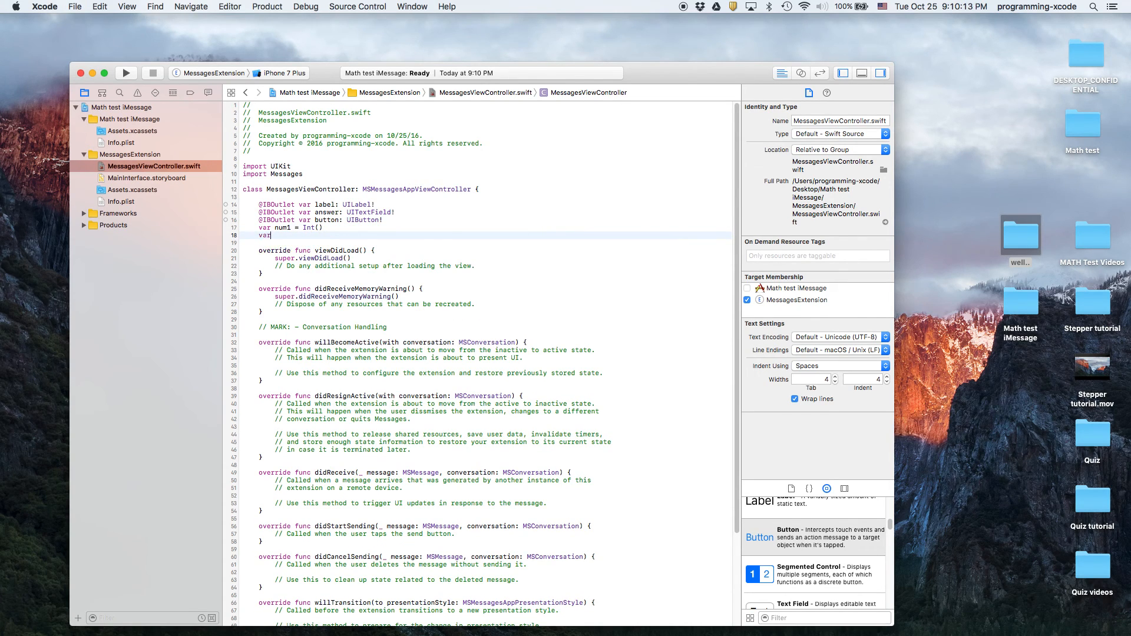
type("num2")
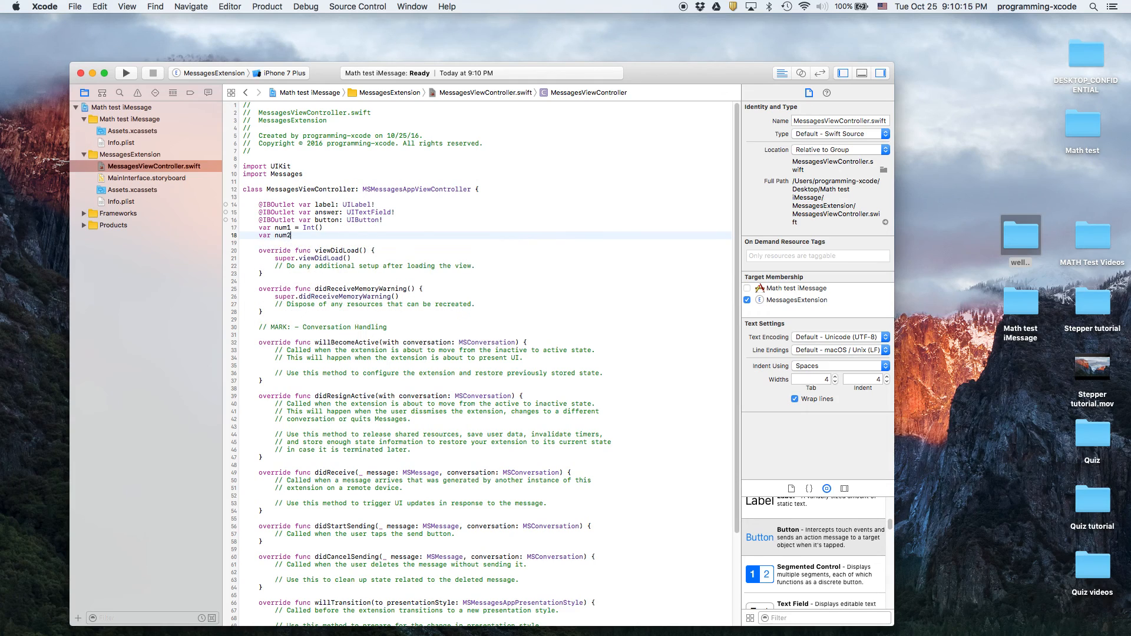
type("= Int(")
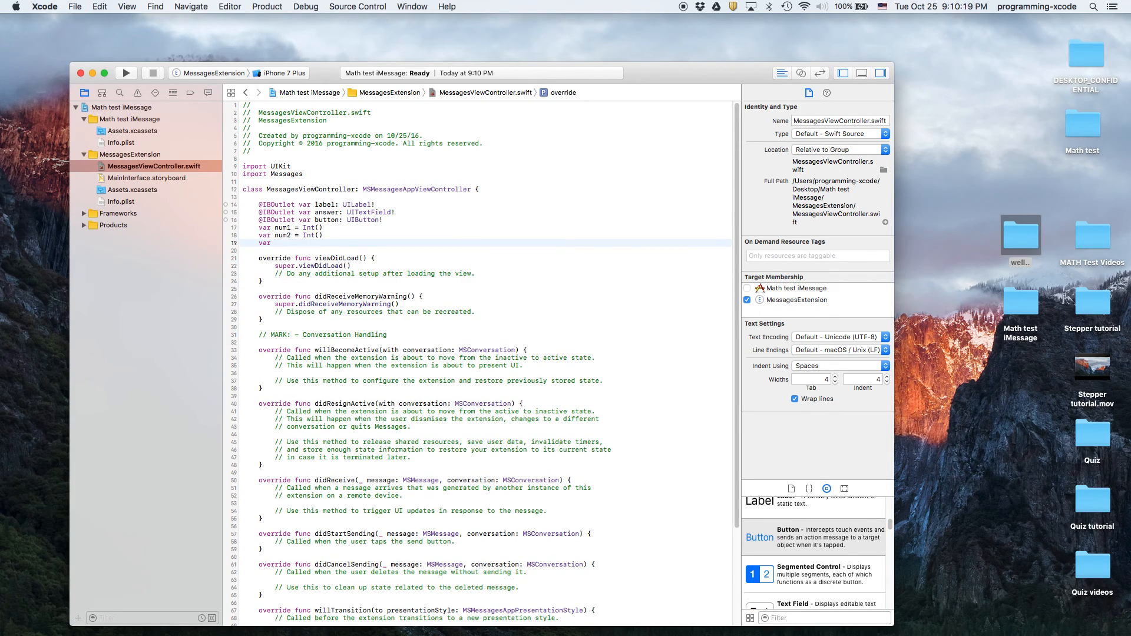
type("ans = In")
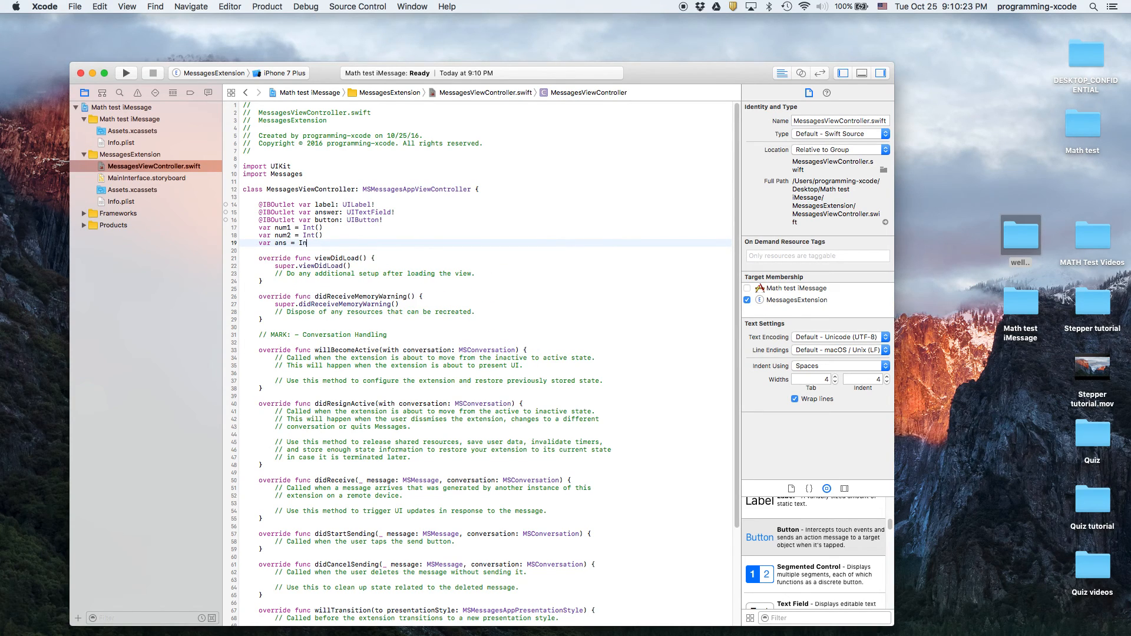
type("var i")
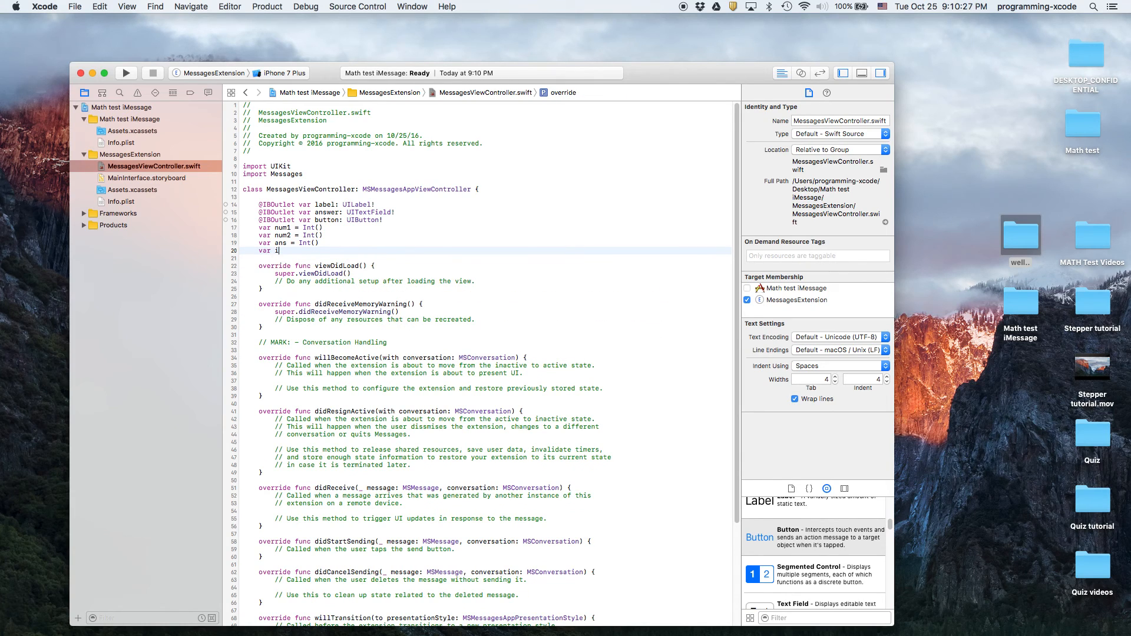
type("sover =")
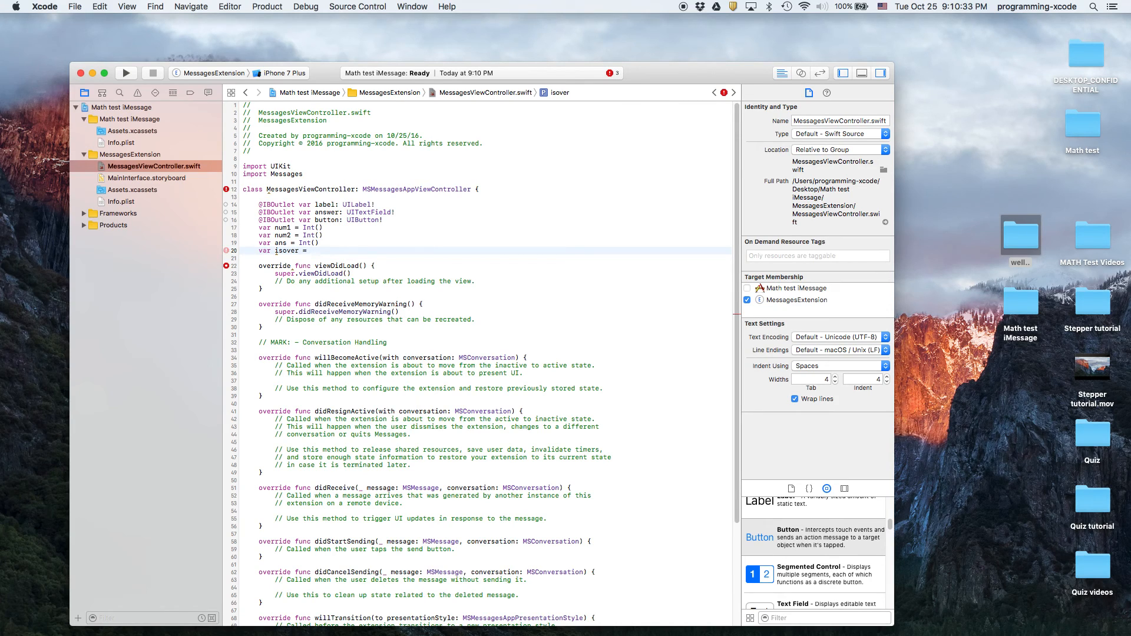
type("false")
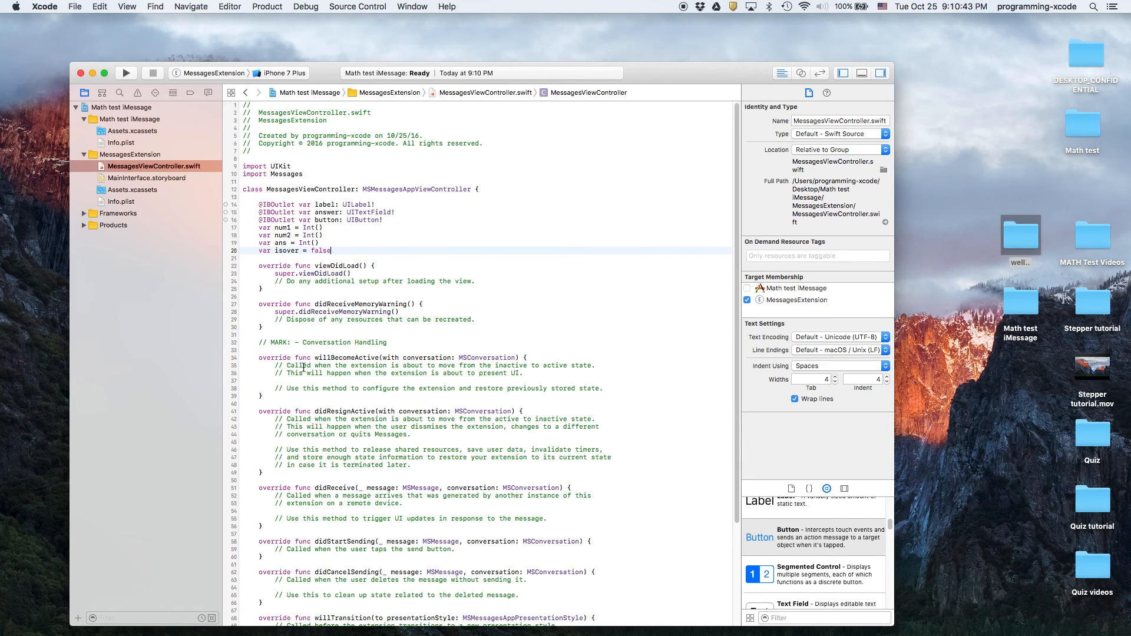
scroll("down", 3)
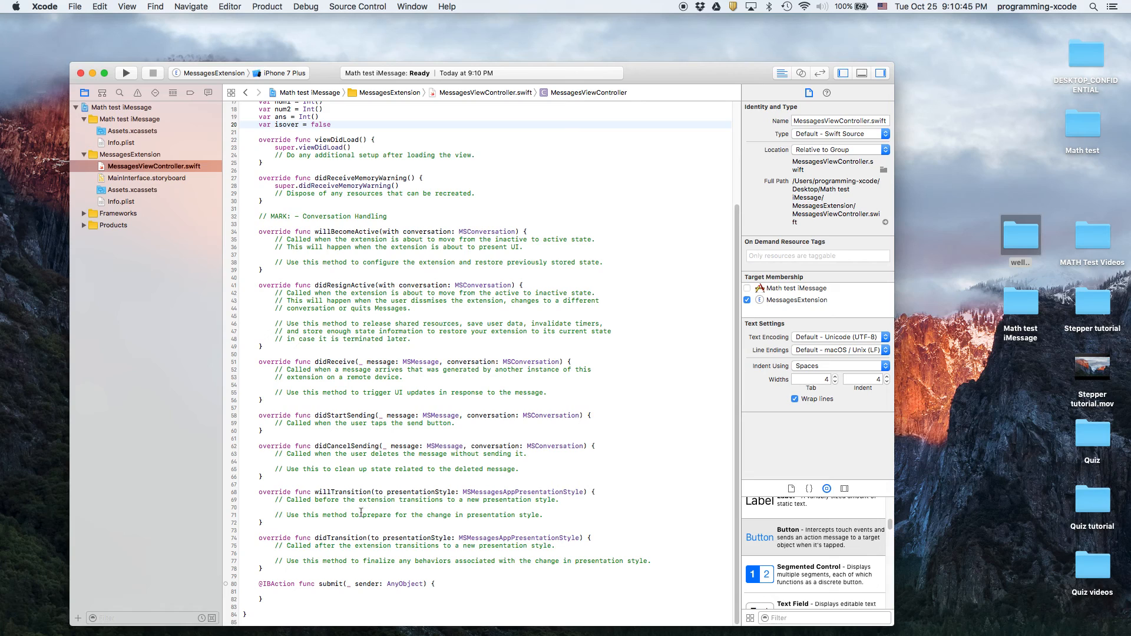
mouse_move(334, 425)
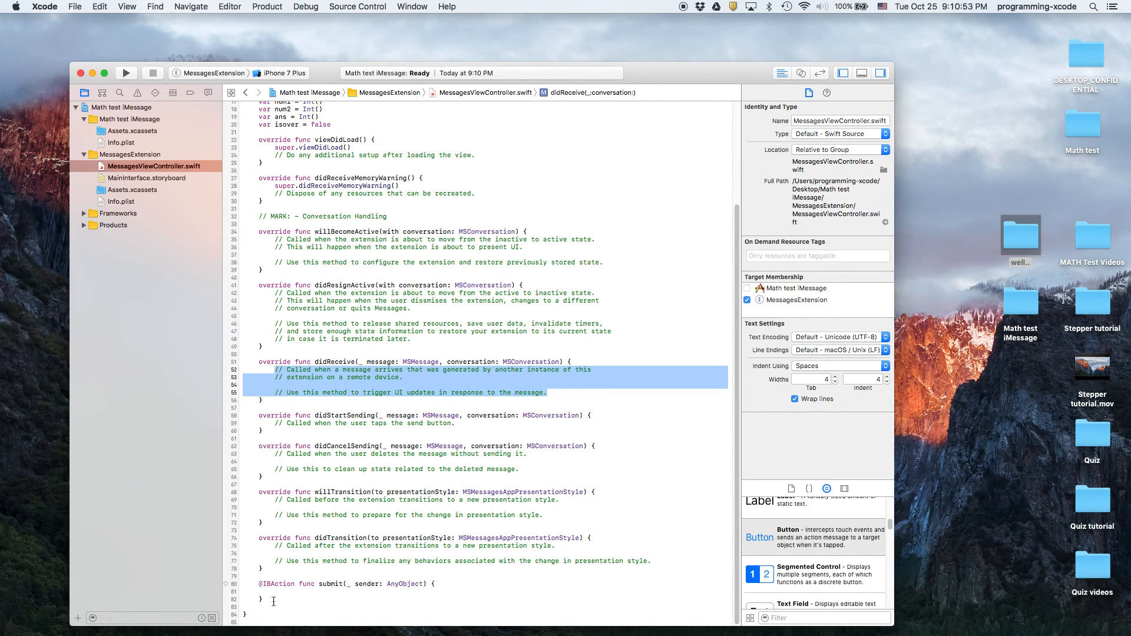
left_click(274, 592)
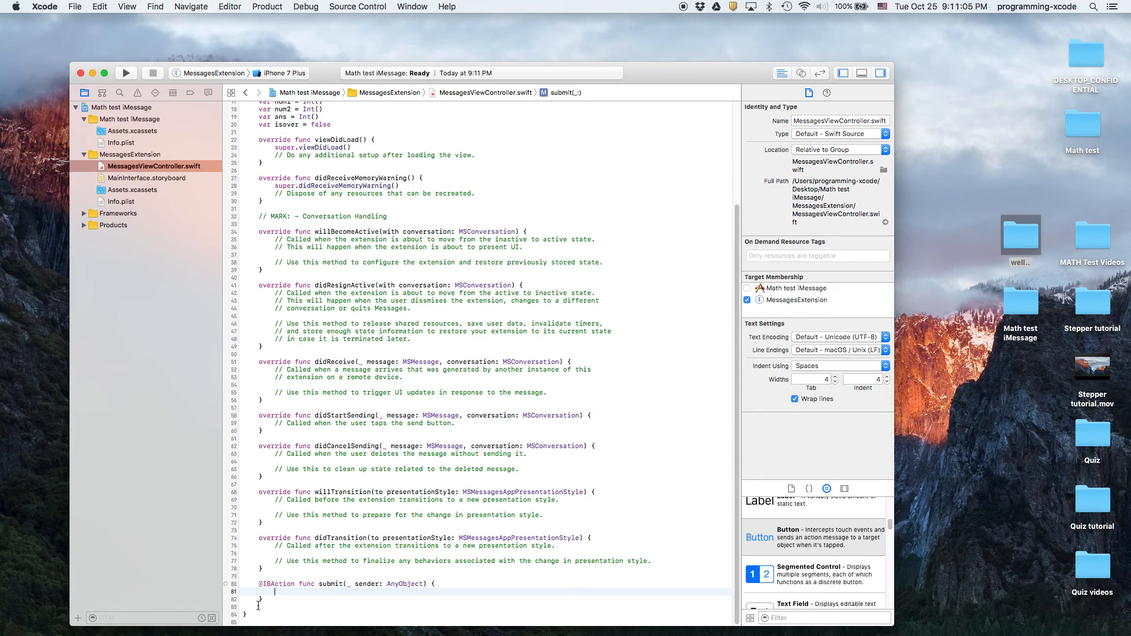
In submit, under if isover == false, set isover true and retitle the button 'Next Problem'
type("uf")
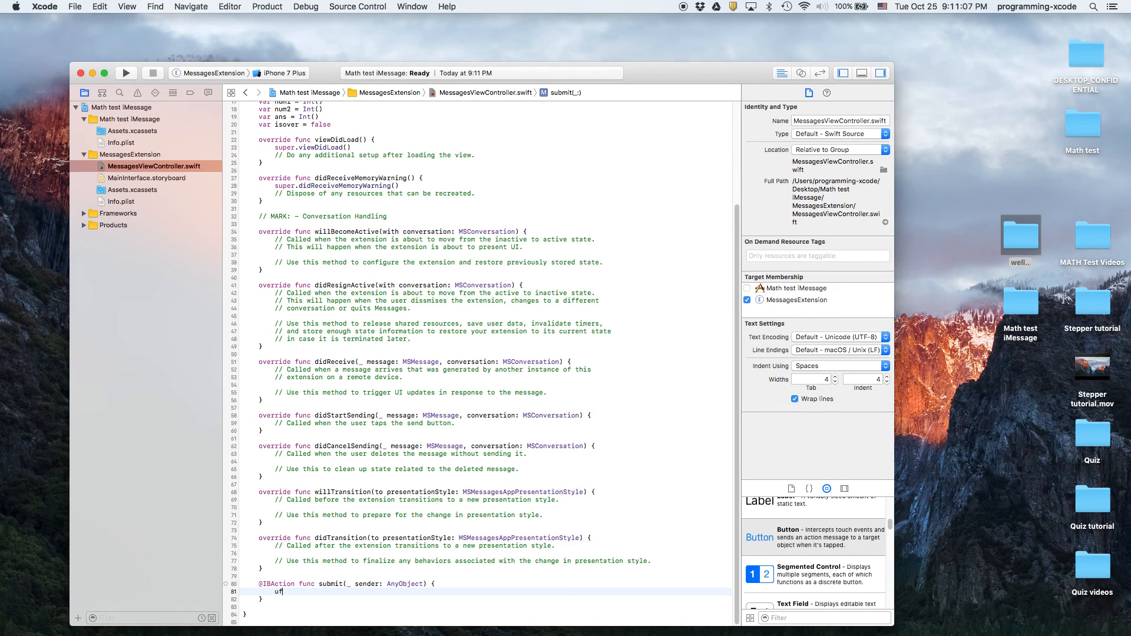
type("if")
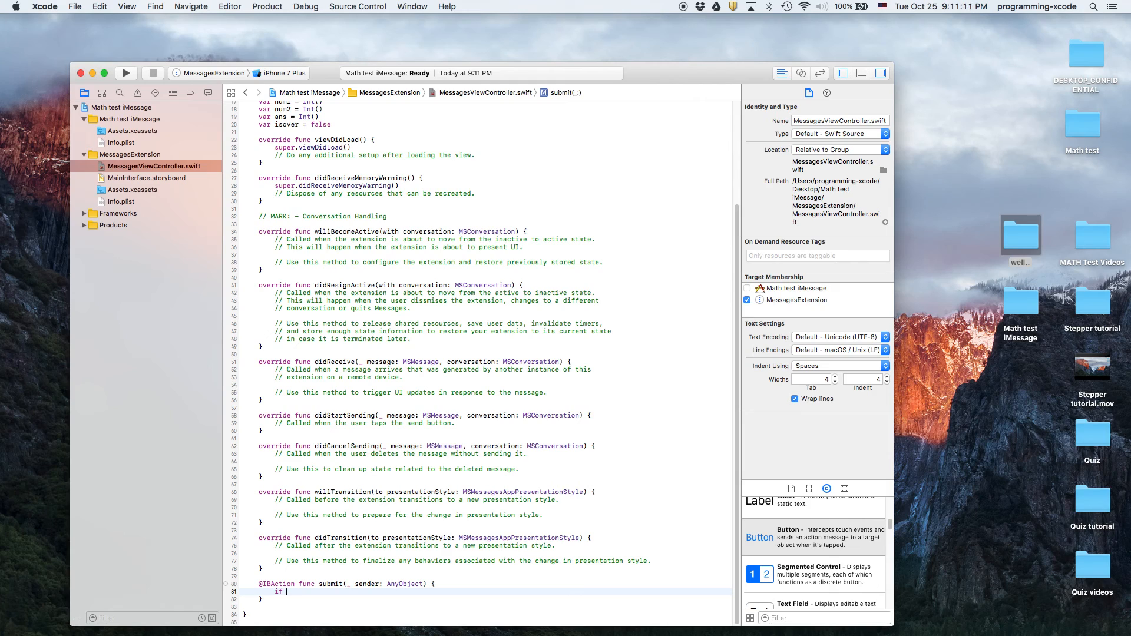
type("isover ==")
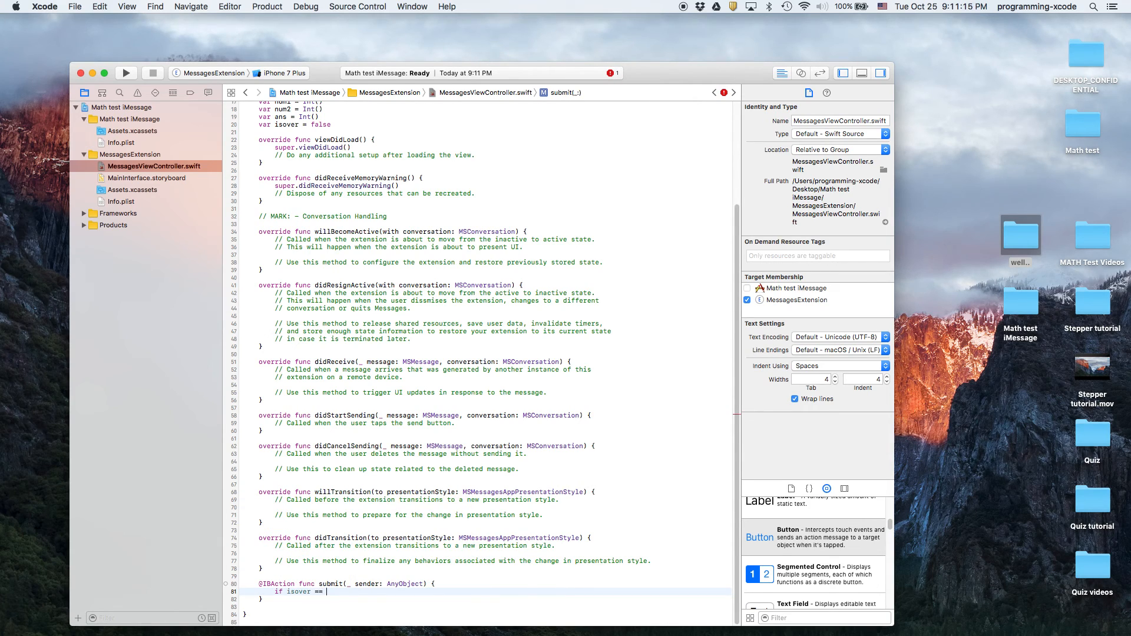
type("false P")
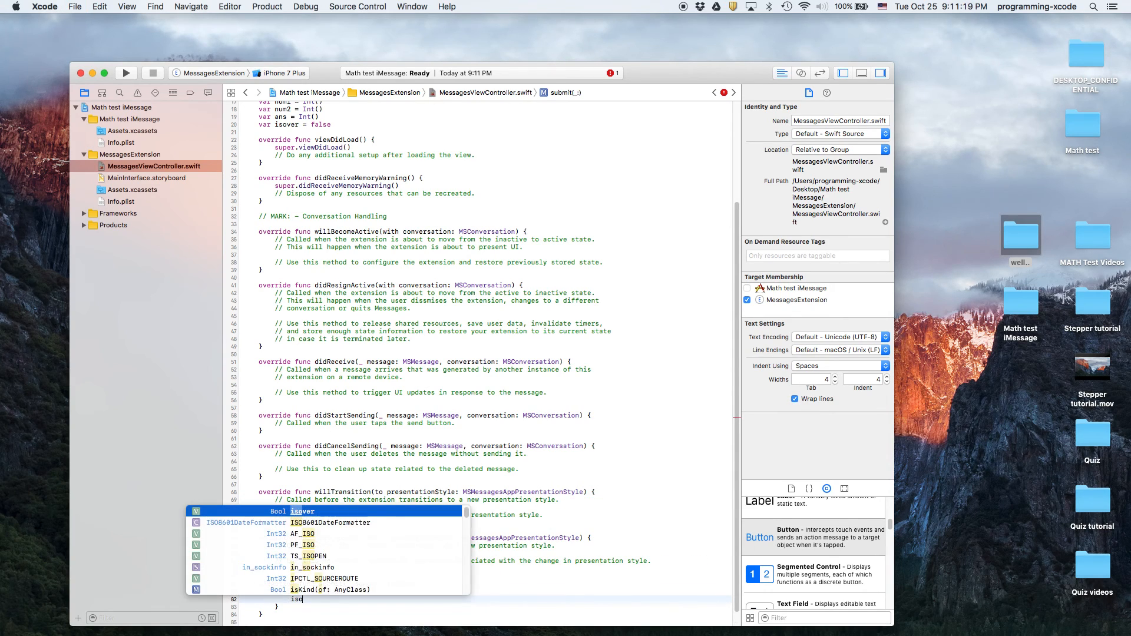
type("true")
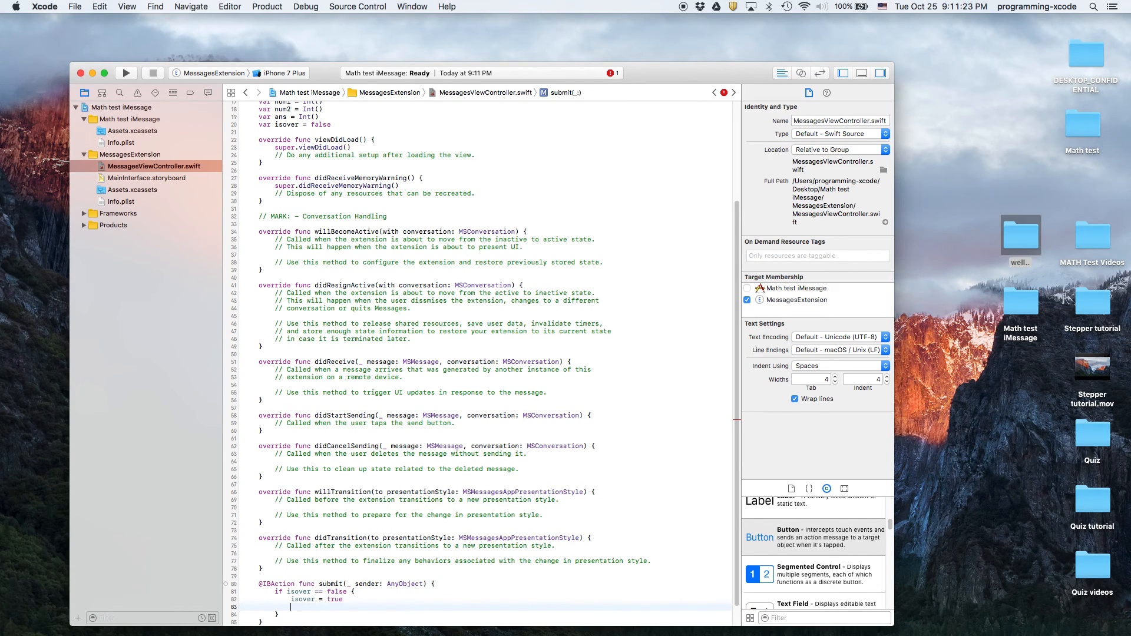
type("but")
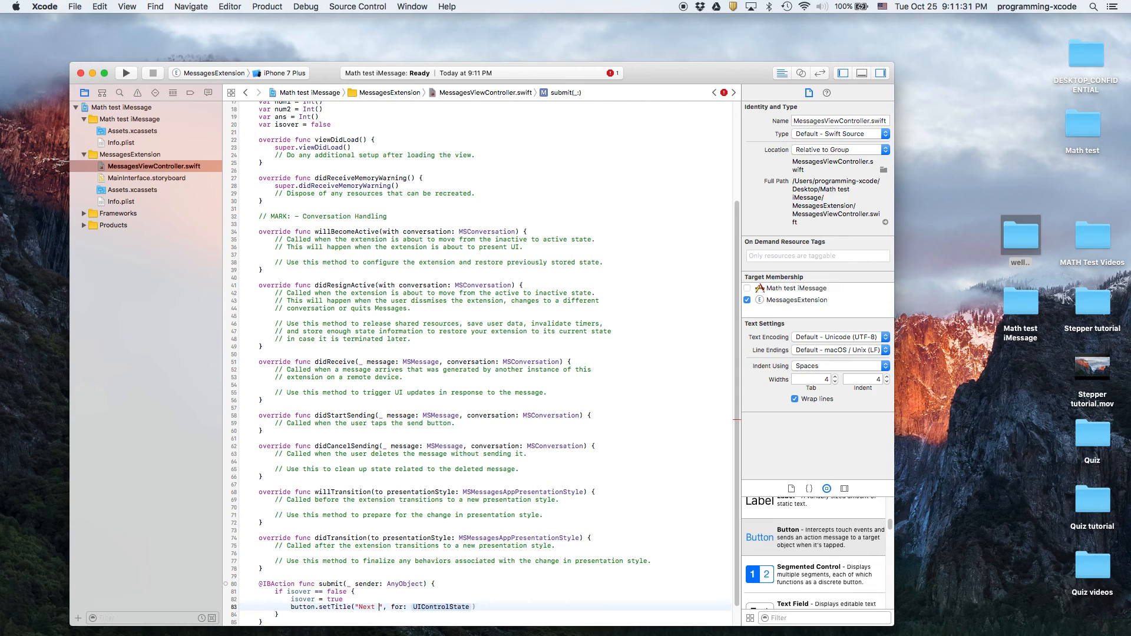
type("Problem")
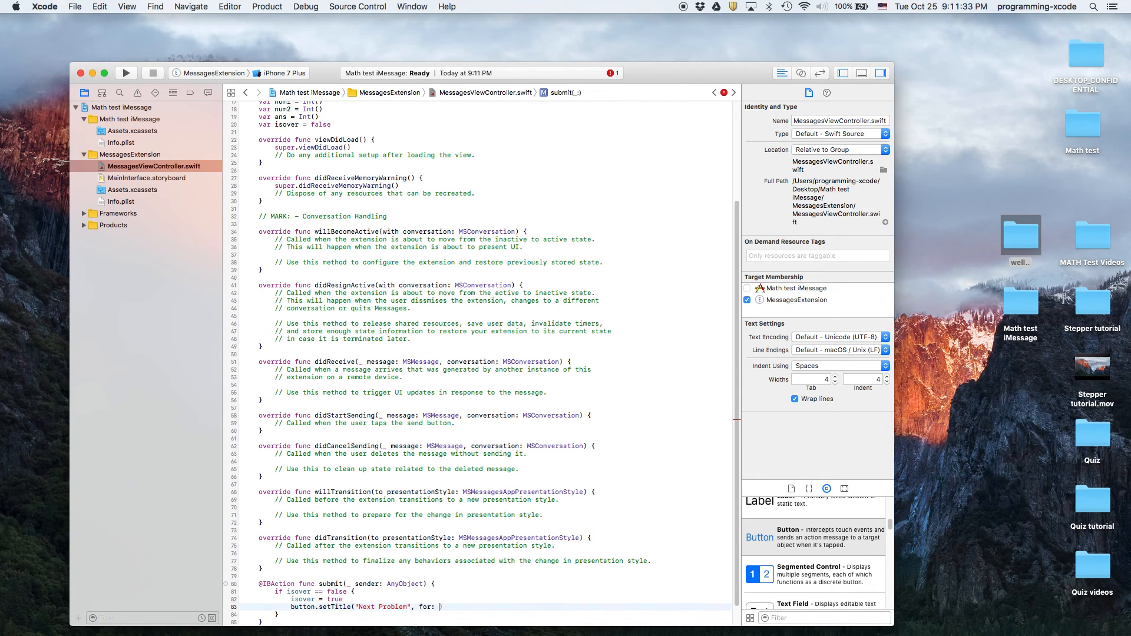
type(".normal")
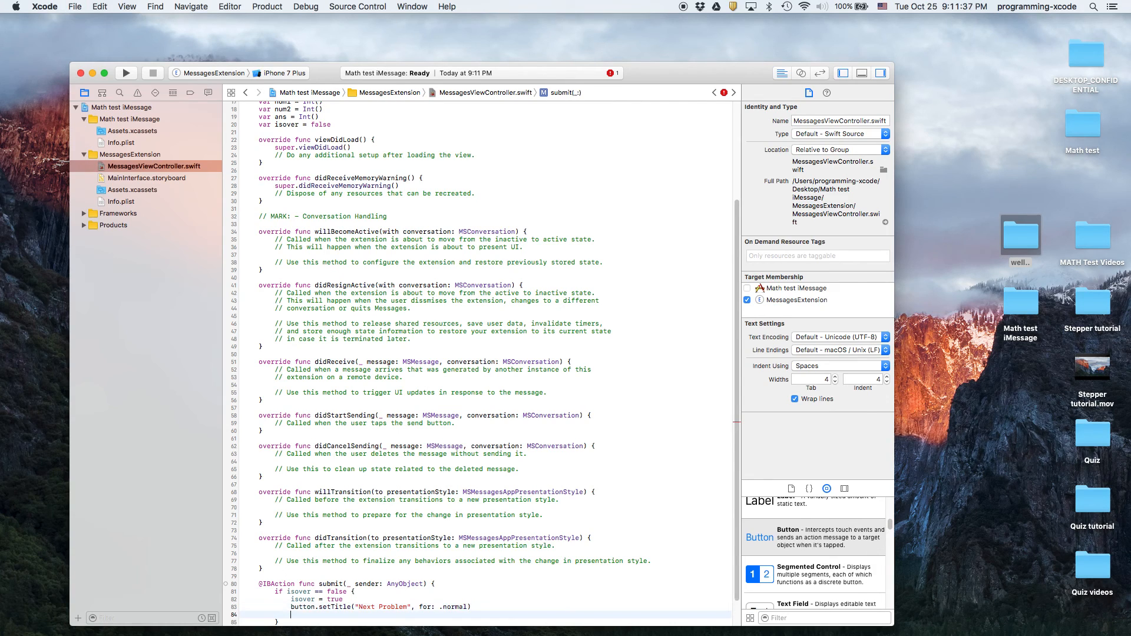
Add an if/else setting label.text to 'Correct!' or 'Incorrect!' based on the answer
type("if Int(")
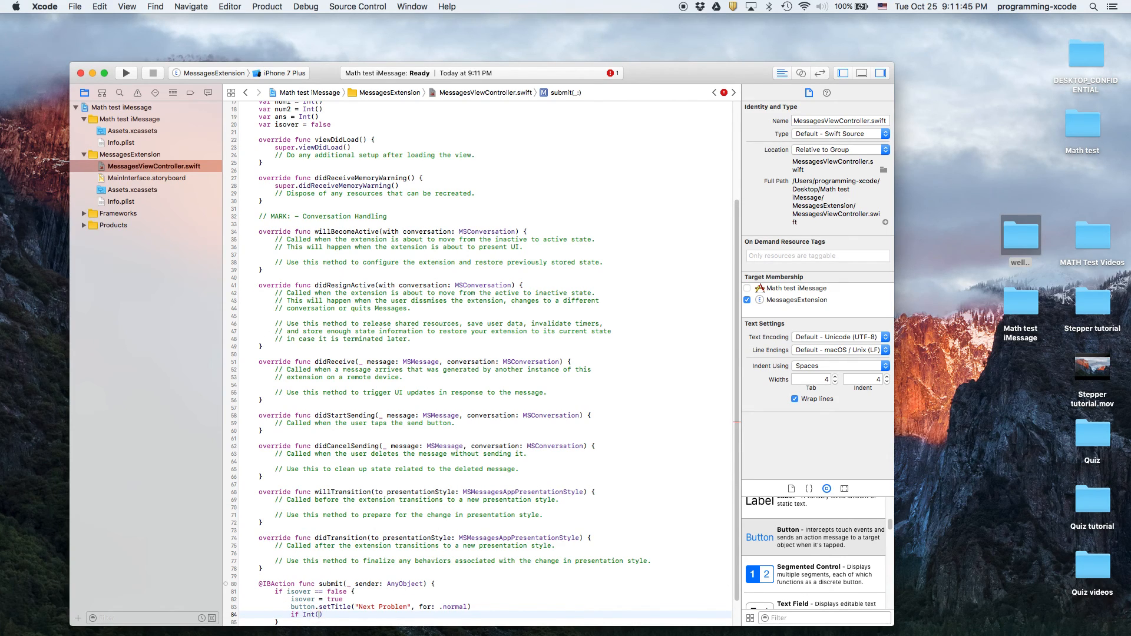
type("ANSWER")
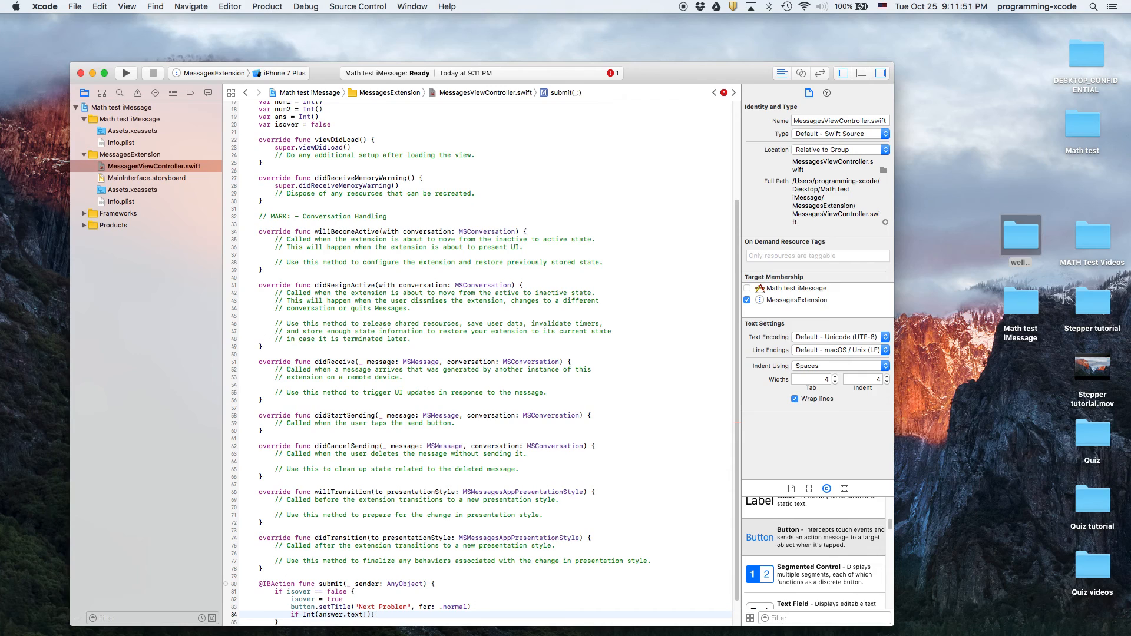
type("==")
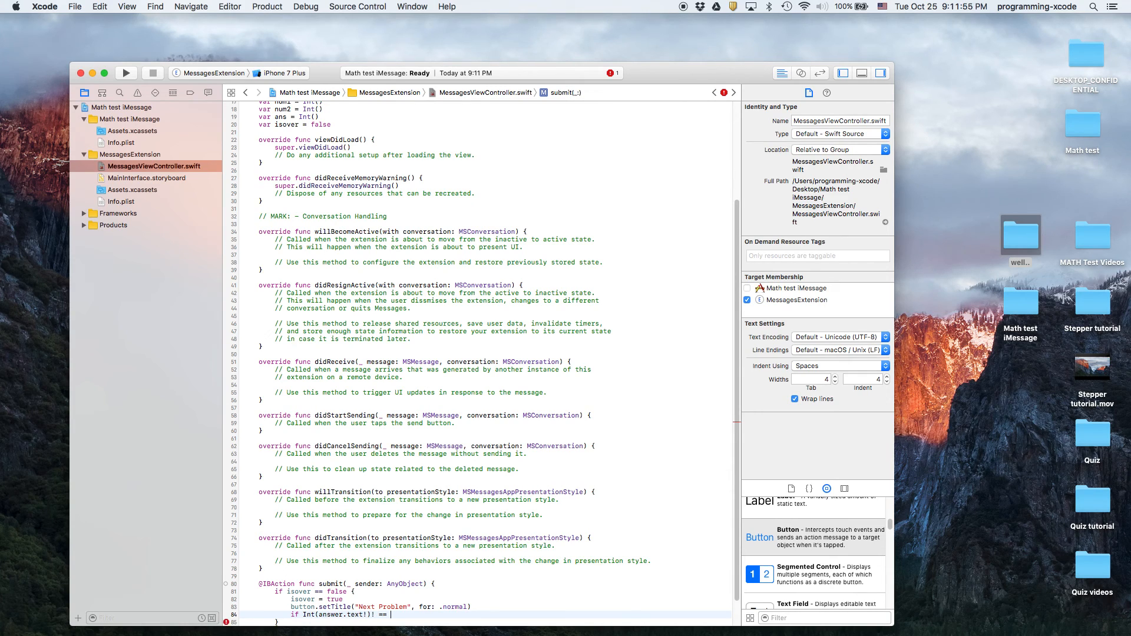
type("answer")
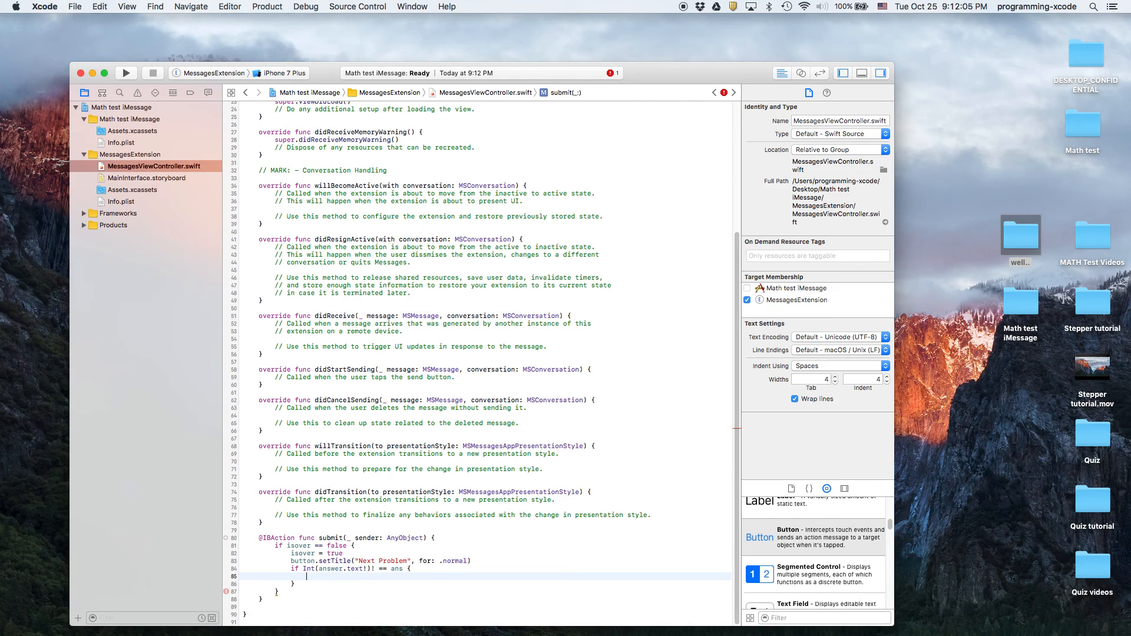
type("label.")
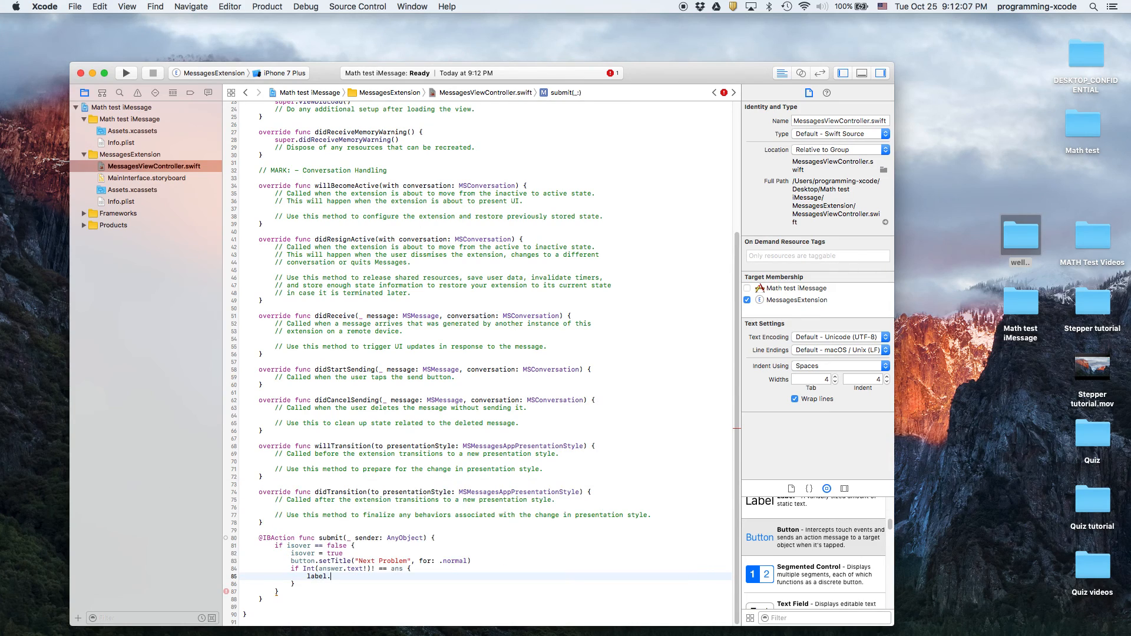
type(".text = \"")
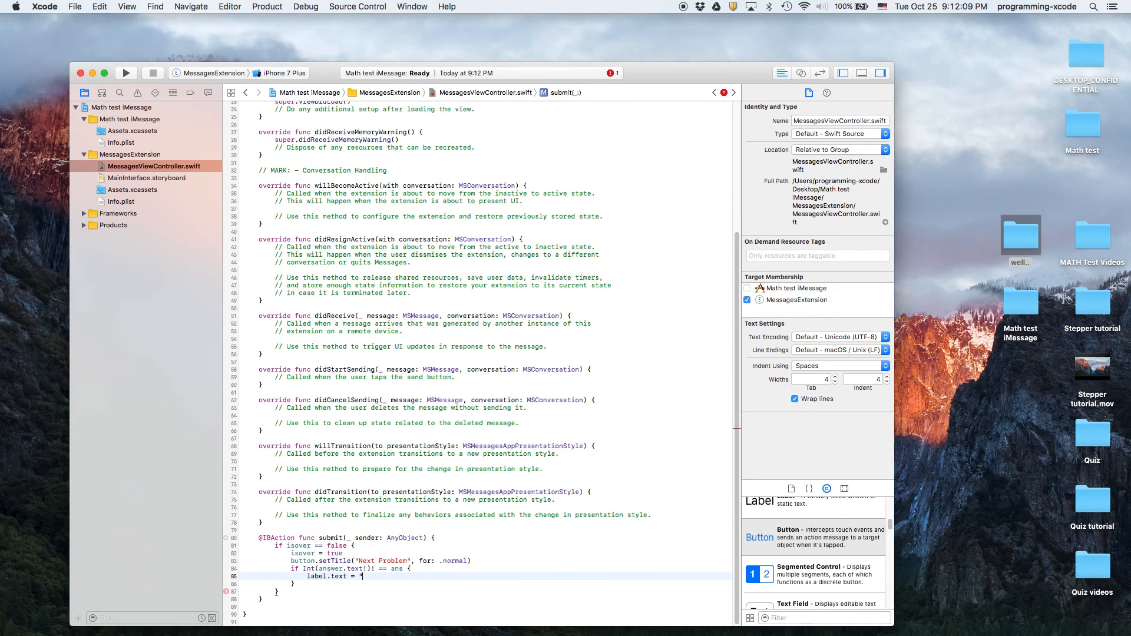
type("Co")
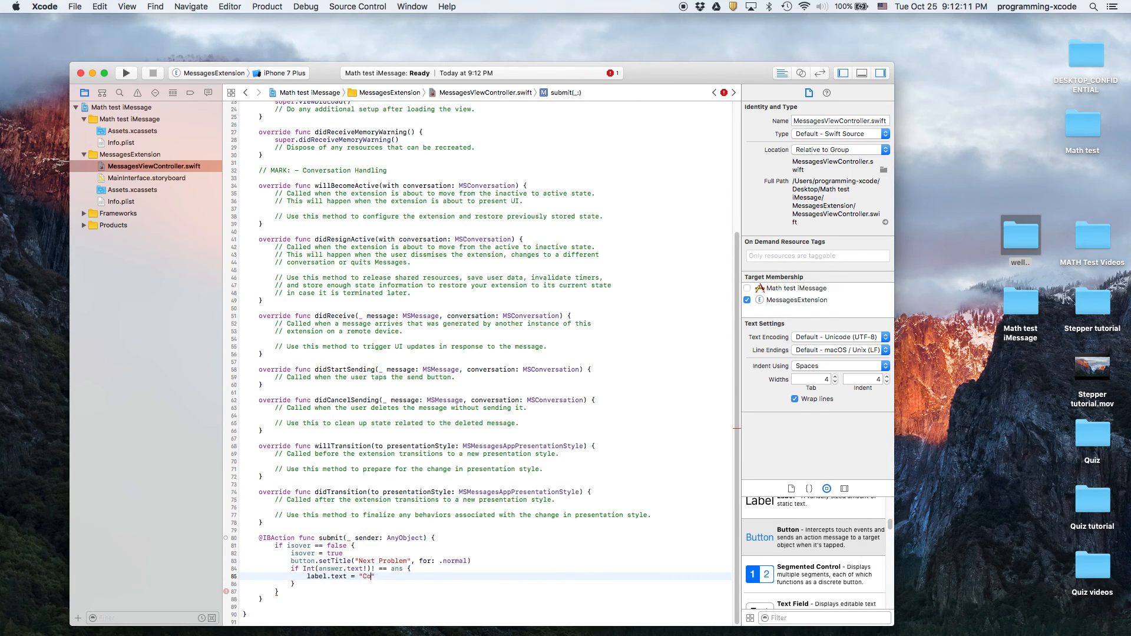
type("rrect!")
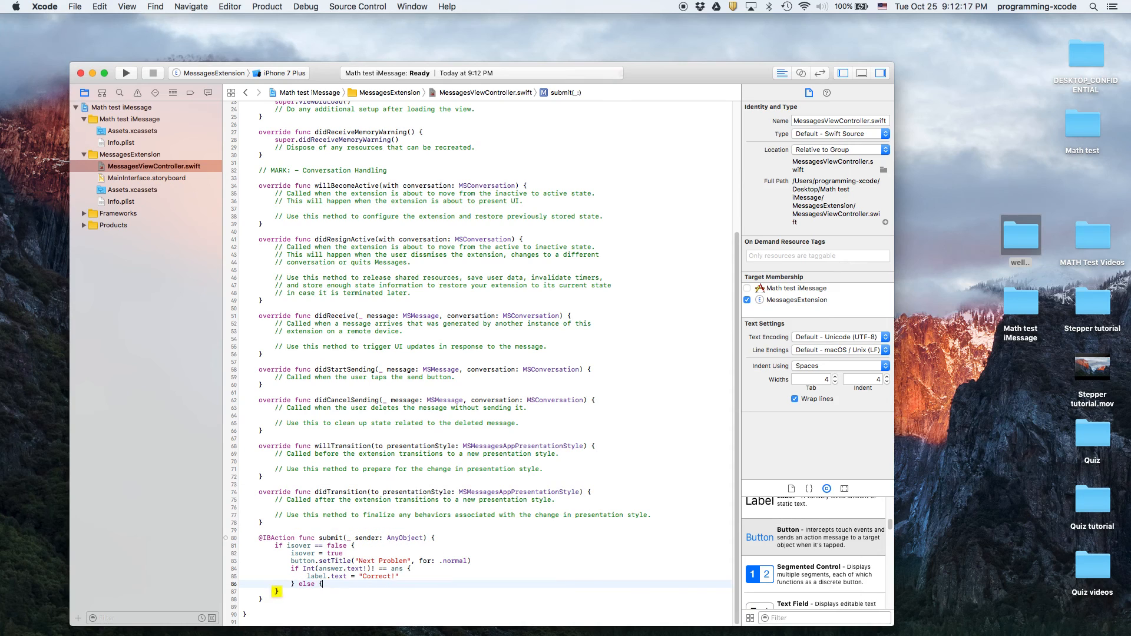
type("1a")
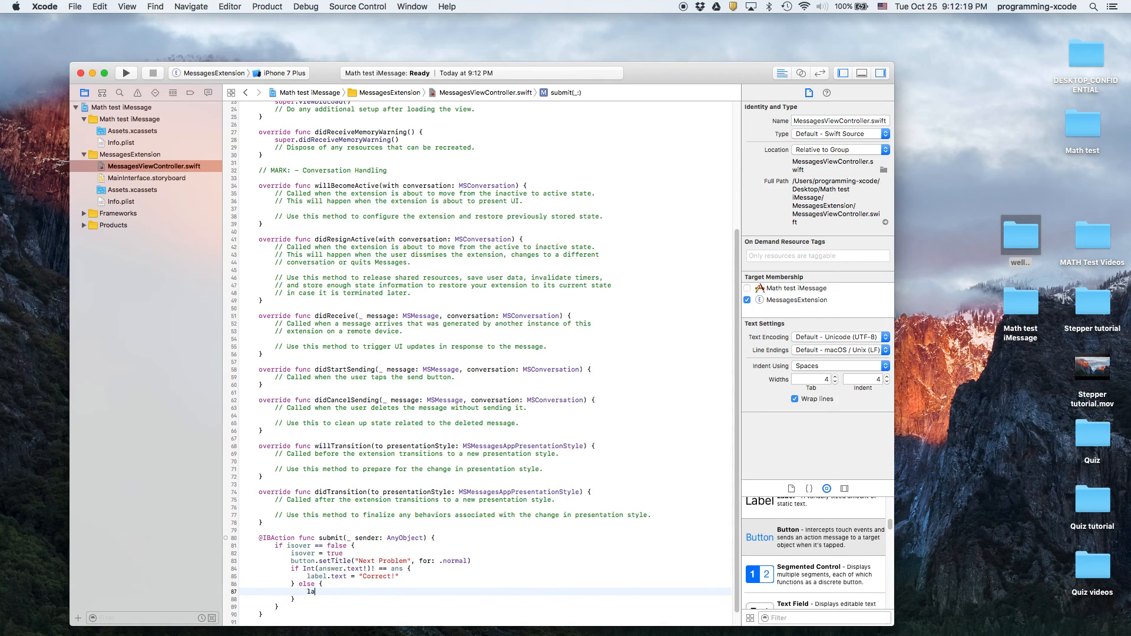
type("label.text =")
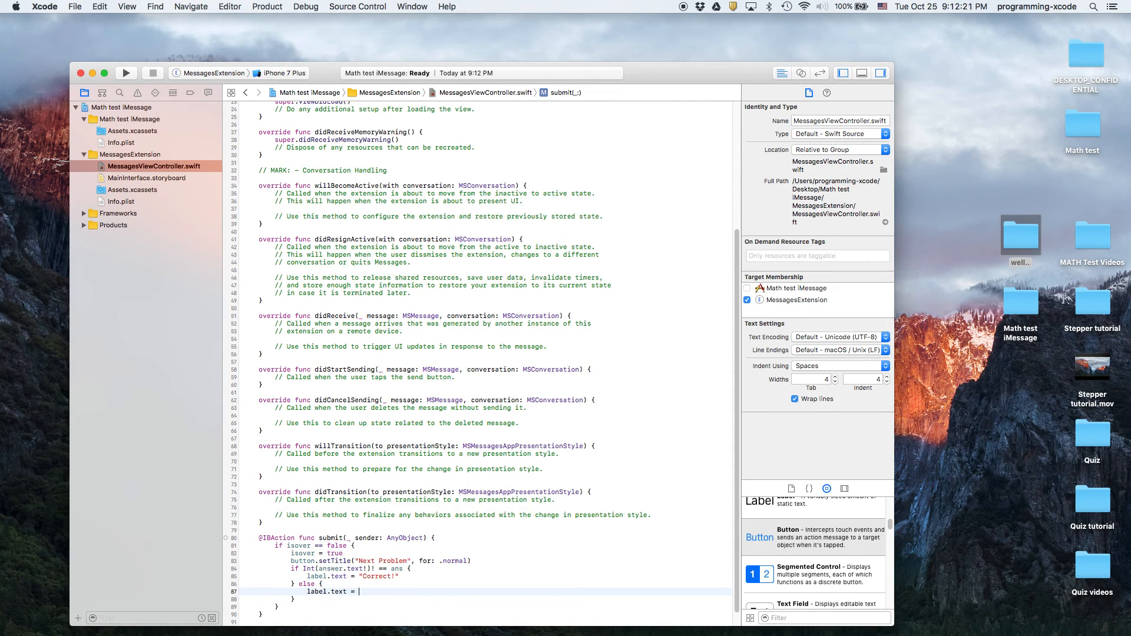
type("\"Incorrect!\"")
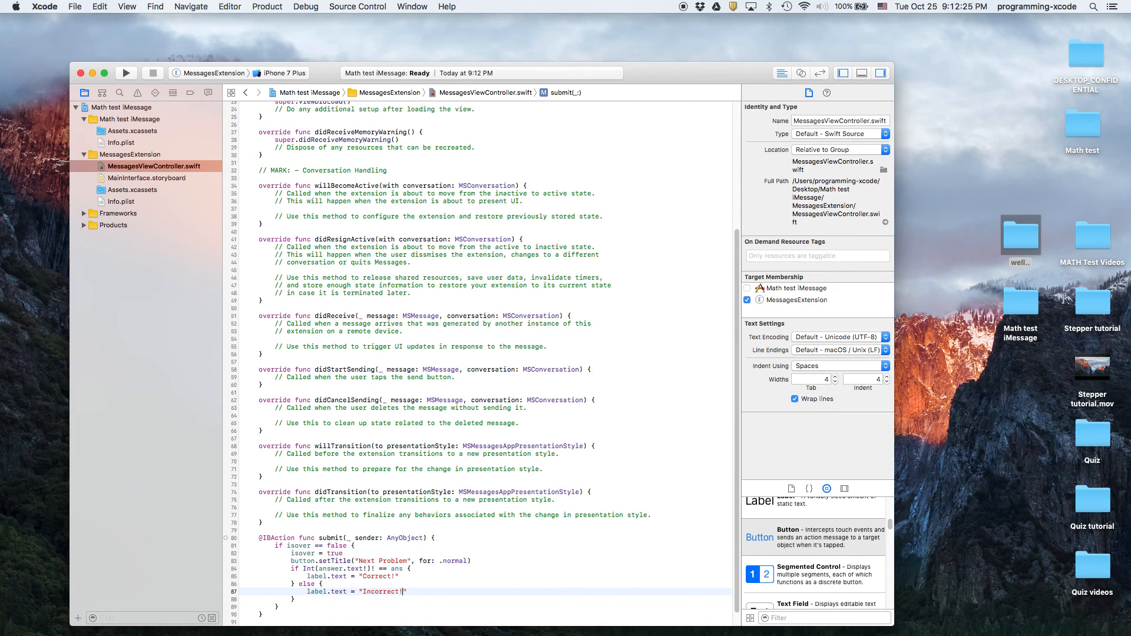
key("Return")
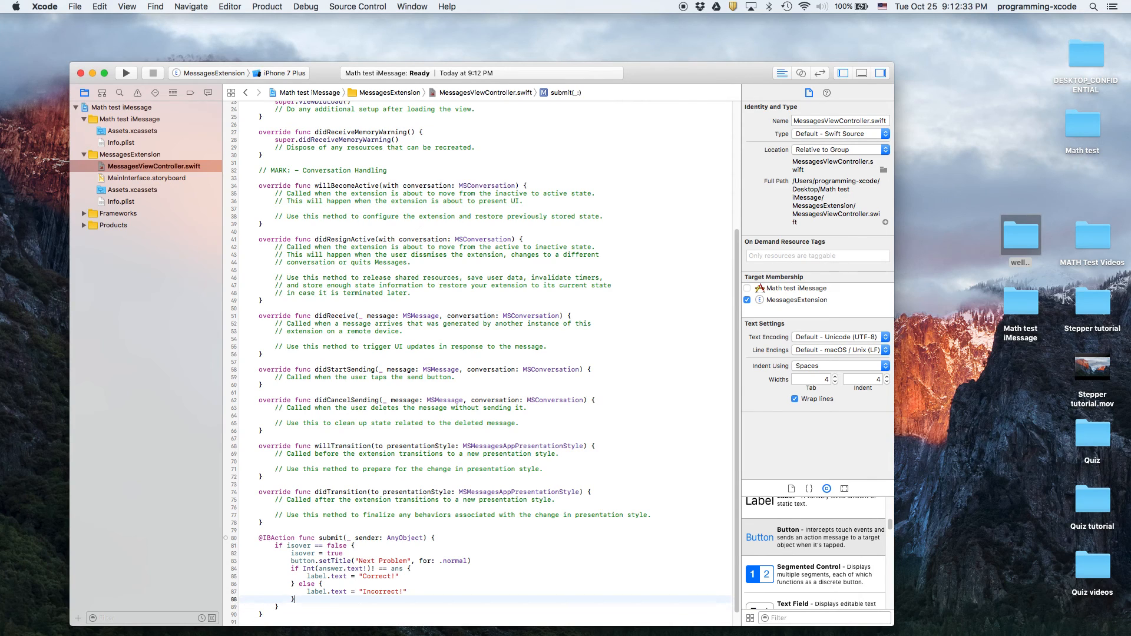
Add an else branch retitling the button 'Submit' and setting isover back to false
type("se {")
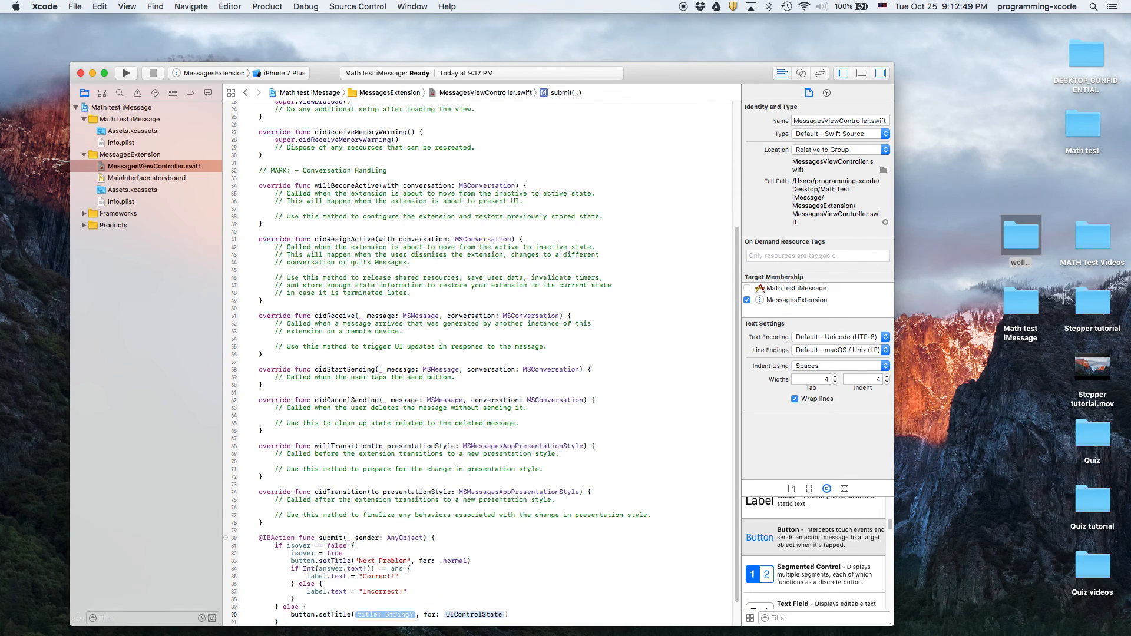
type("Subm")
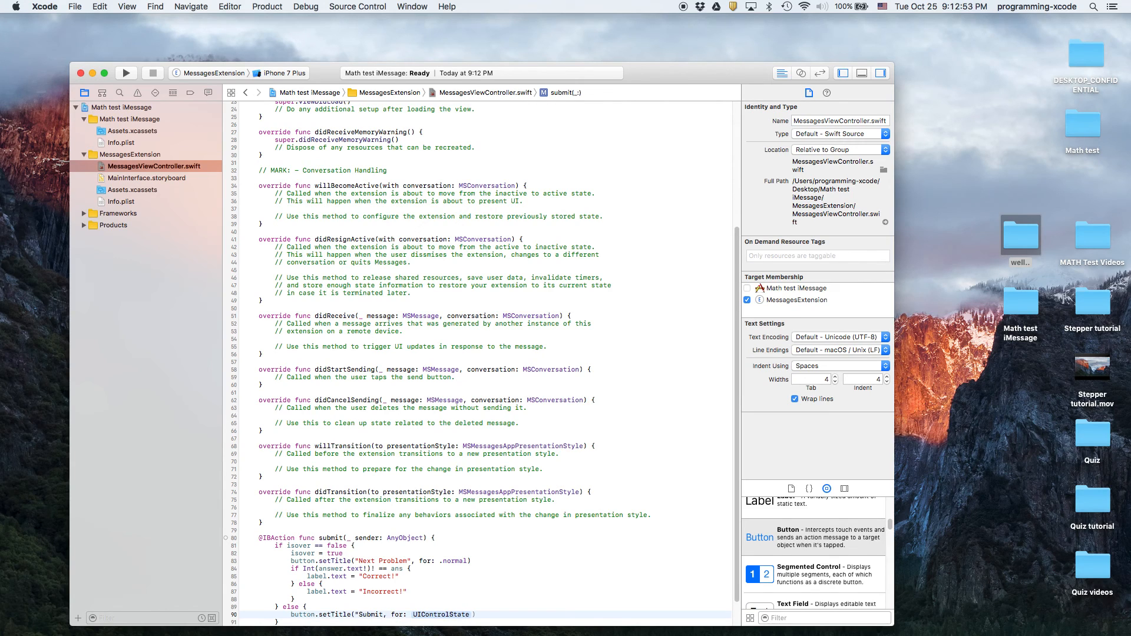
type(".normal")
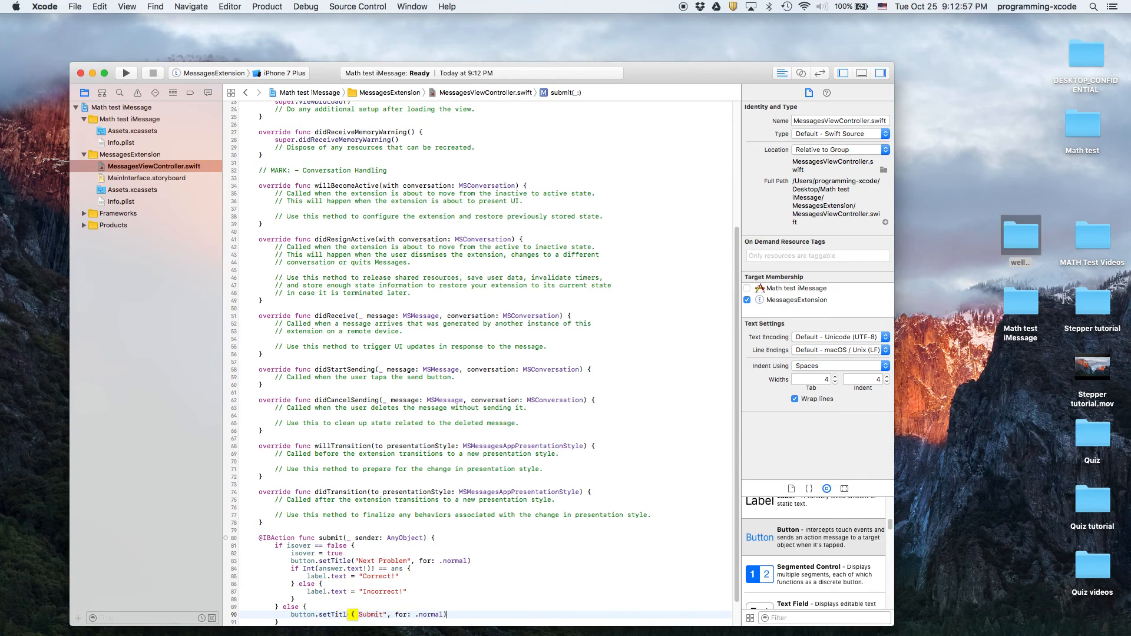
scroll("down", 3)
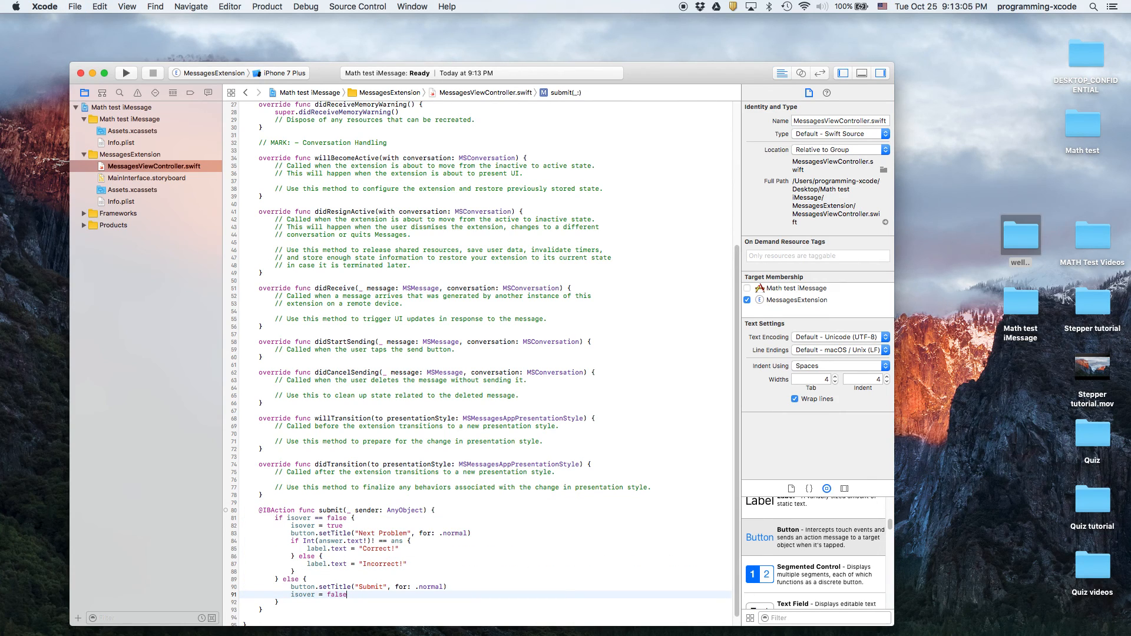
scroll("up", 3)
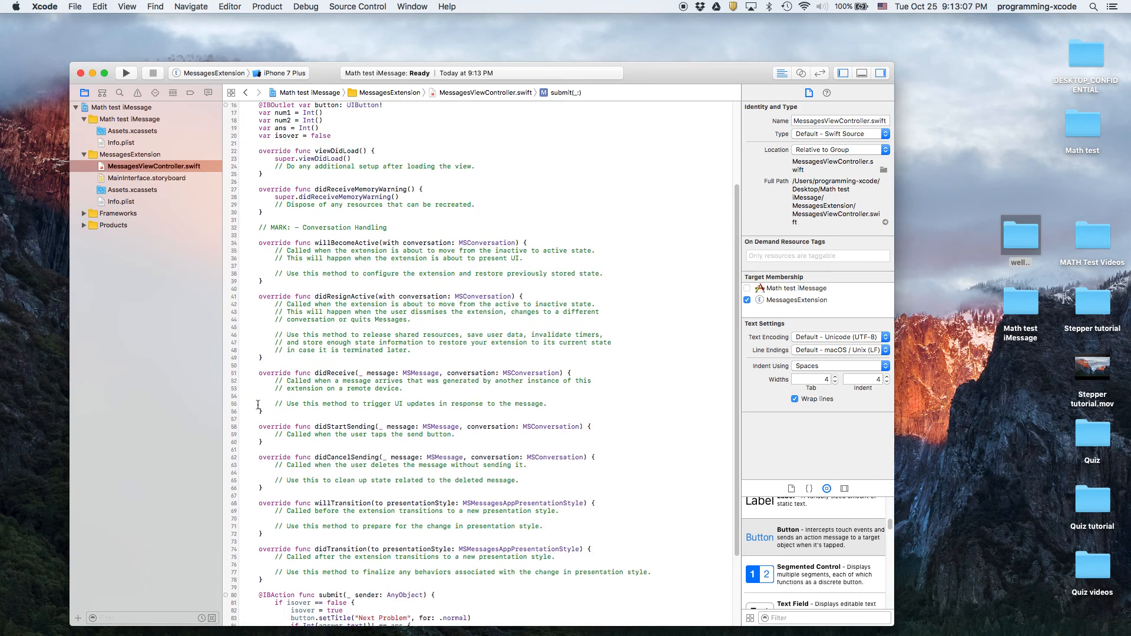
scroll("up", 3)
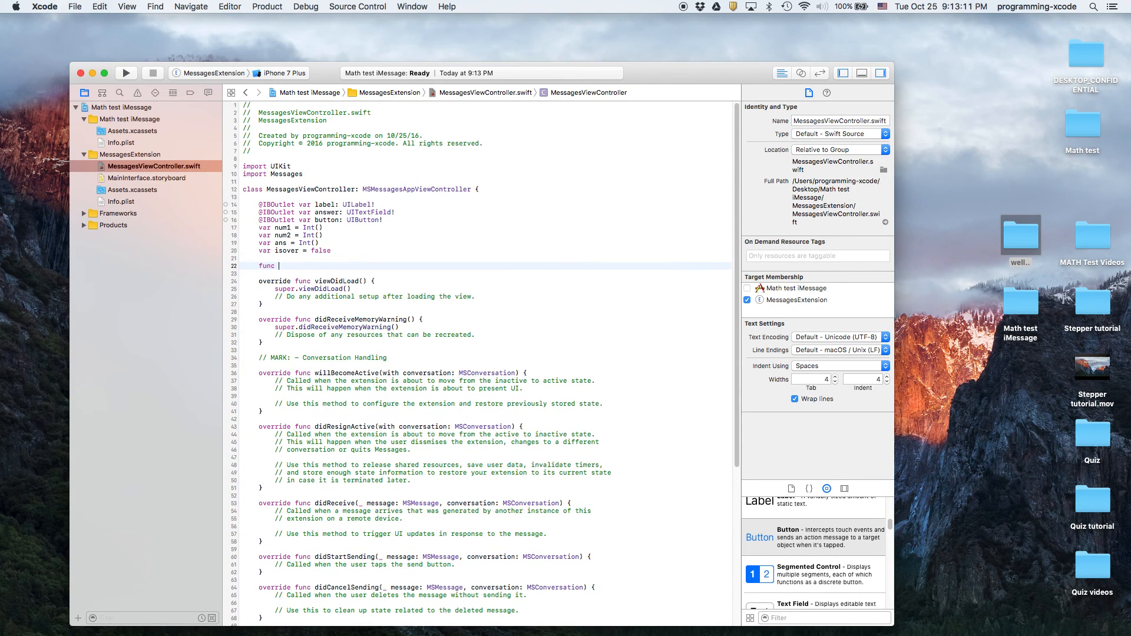
Create a question() function and call it from viewDidLoad after super
type("question() {")
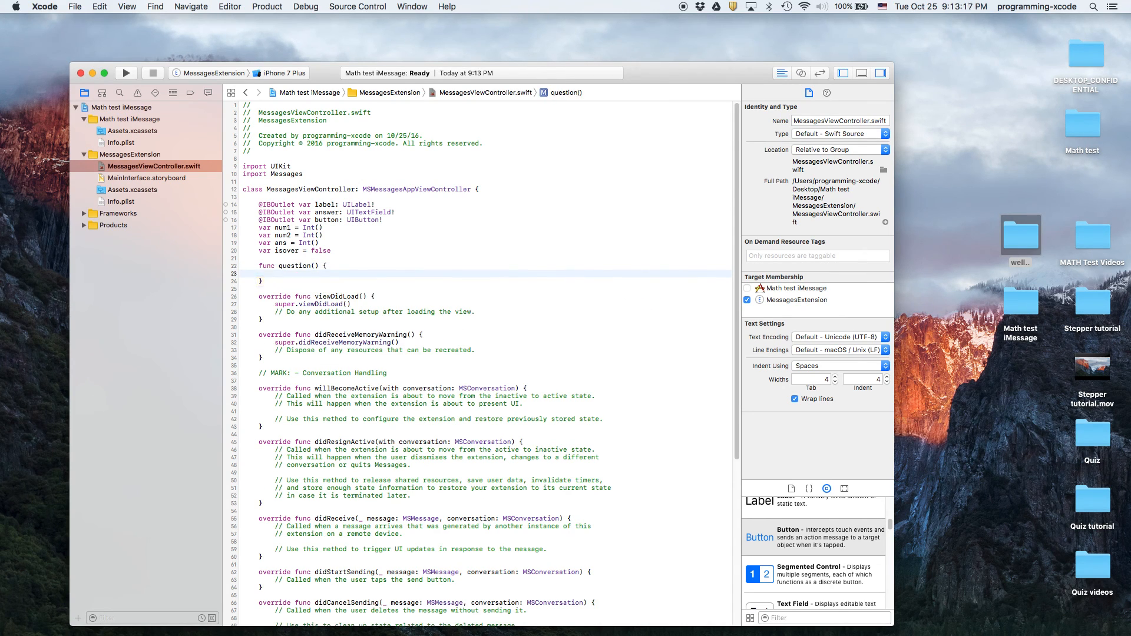
left_click(367, 304)
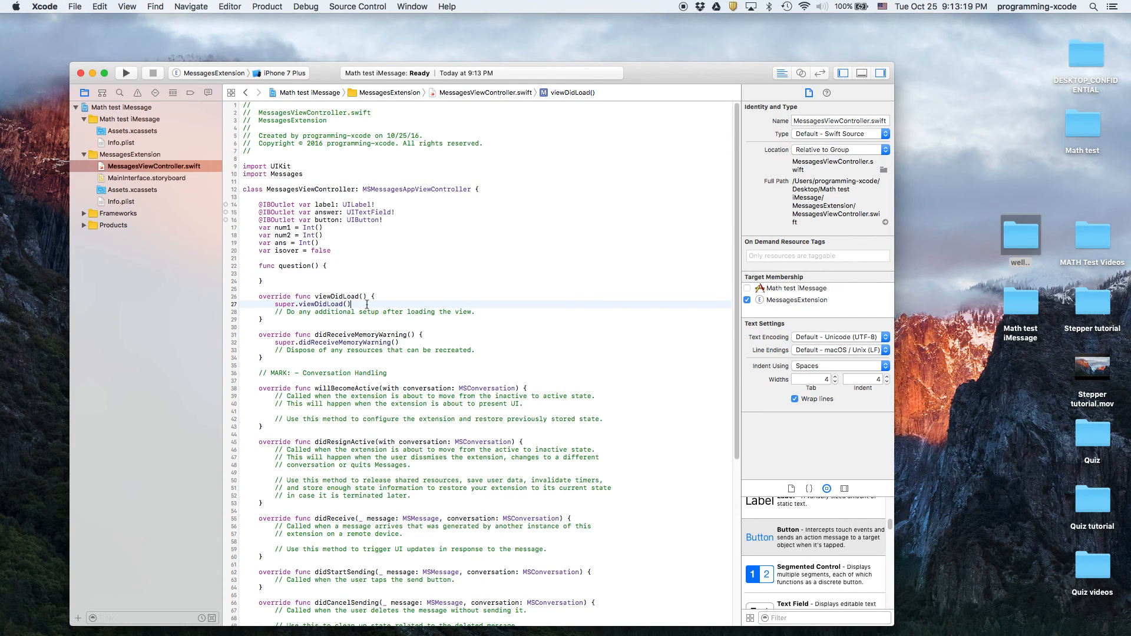
type("question()")
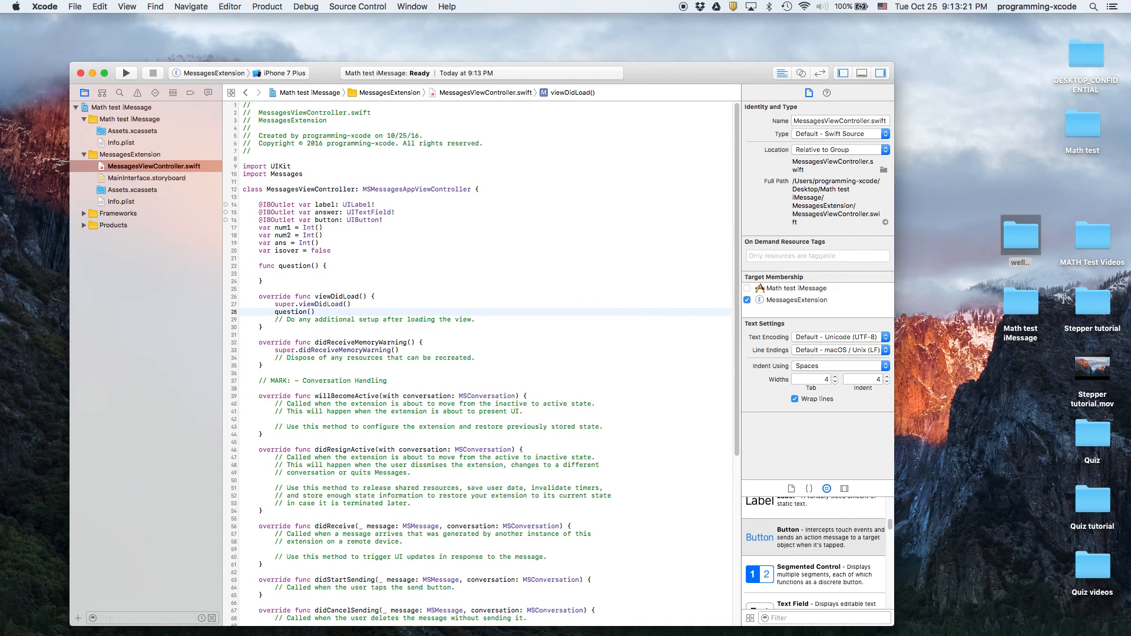
left_click(293, 276)
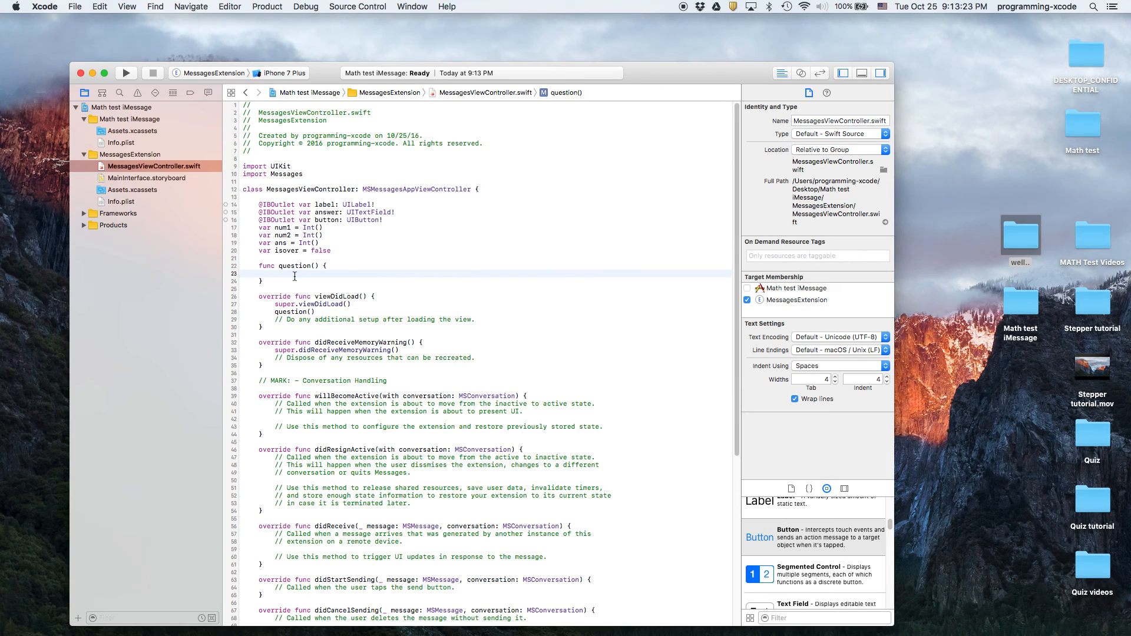
In question(), randomize num1 and num2 below 500, set ans = num1+num2, and label "\(num1)+\(num2) = "
type("num1 =")
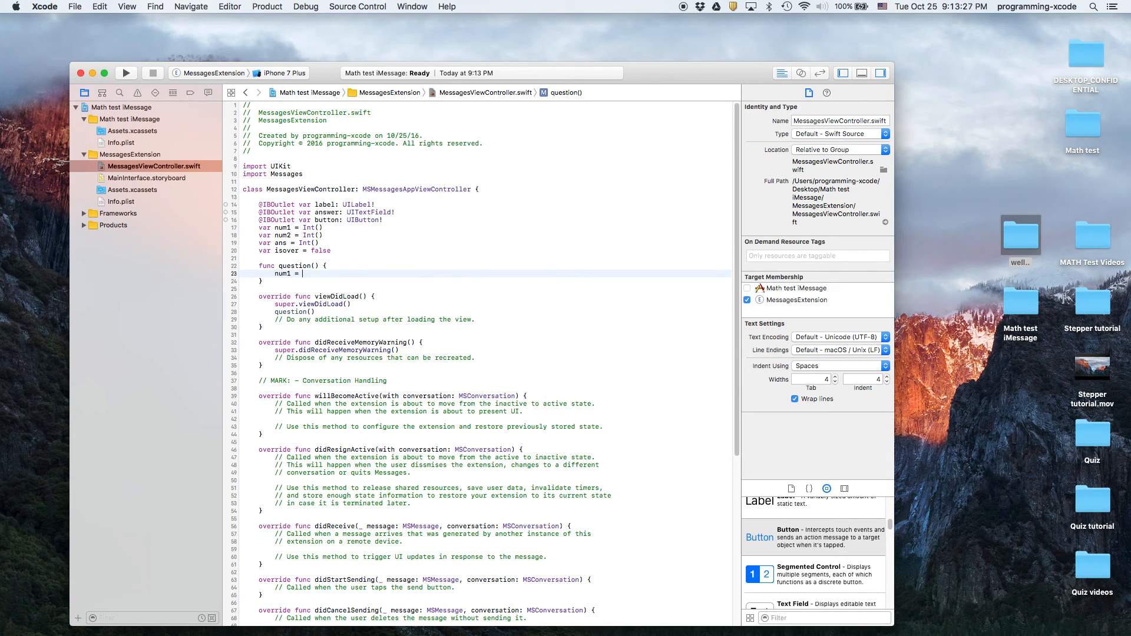
type("Int()")
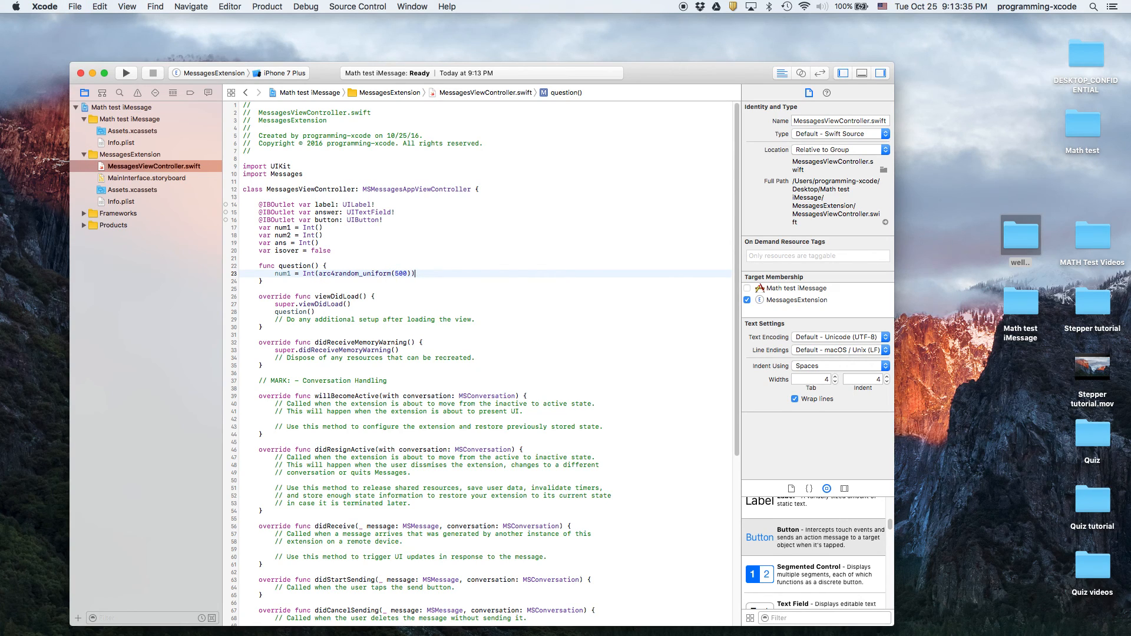
type("num2 = Int(")
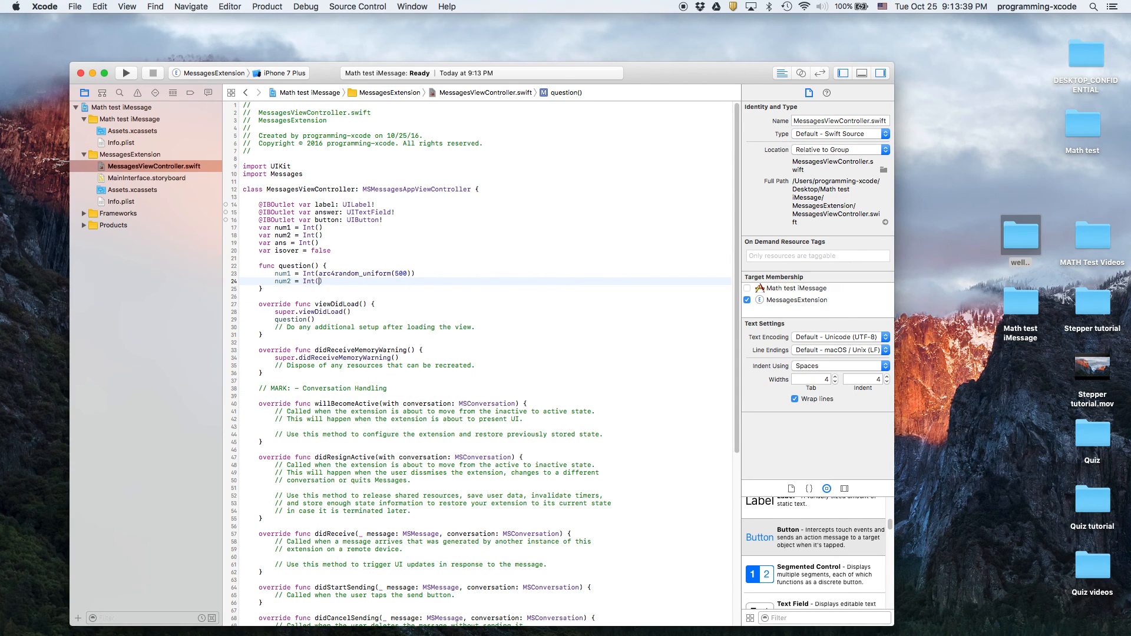
type("arc4random_uniform(")
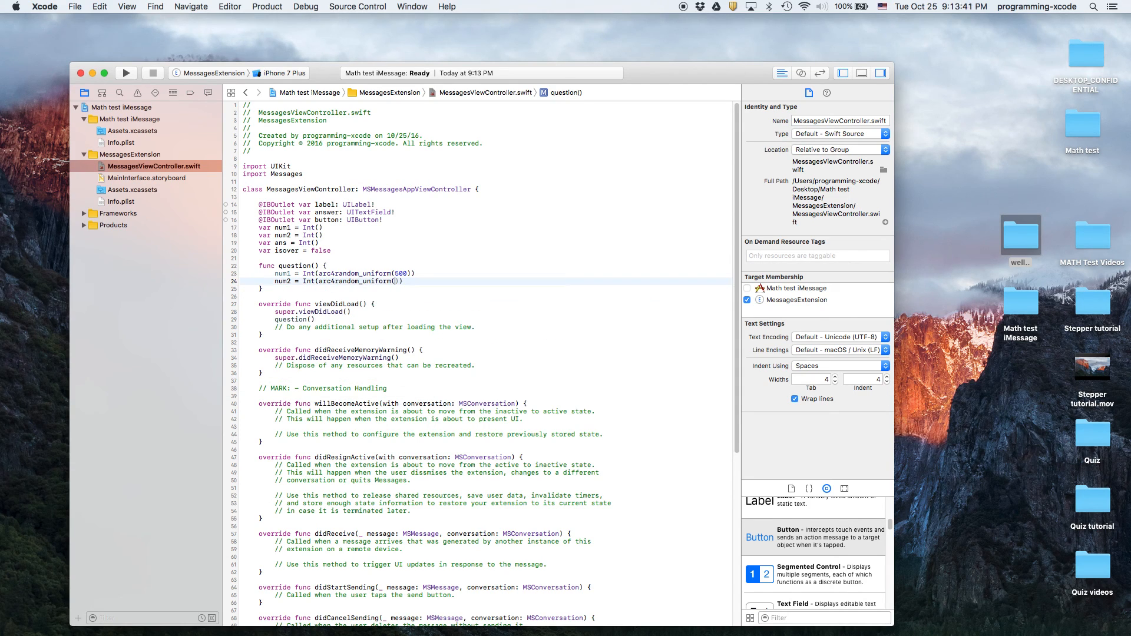
type("500))")
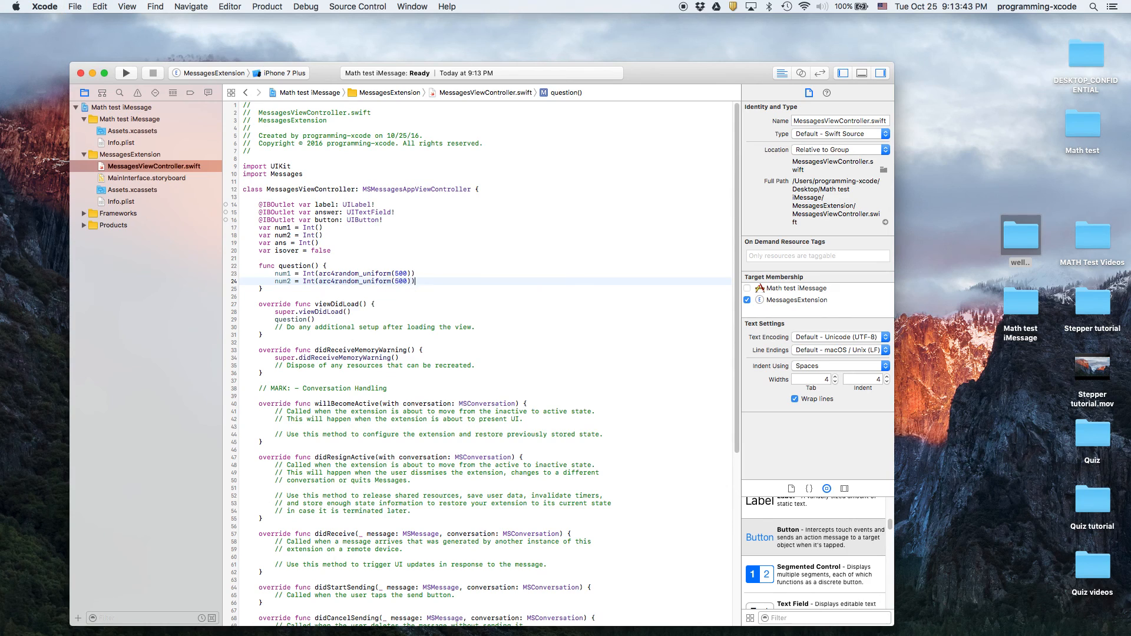
type("ans = num1")
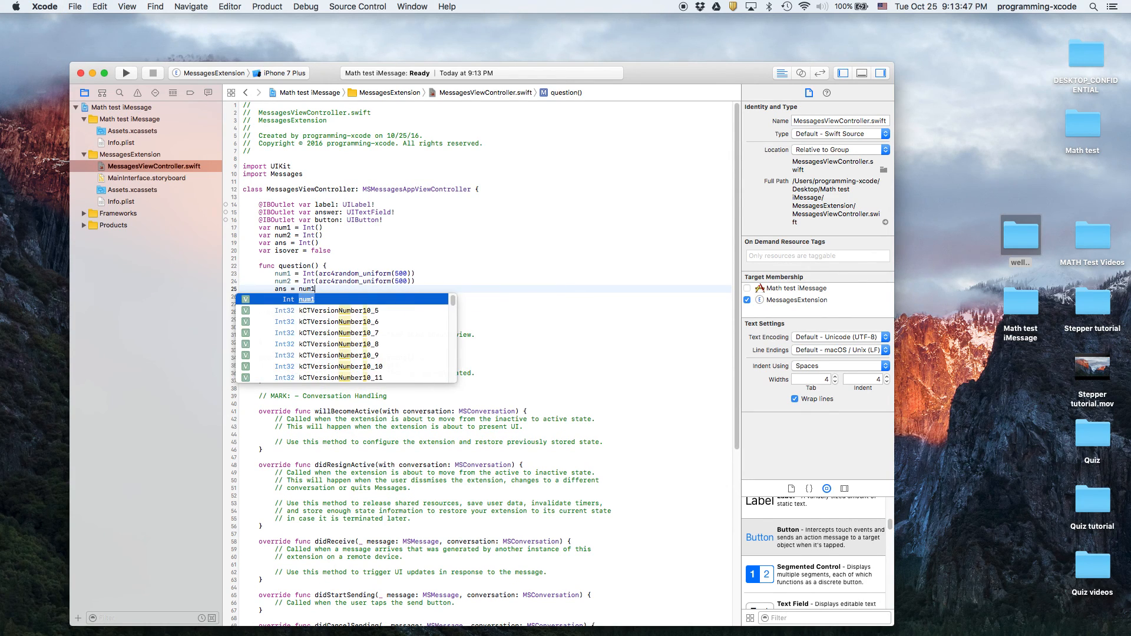
type("+num2")
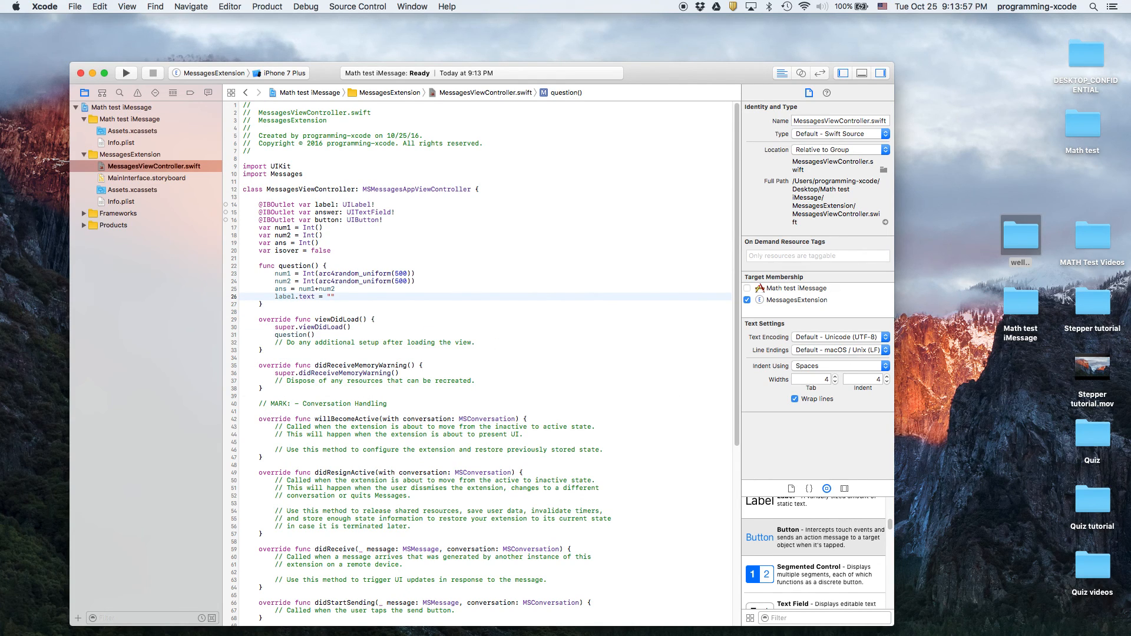
type("\\()")
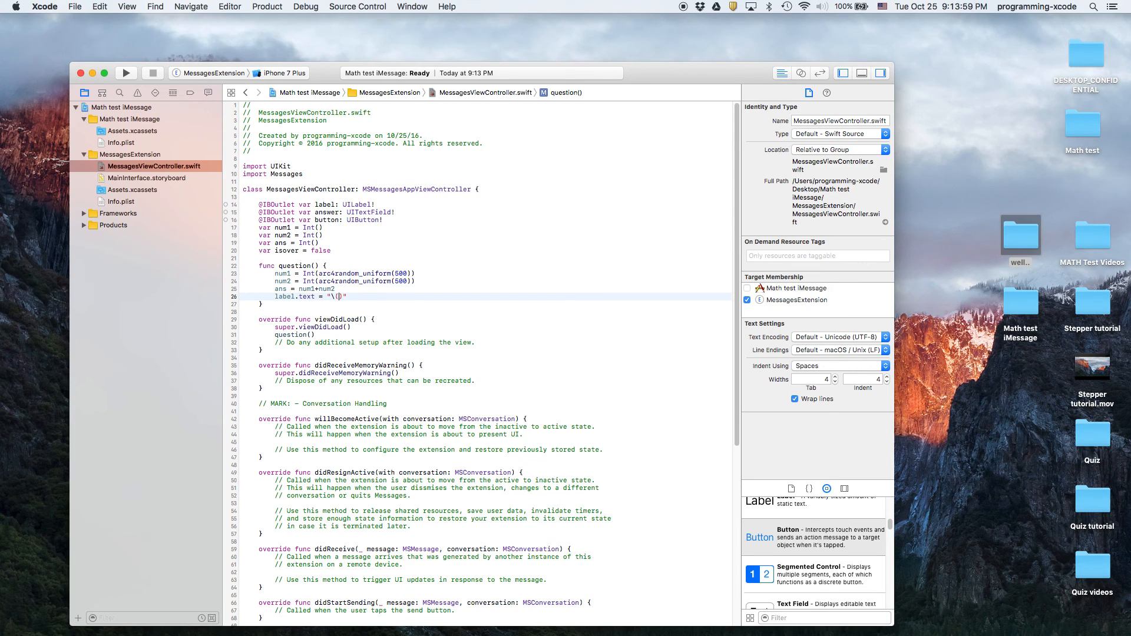
type("num1")
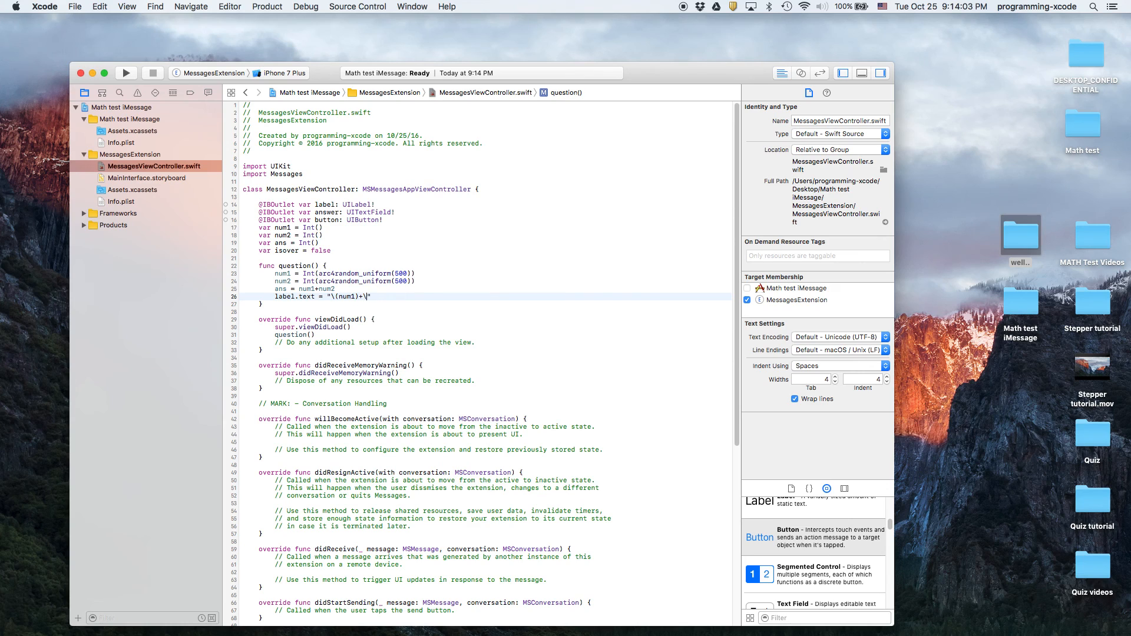
type("num2)")
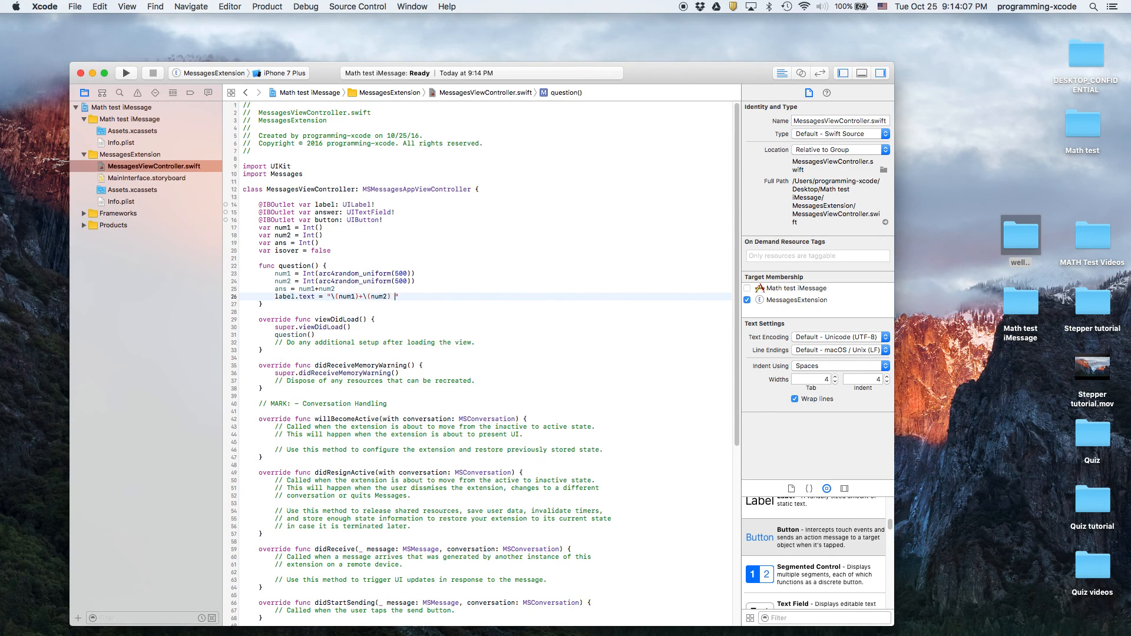
type("= \"")
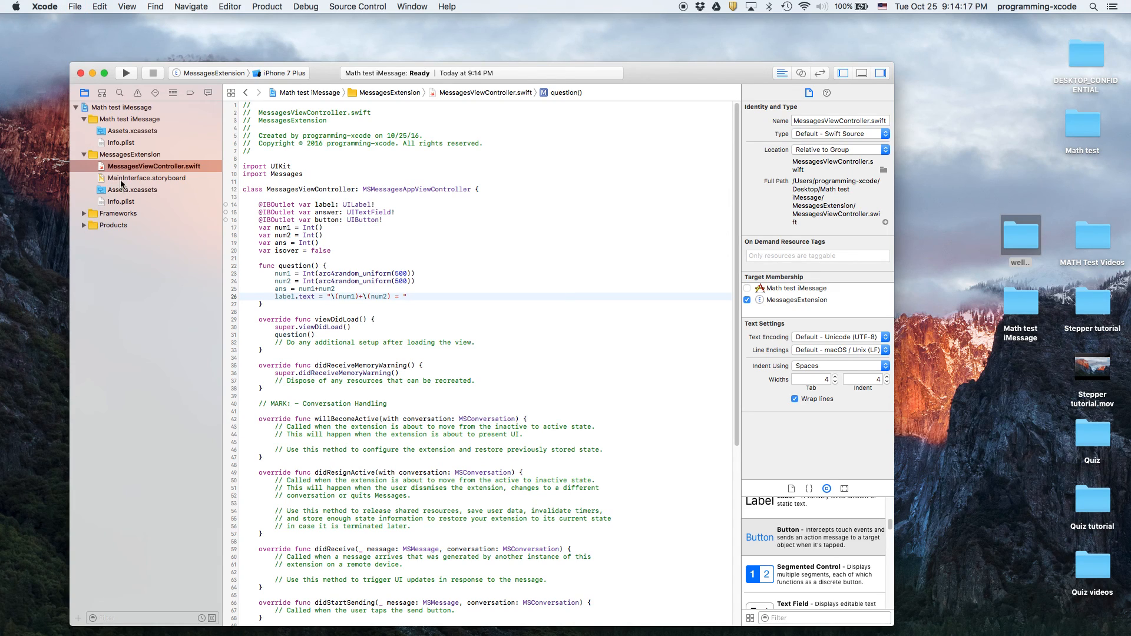
In MainInterface.storyboard, give the answer field placeholder 'Enter answer here' and a Number Pad keyboard
left_click(151, 178)
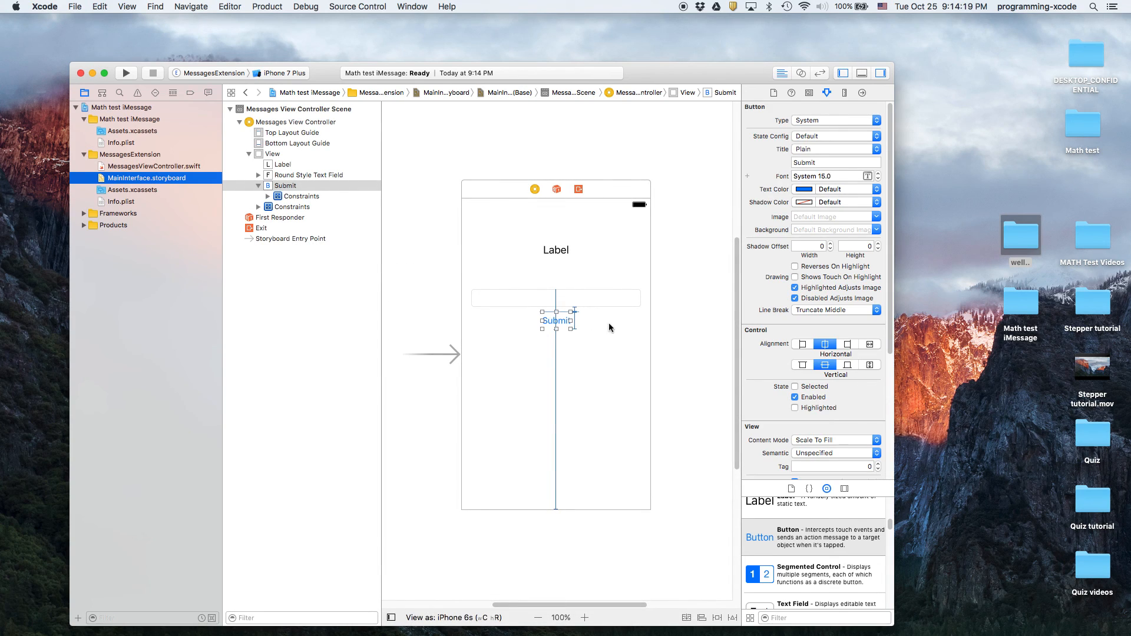
left_click(310, 175)
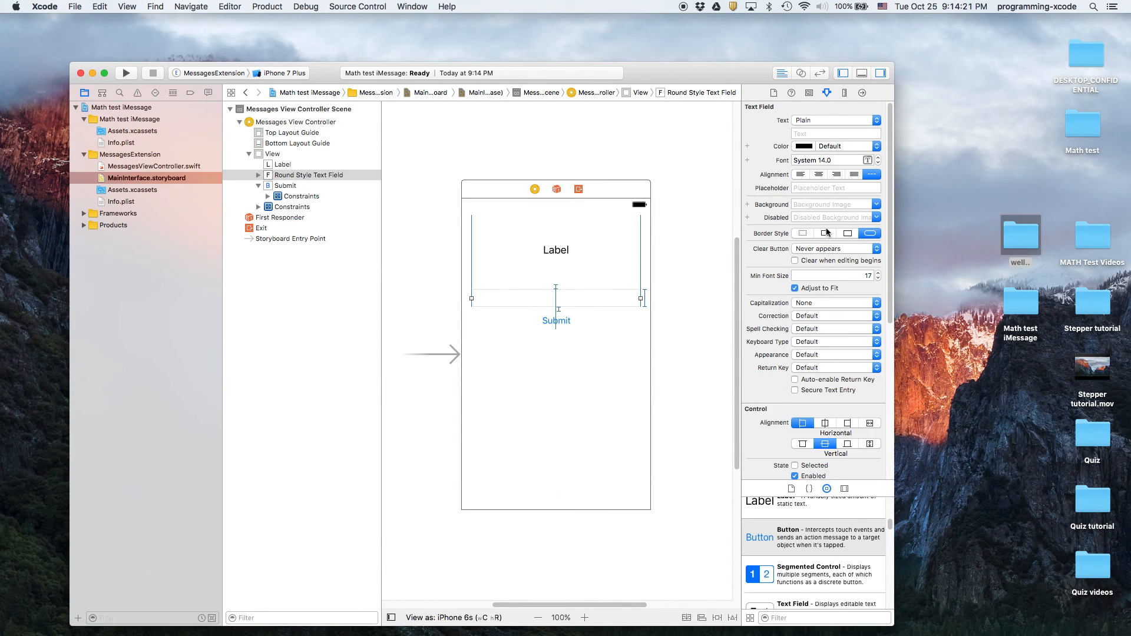
type("Enter answer here")
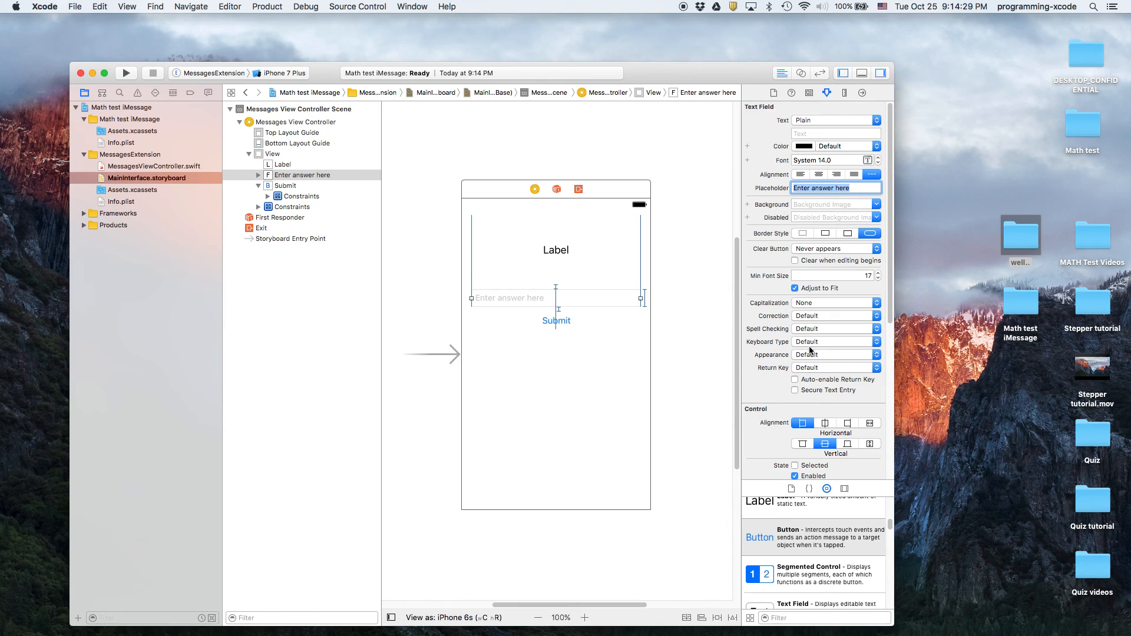
left_click(836, 341)
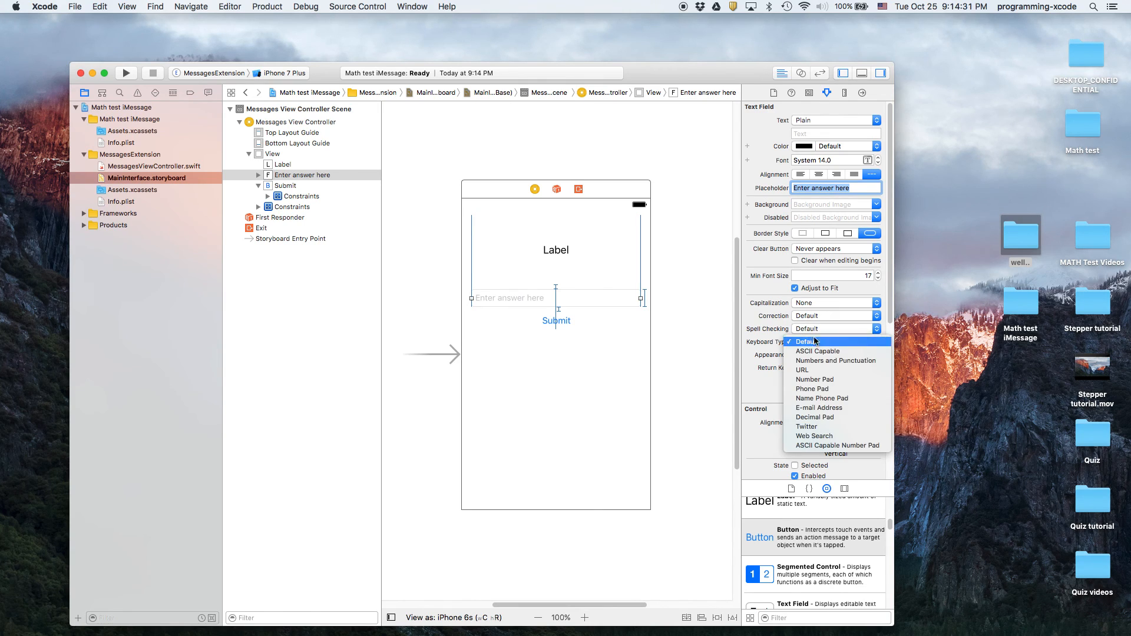
left_click(814, 380)
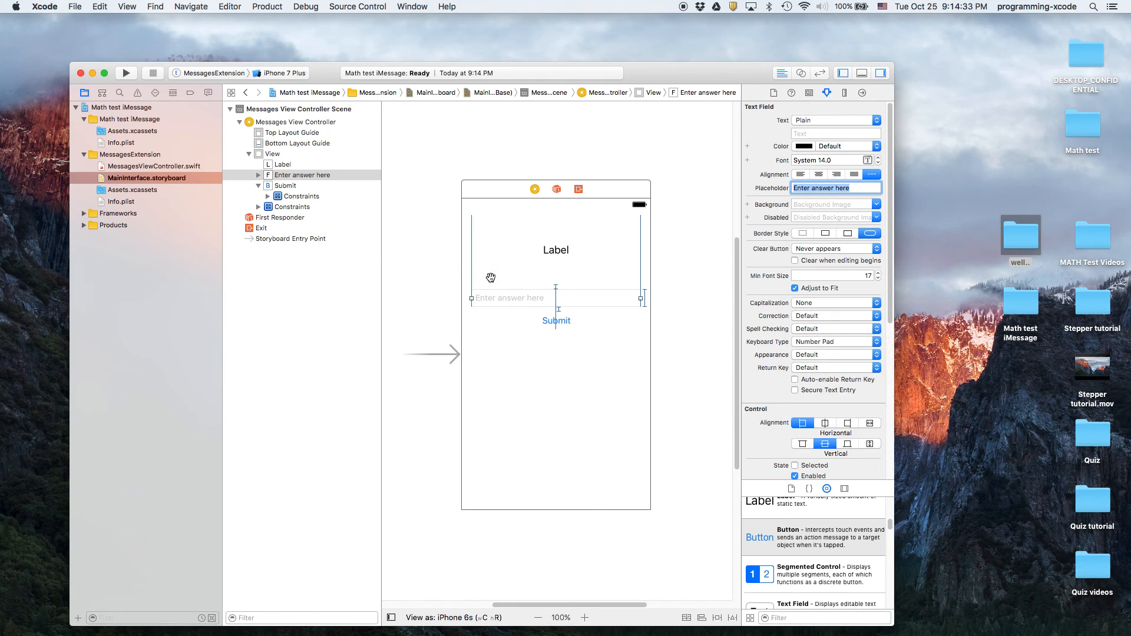
left_click(556, 321)
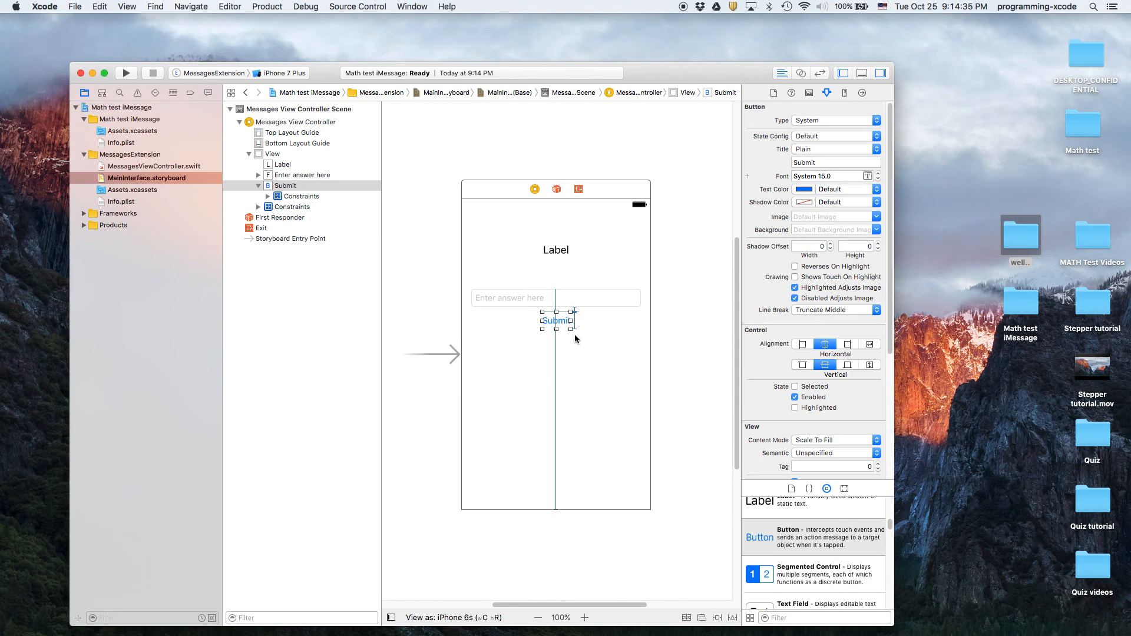
left_click(556, 251)
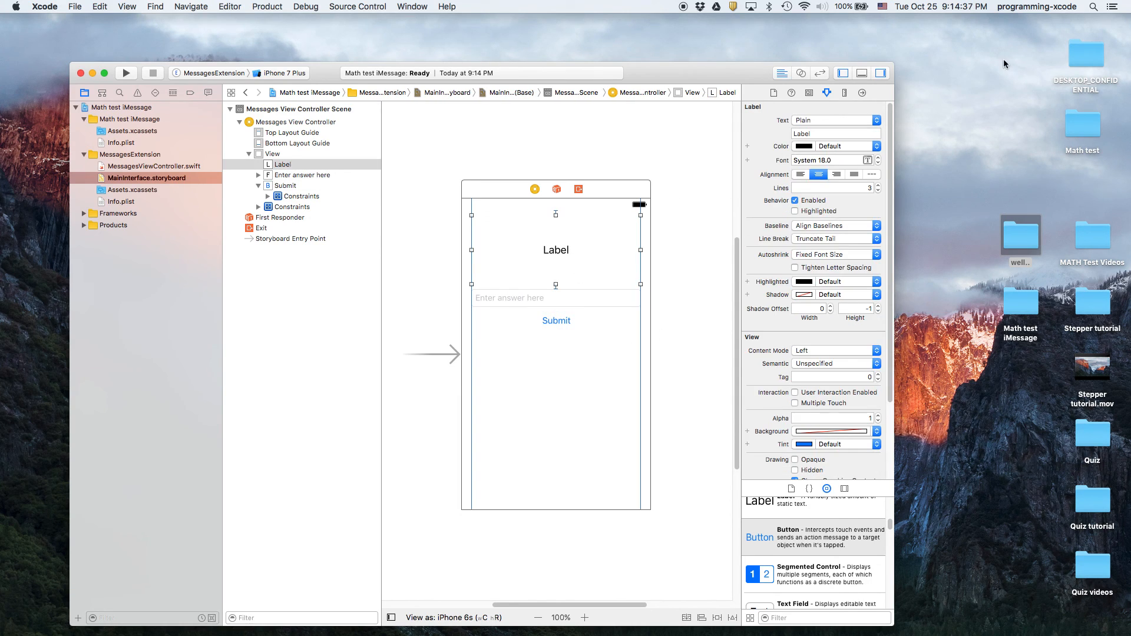
Inspect the connections of the label, the answer field outlet, and the Submit button's submit: action
left_click(862, 93)
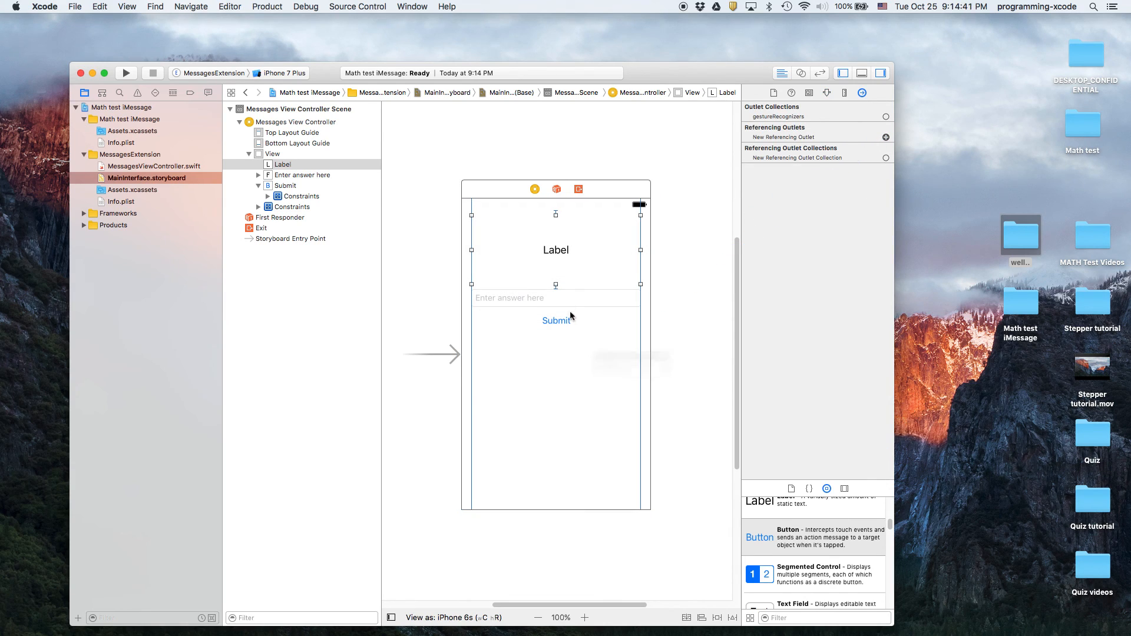
left_click(303, 174)
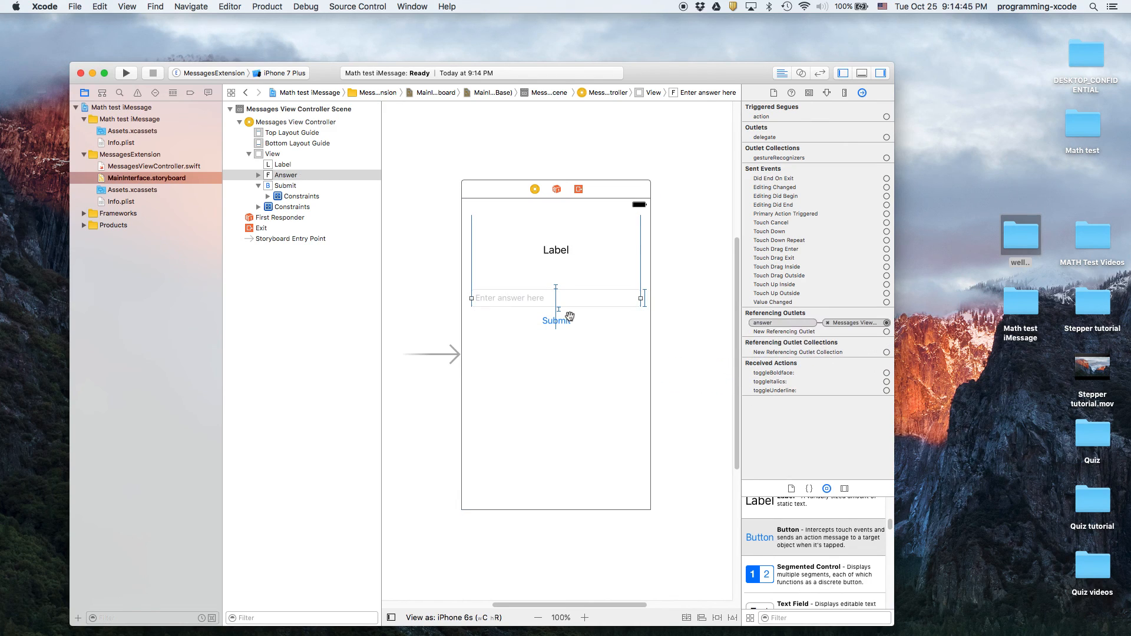
left_click(555, 321)
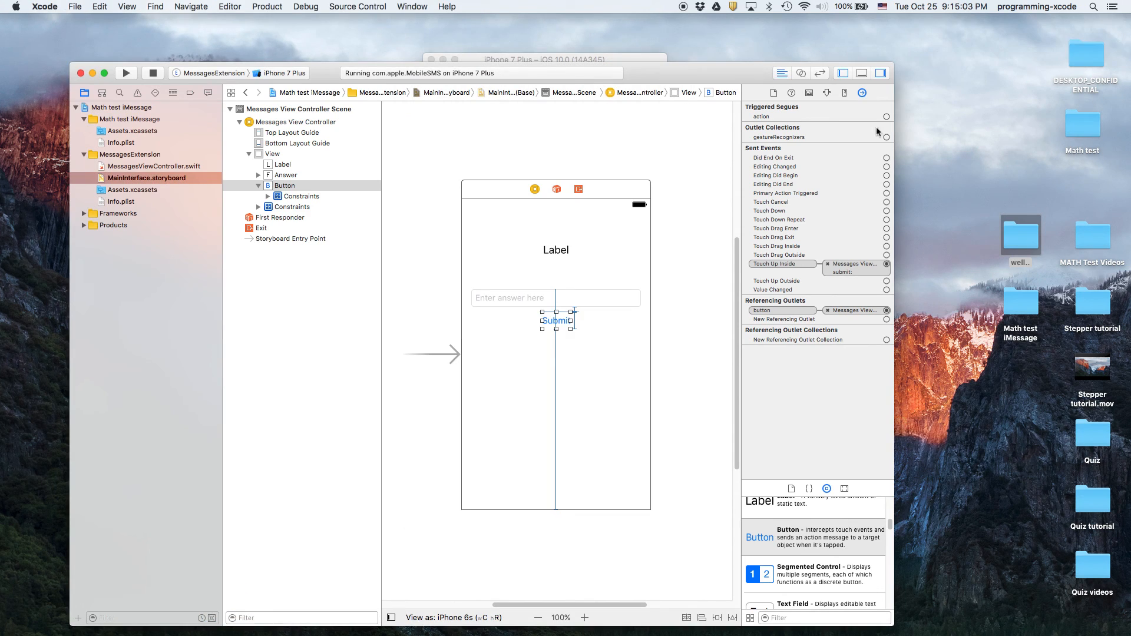
Launch the math quiz extension from the Simulator's iMessage app drawer and expand it
left_click(125, 73)
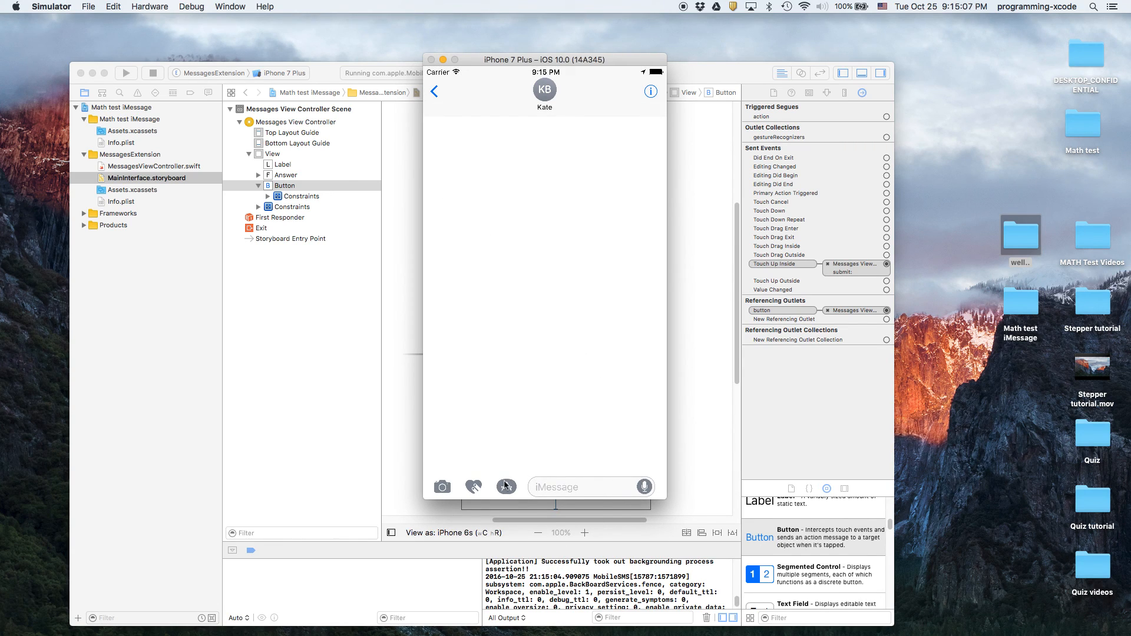
left_click(505, 486)
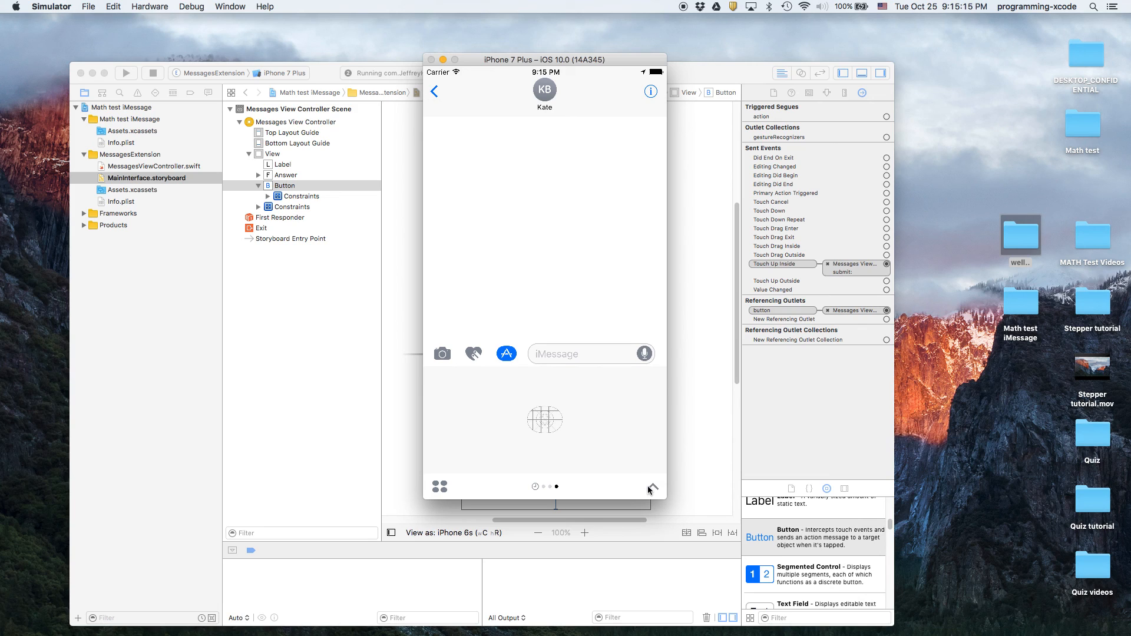
left_click(652, 486)
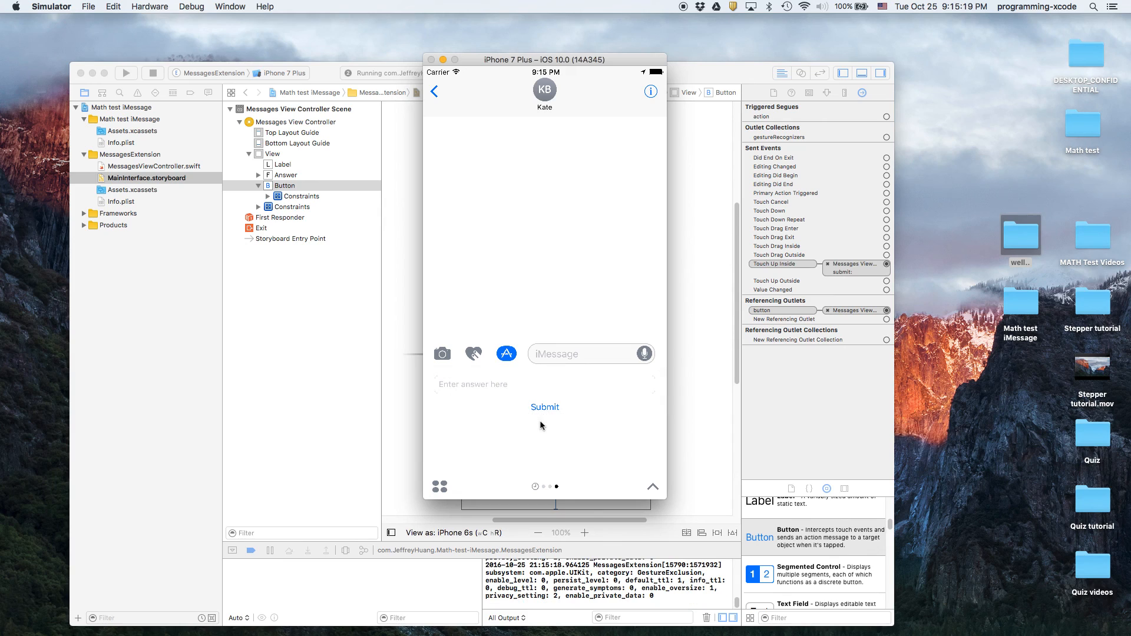
left_click(544, 407)
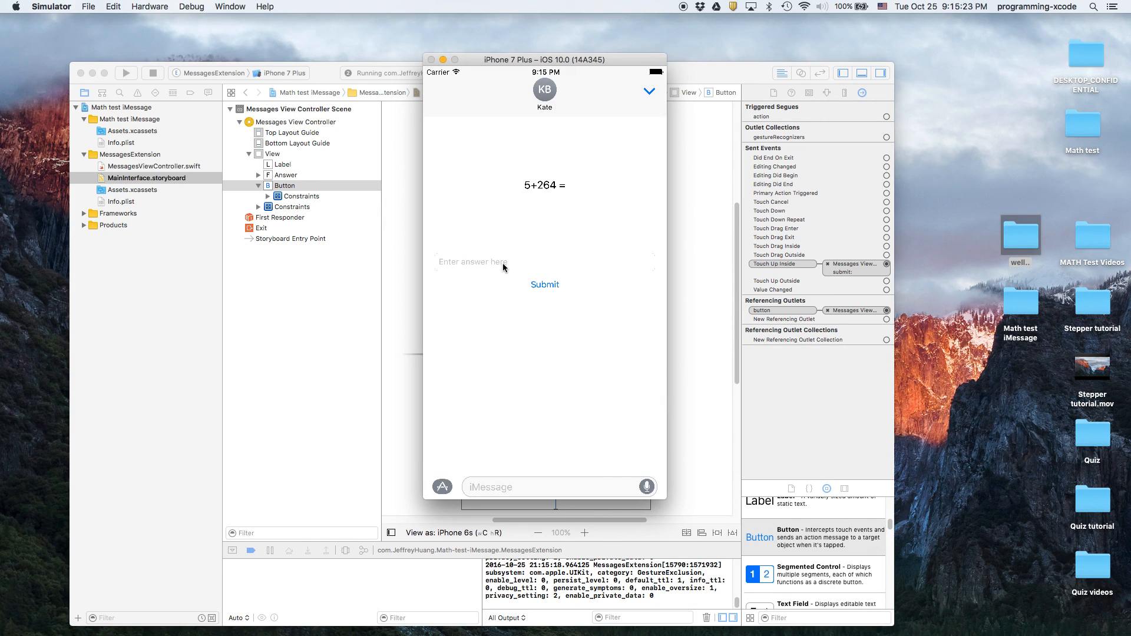
Answer 269 for 5+264, get Correct!, and stop the run
left_click(473, 262)
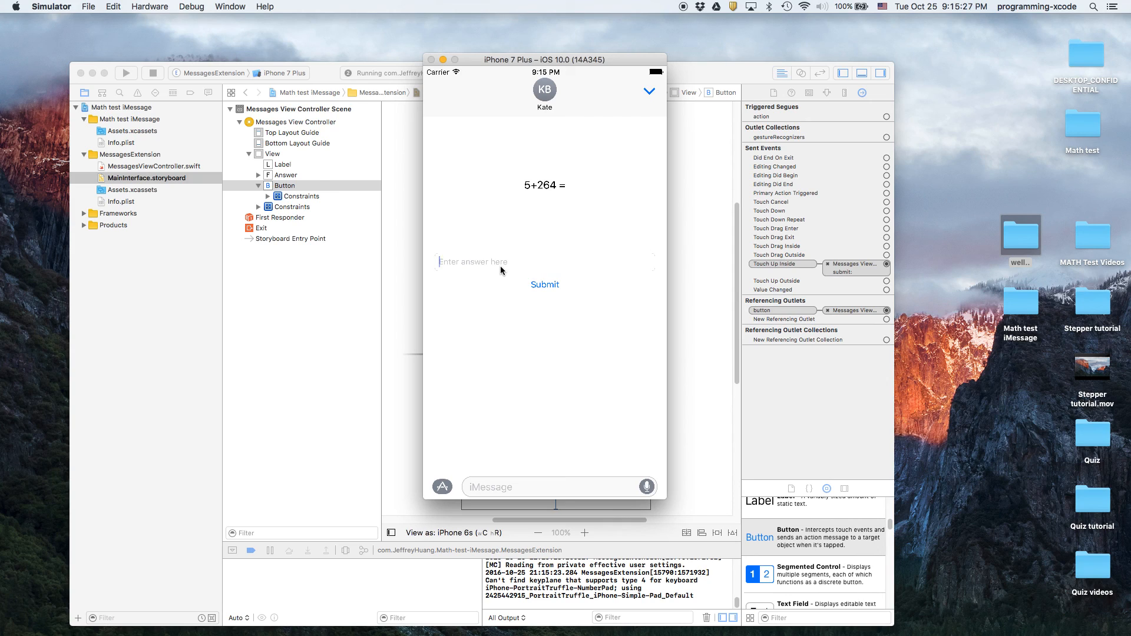
type("269")
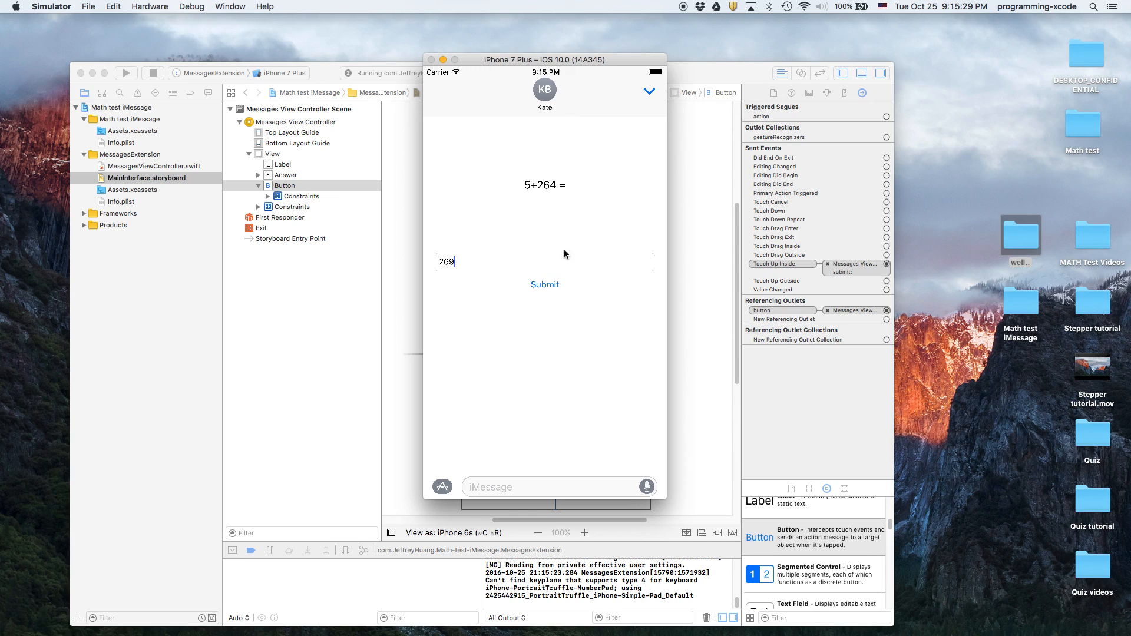
left_click(544, 283)
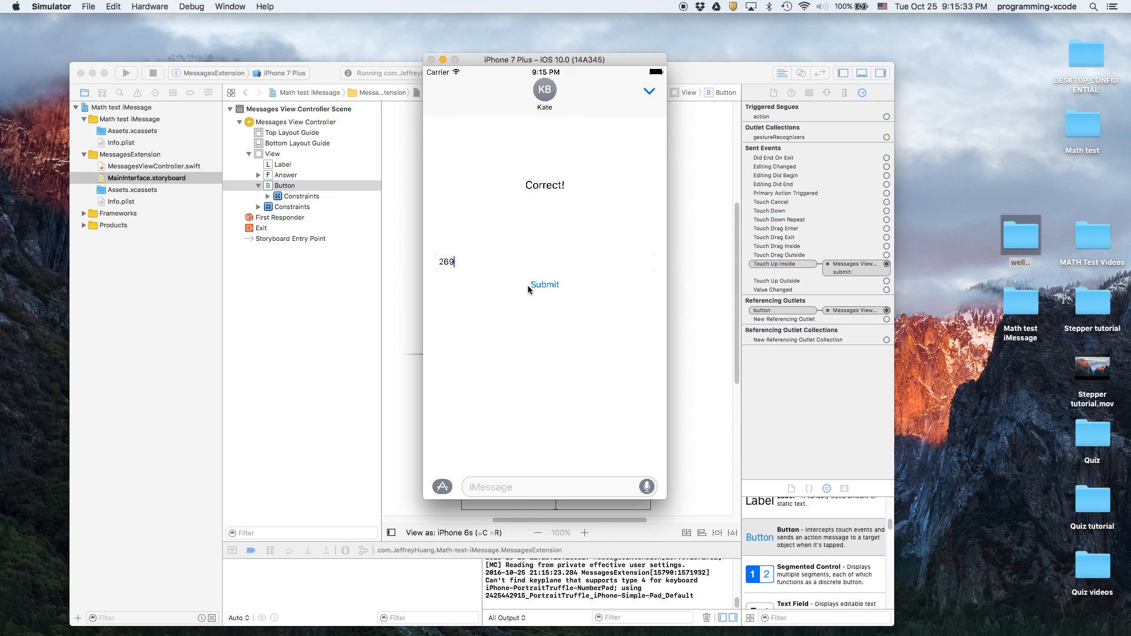
mouse_move(488, 273)
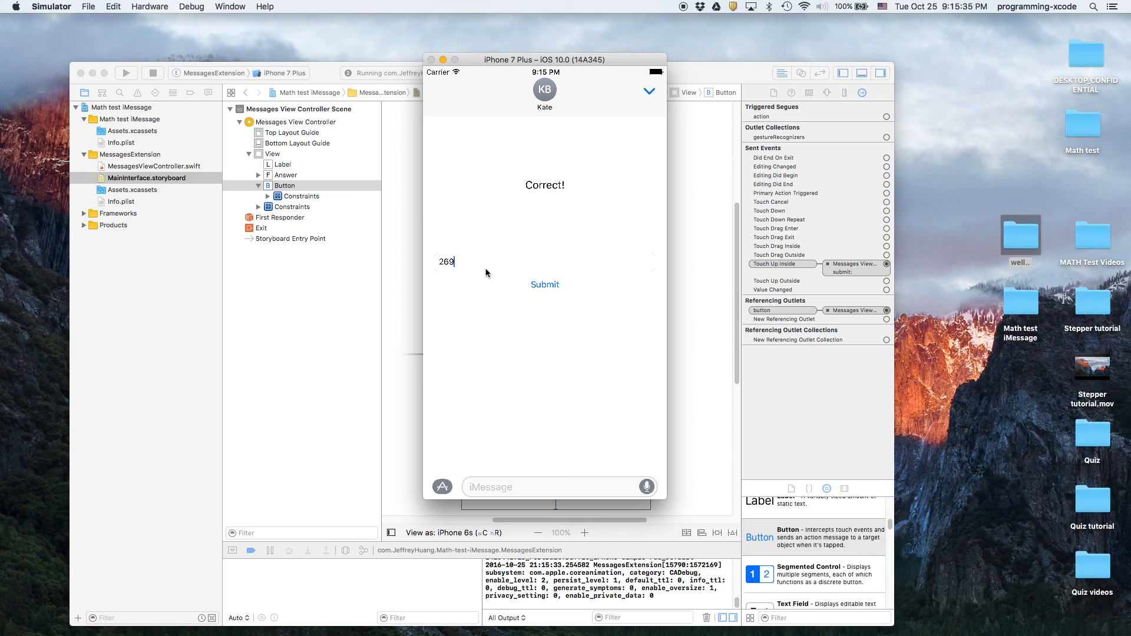
left_click(544, 284)
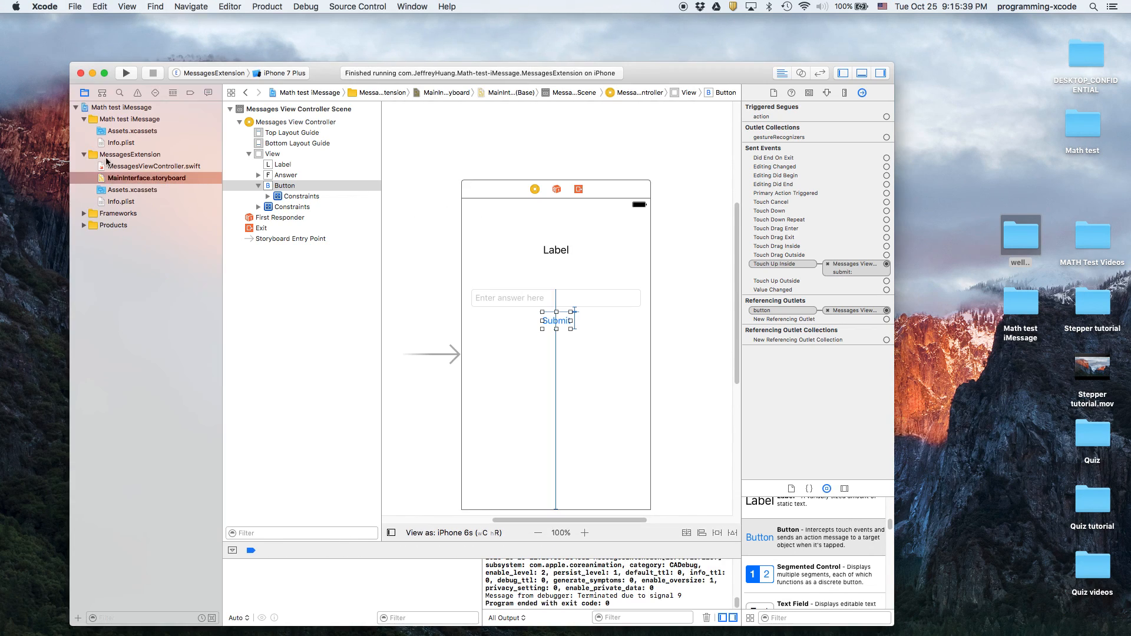
Add question() after isover = false in submit's else branch of MessagesViewController.swift
left_click(149, 166)
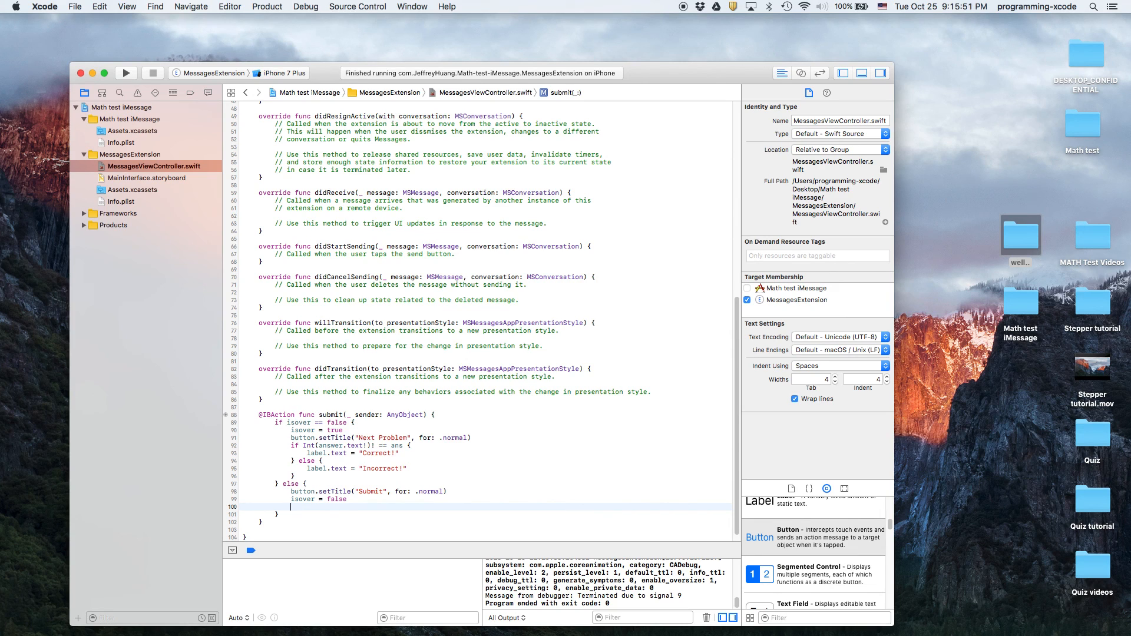
type("question()")
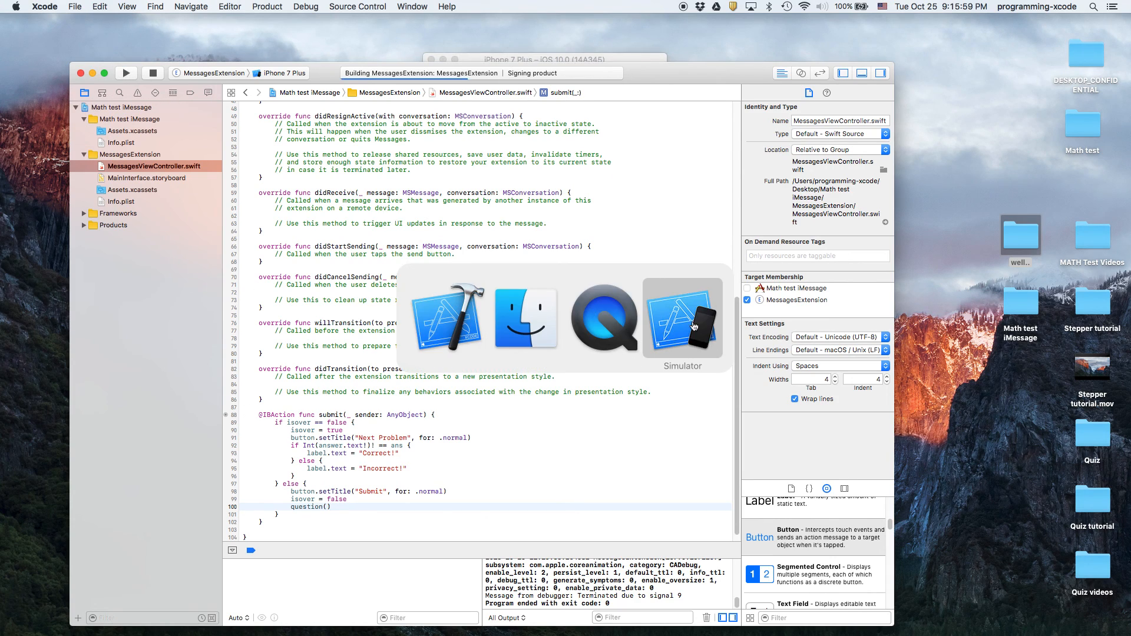
left_click(125, 73)
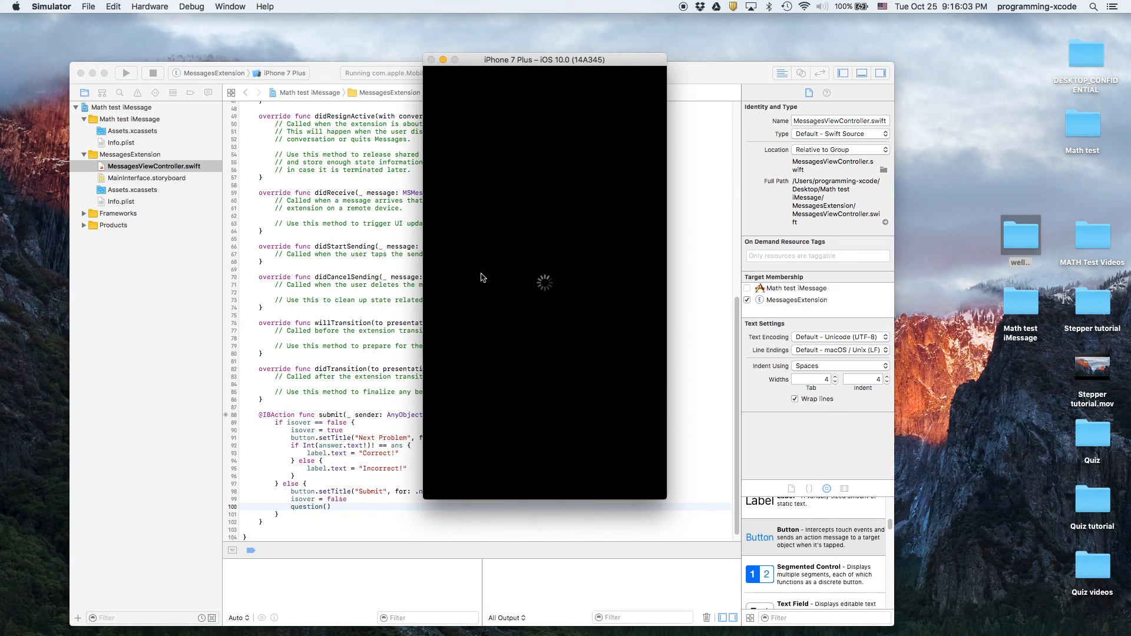
mouse_move(566, 226)
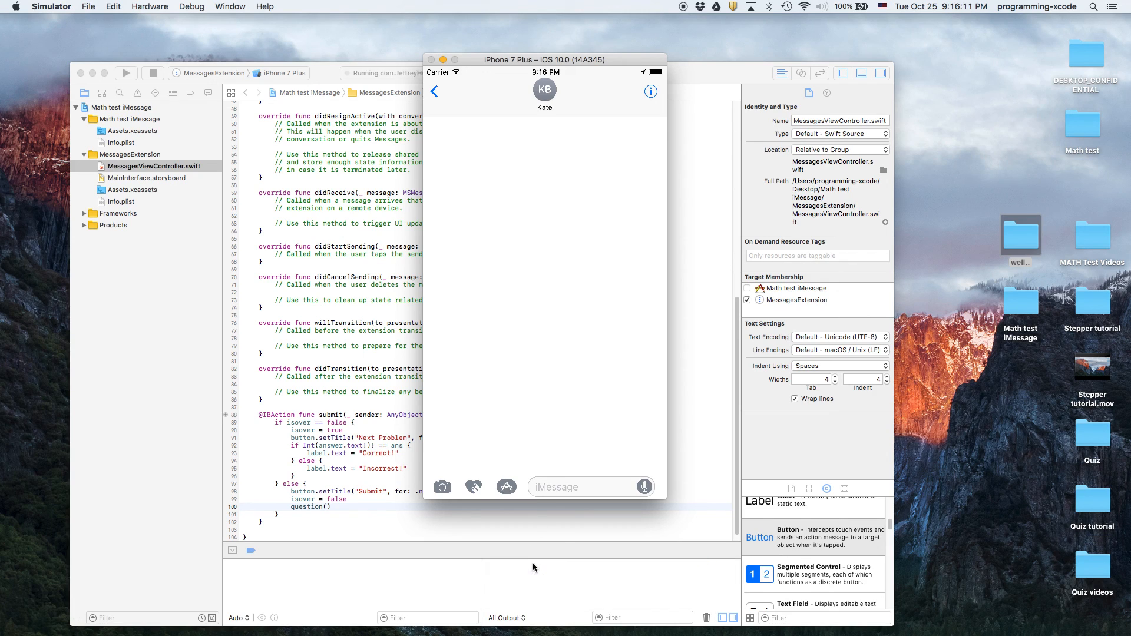
Submit 229 for 11+218 (Correct!), then Next Problem shows 7+143 with the old answer
left_click(507, 353)
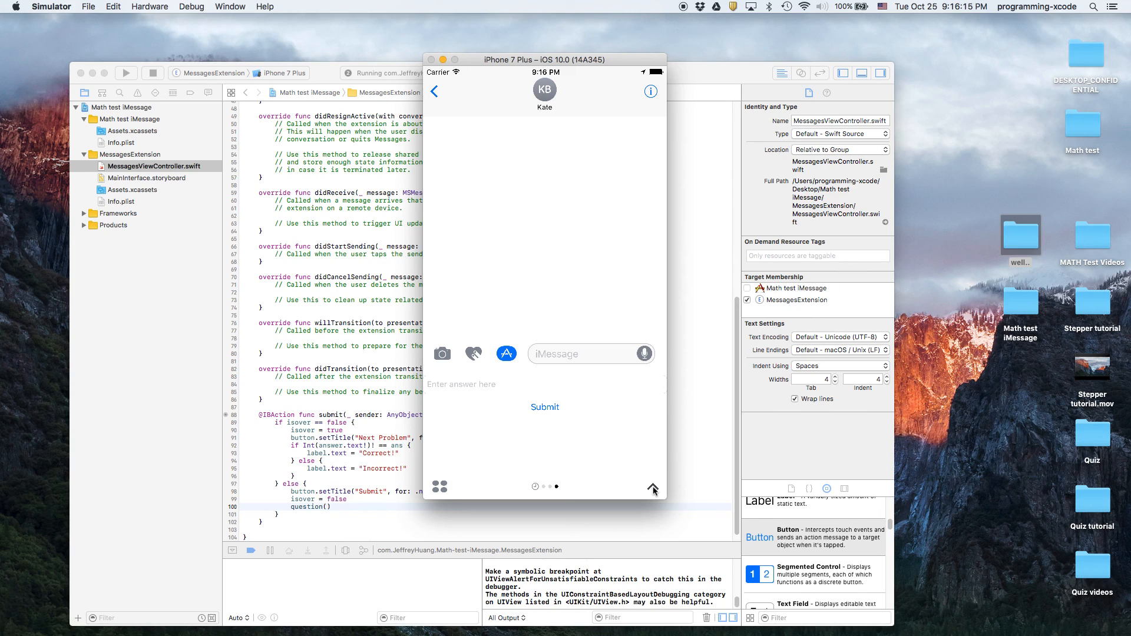
left_click(652, 489)
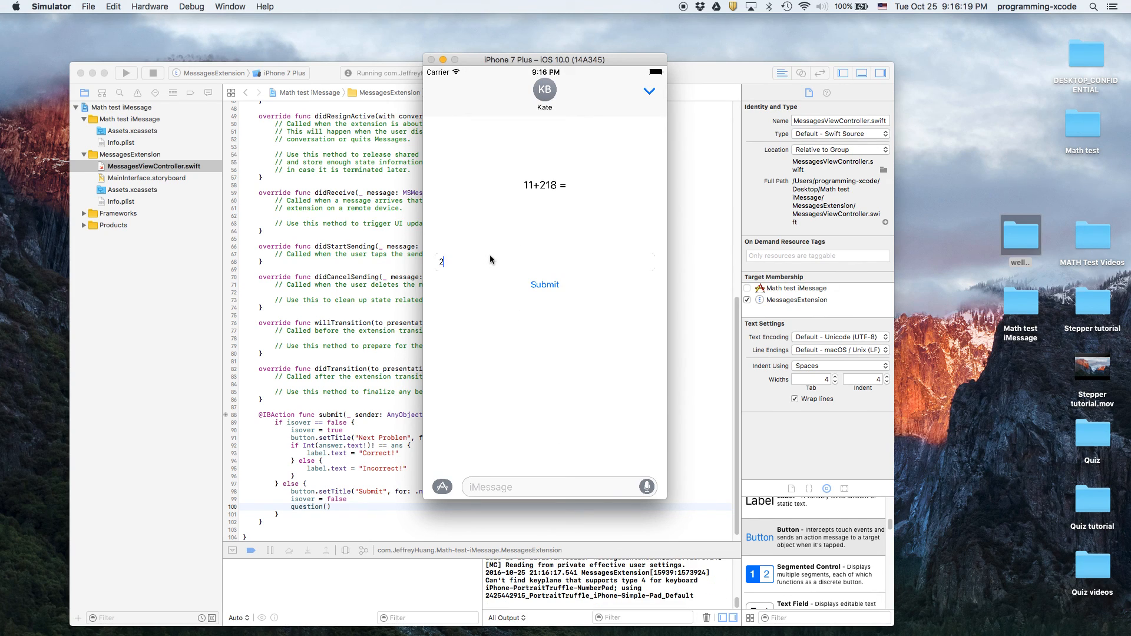
type("29")
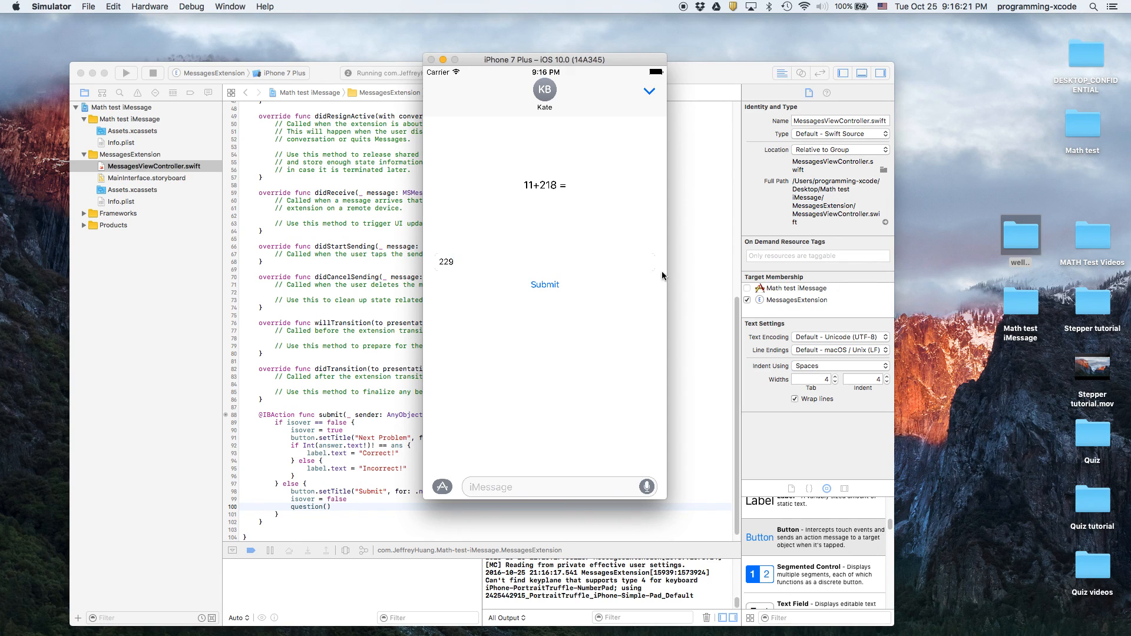
left_click(545, 284)
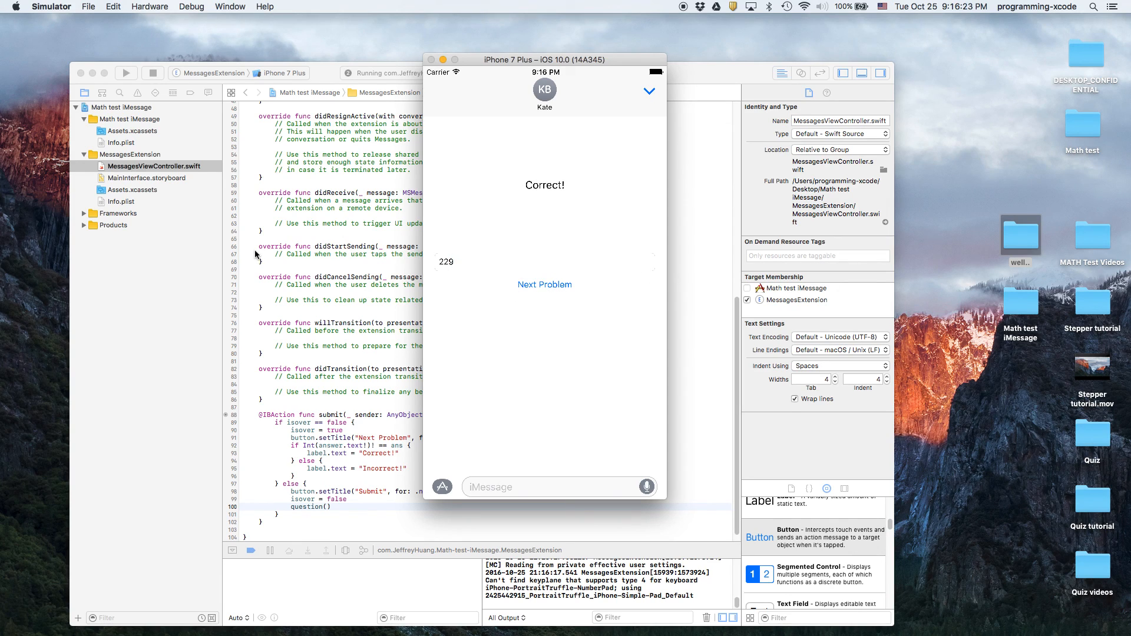
left_click(544, 284)
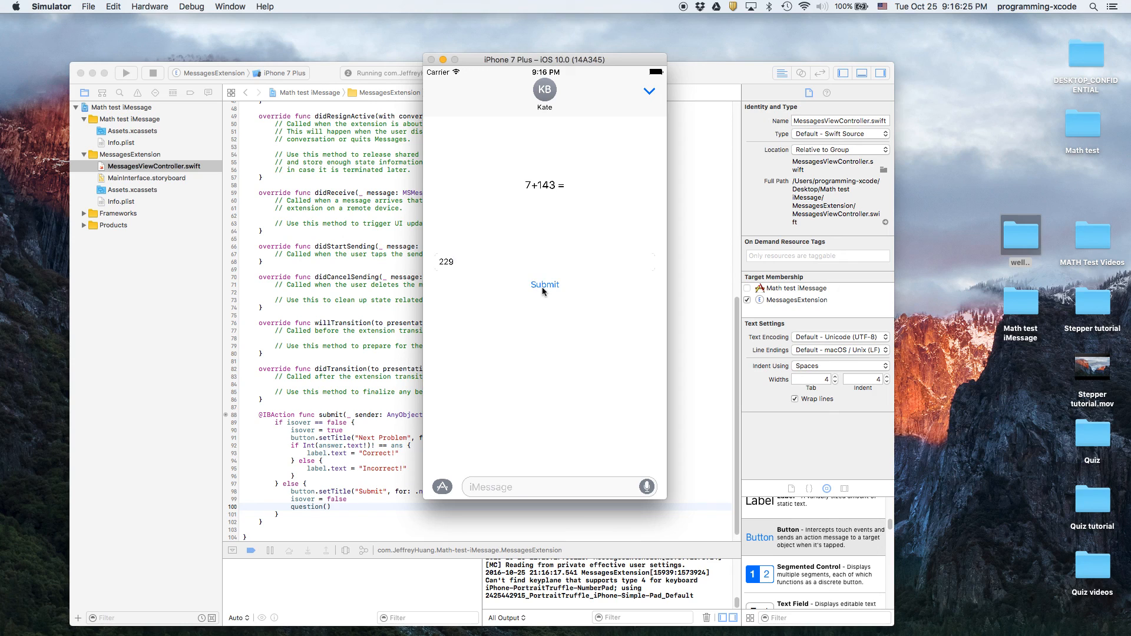
left_click(545, 284)
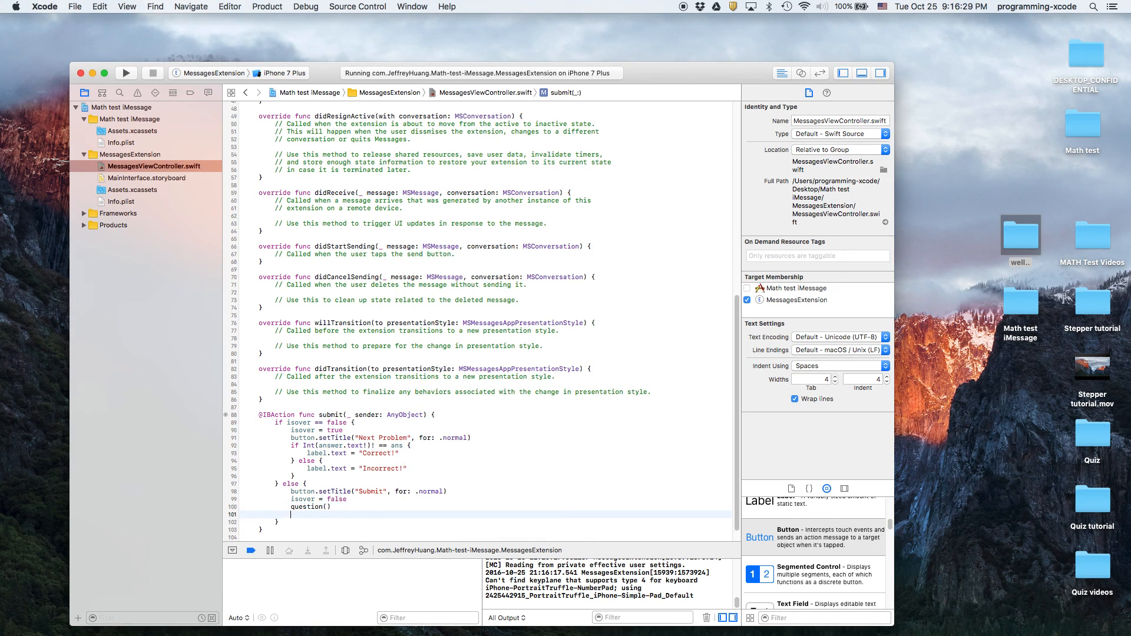
Add answer.text = "" after question() and rebuild the extension
type("answer.text = \"")
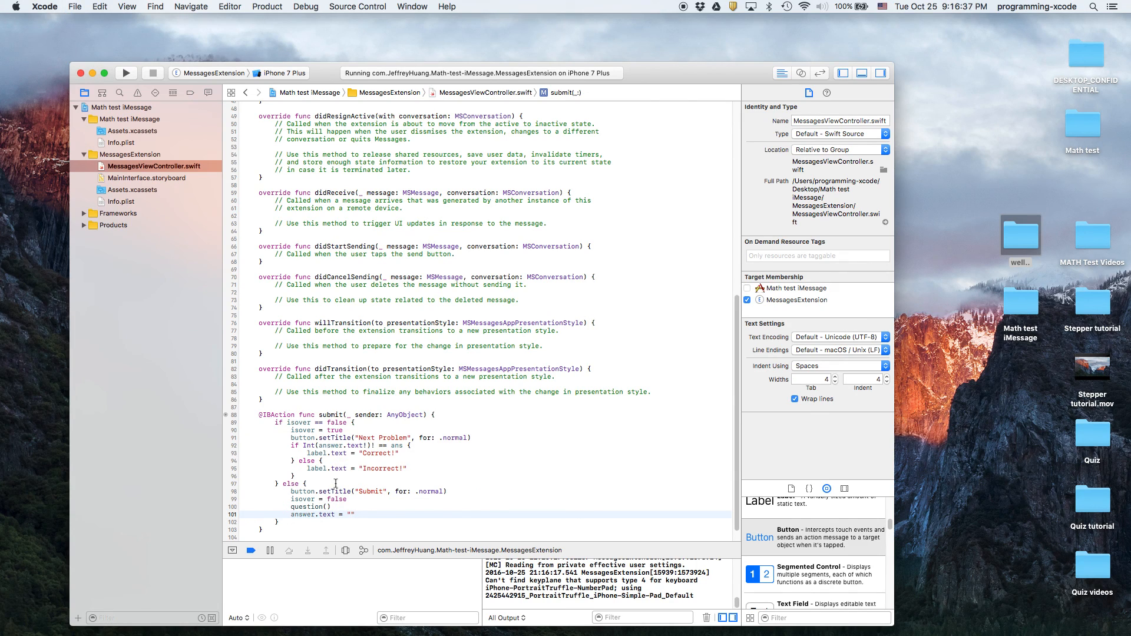
left_click(126, 71)
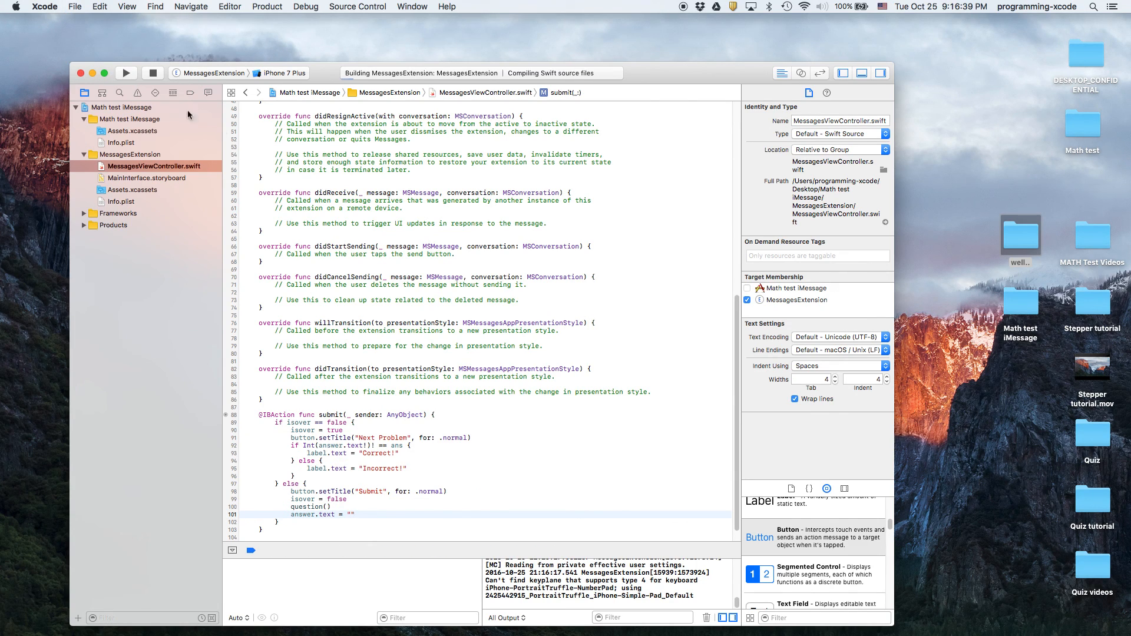
left_click(126, 72)
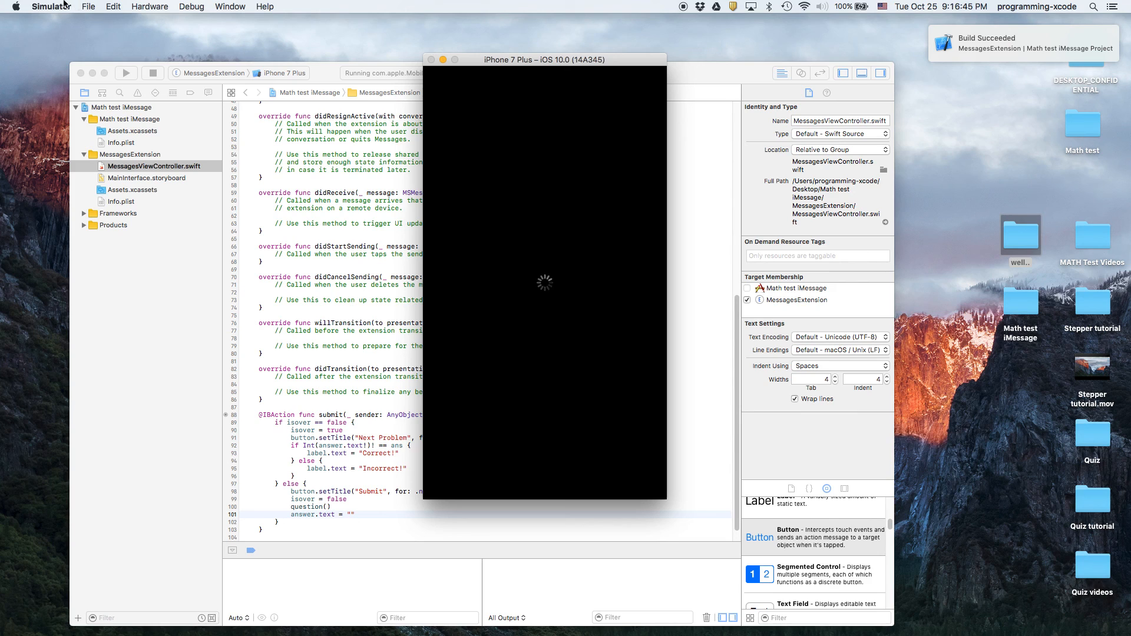
Submit 2434 for 177+31 (Incorrect!), confirm Next Problem gives 119+81 with an empty field
left_click(151, 7)
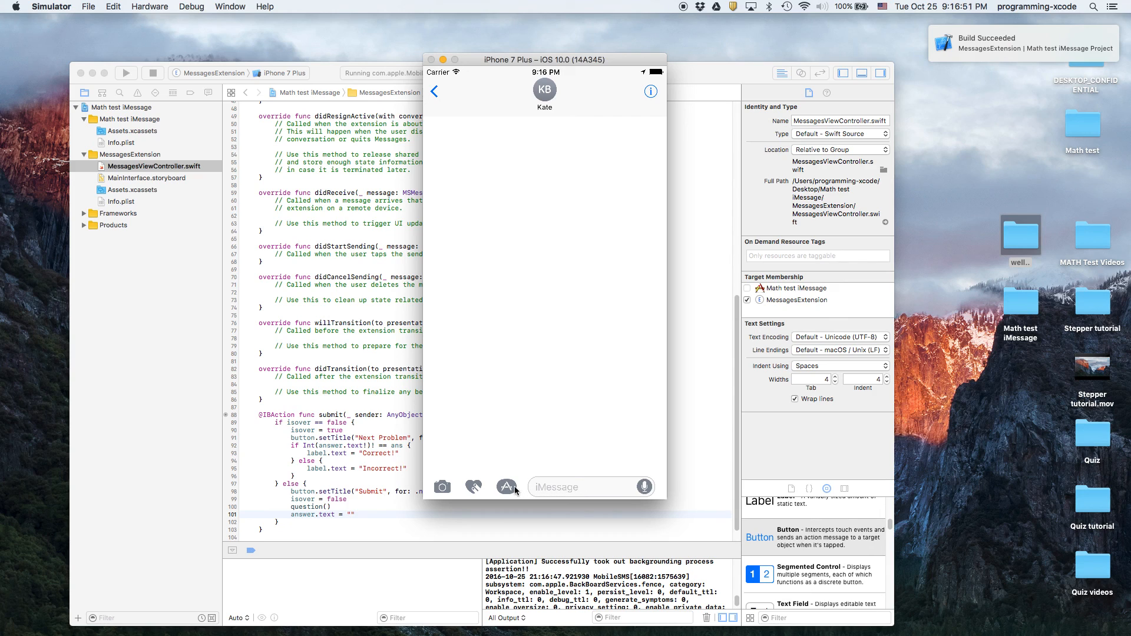
left_click(507, 486)
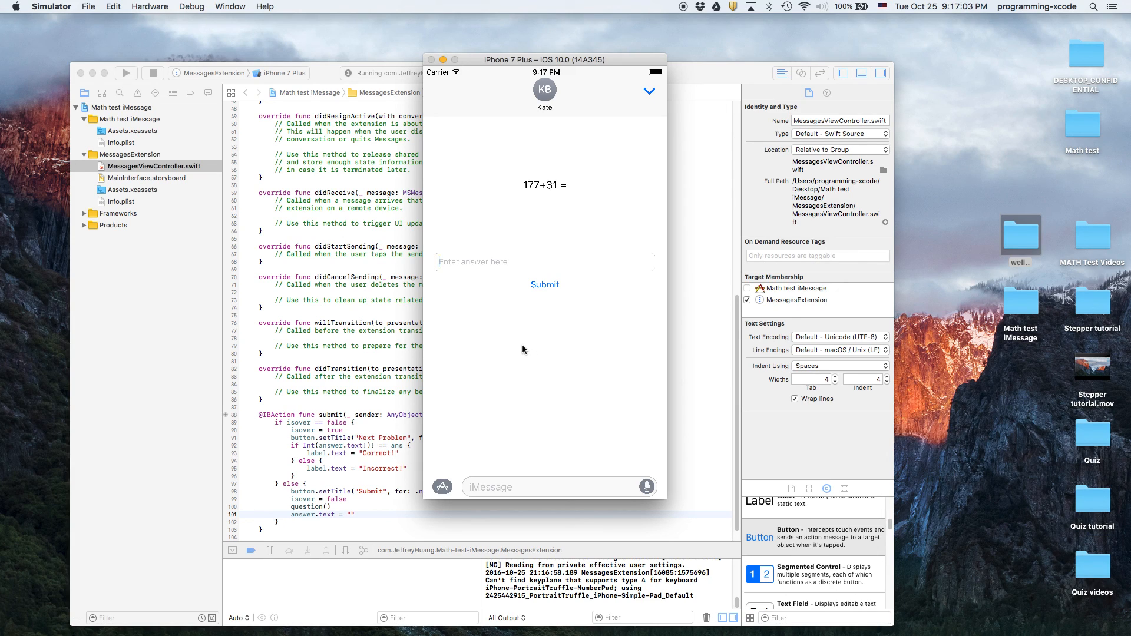
type("243")
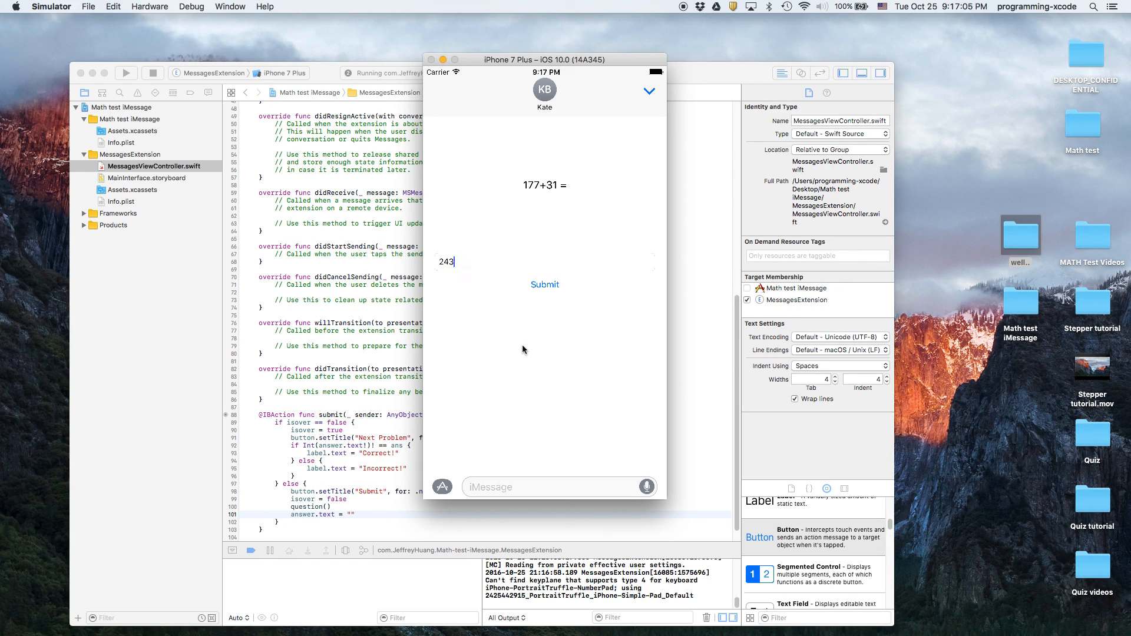
left_click(544, 284)
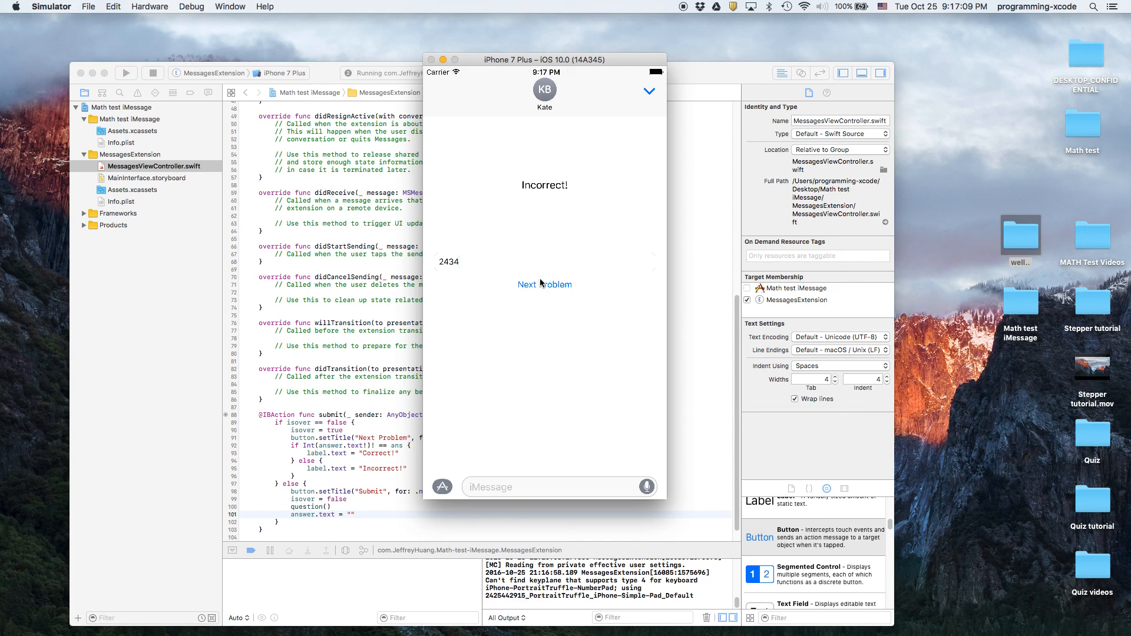
left_click(544, 284)
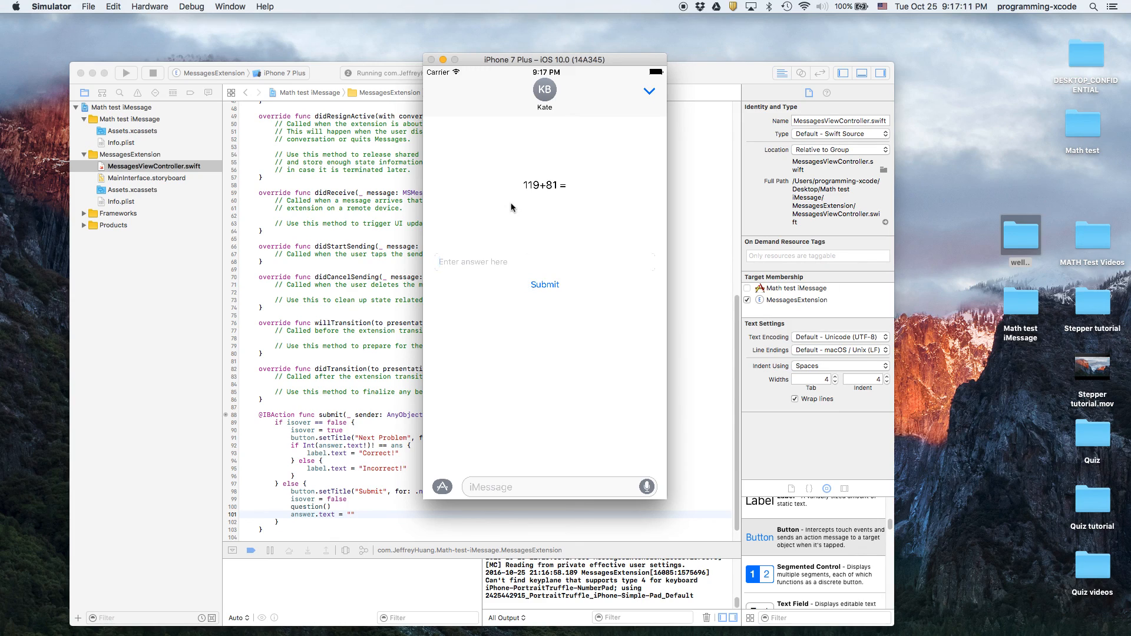
mouse_move(670, 187)
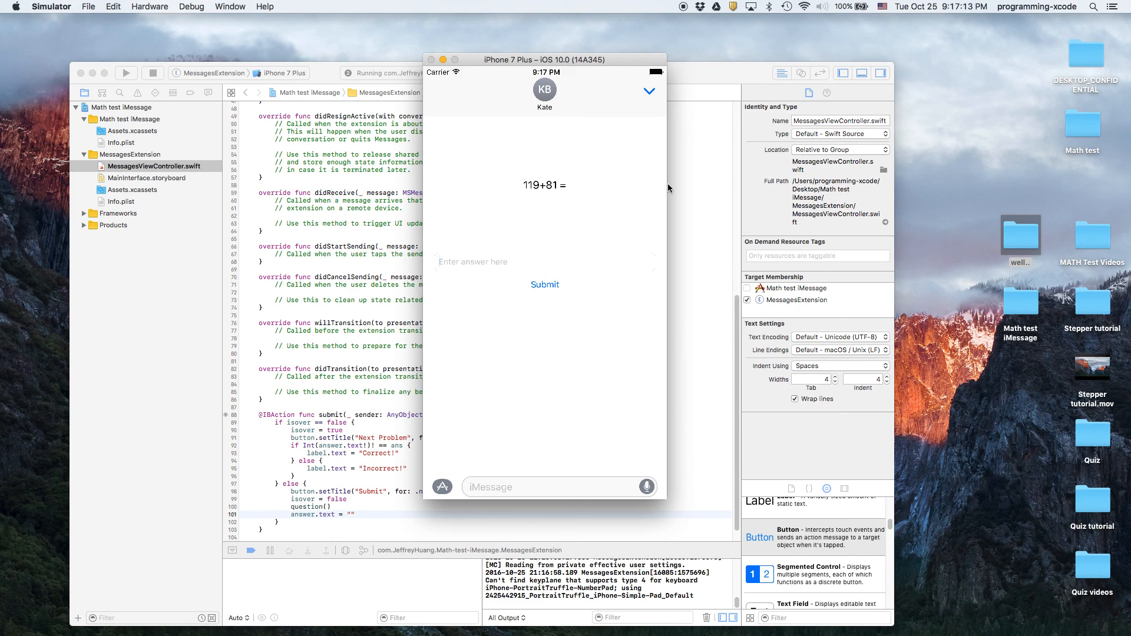
mouse_move(602, 281)
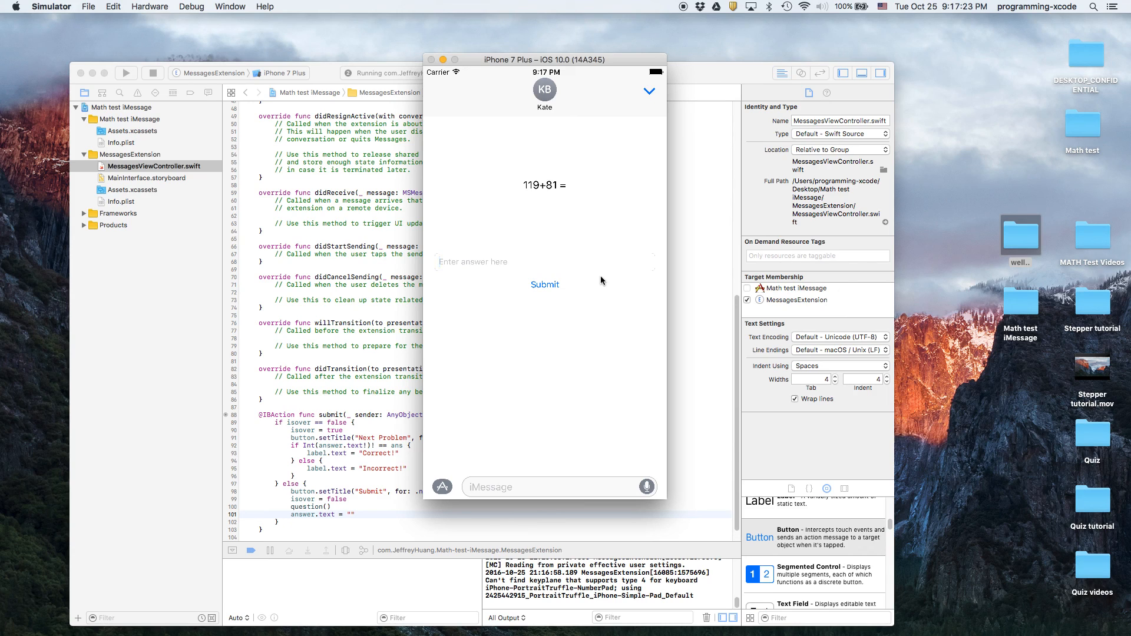
mouse_move(646, 96)
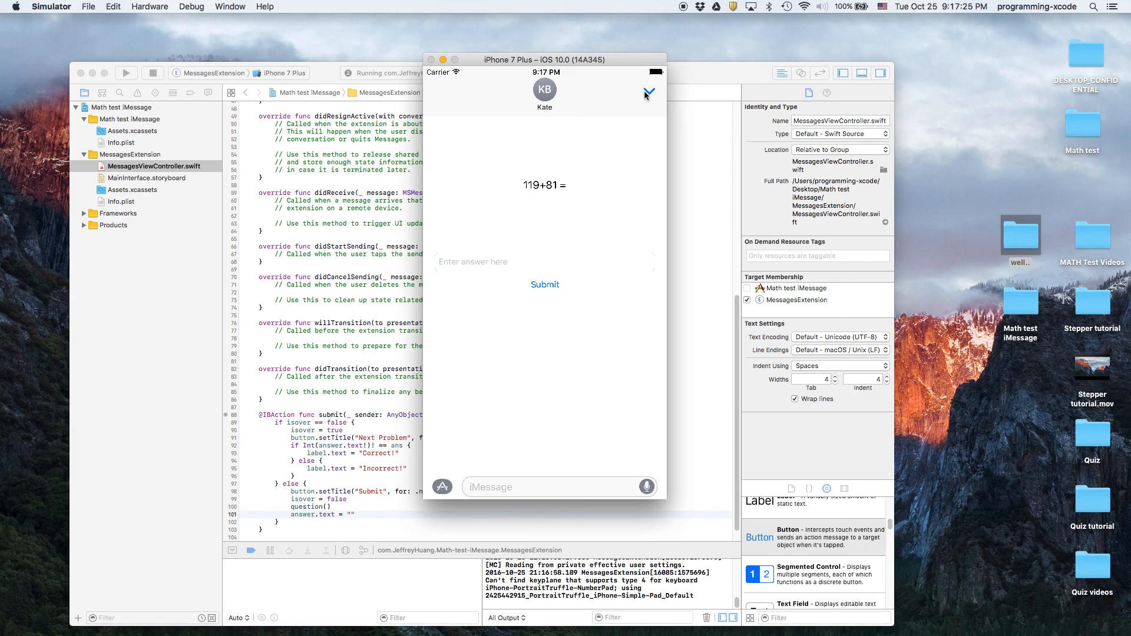
left_click(648, 92)
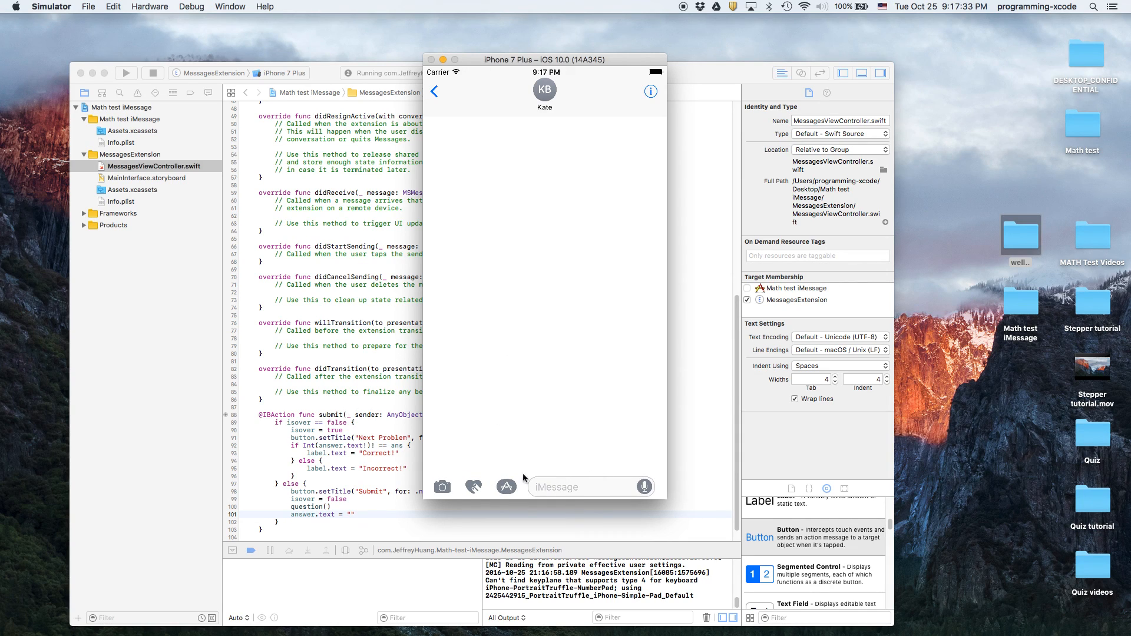
left_click(505, 488)
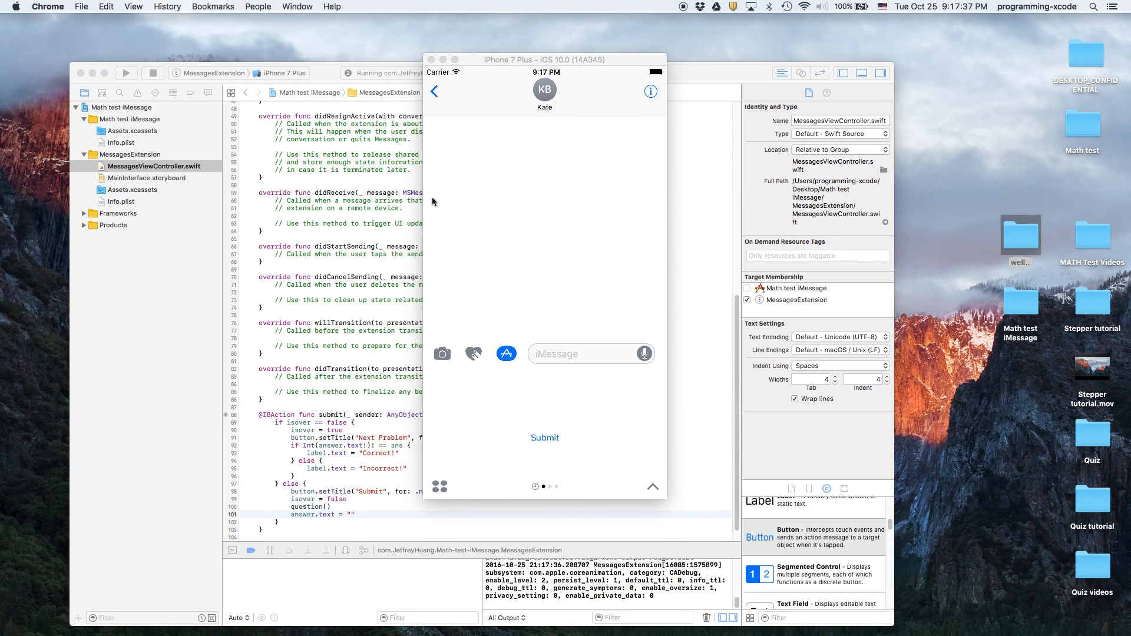
Google 'message extension ios 10', open Apple's iMessage developer page, and scroll to Building iMessage Apps
type("mee")
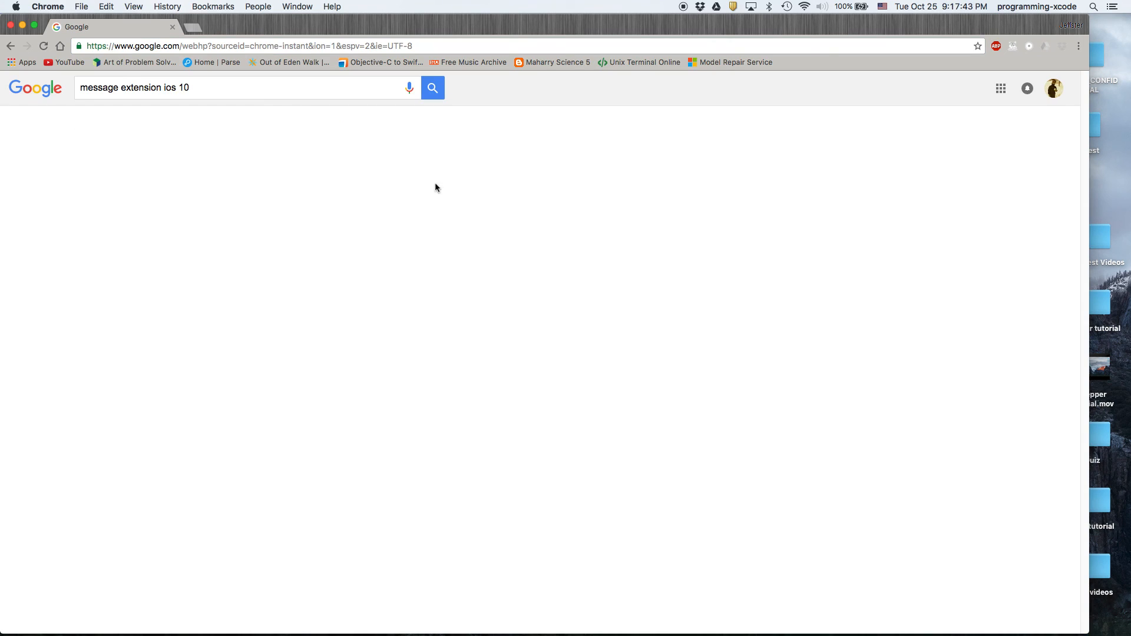
left_click(432, 87)
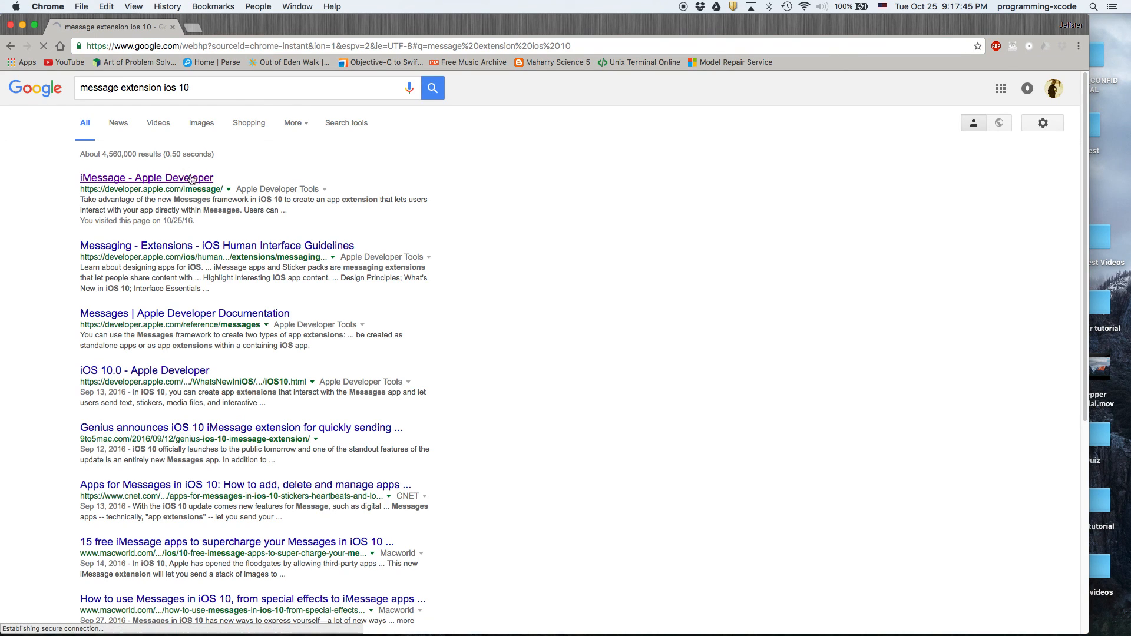
left_click(147, 177)
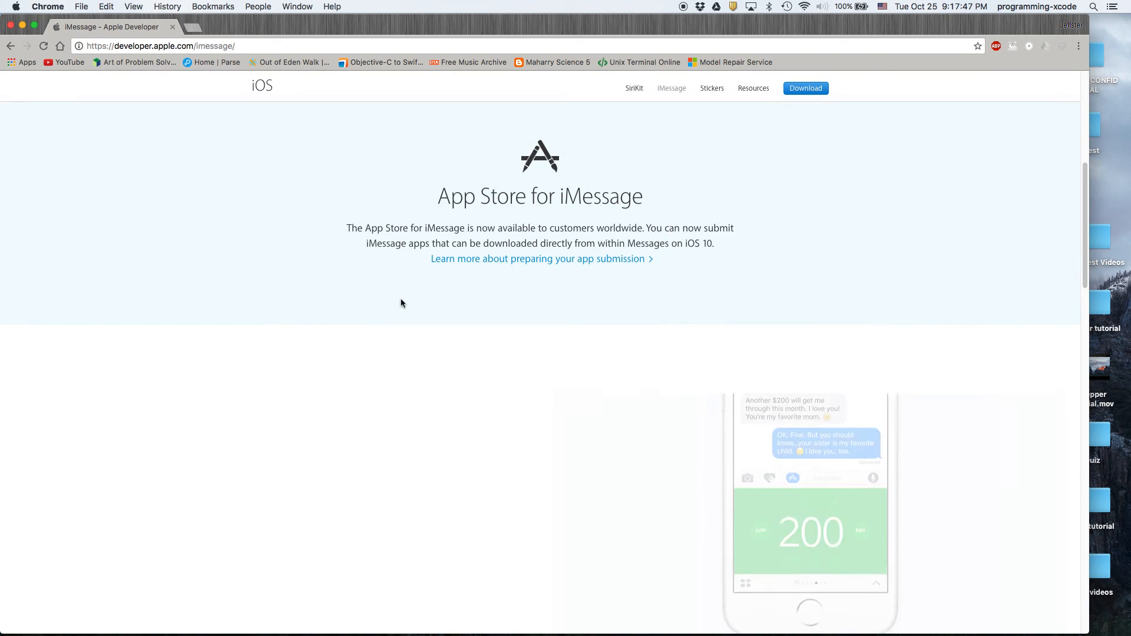
scroll("down", 3)
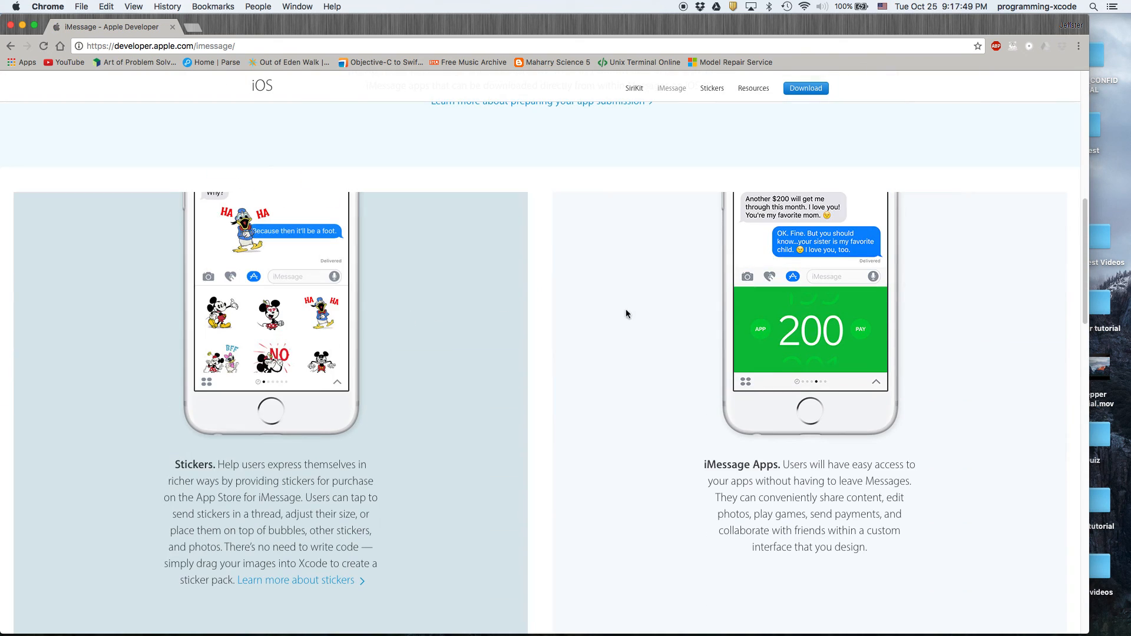
scroll("down", 3)
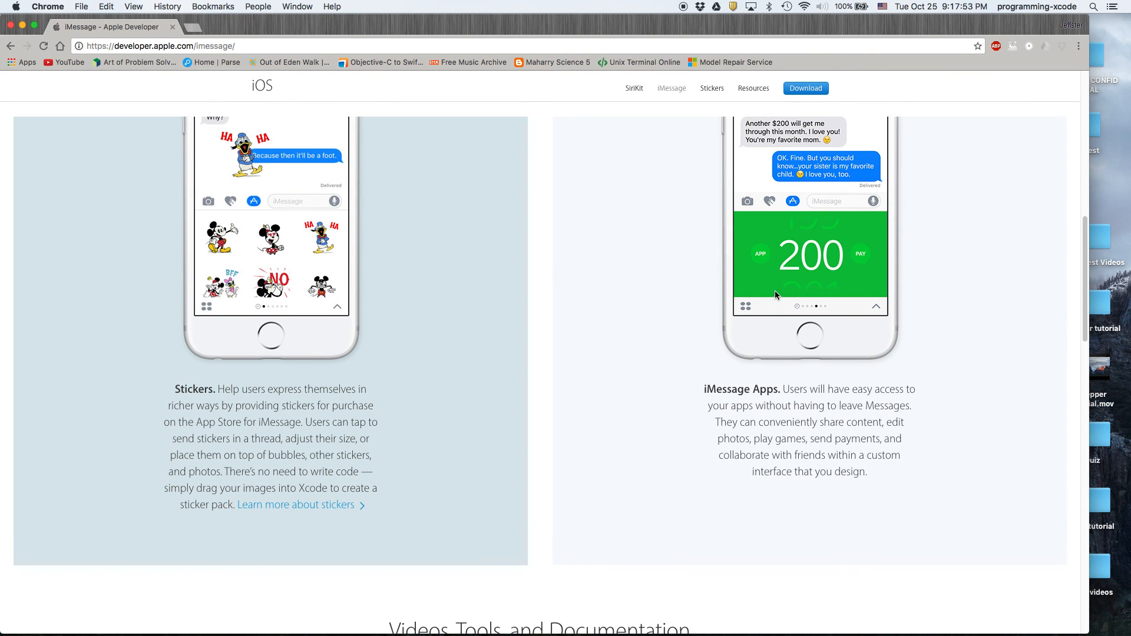
scroll("down", 3)
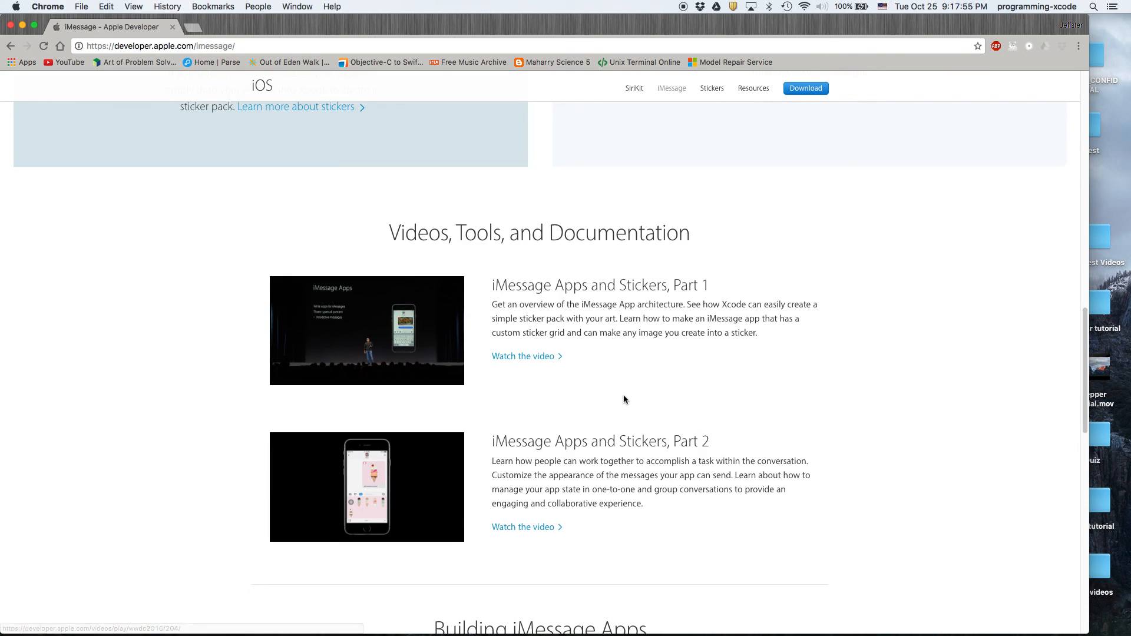
scroll("up", 3)
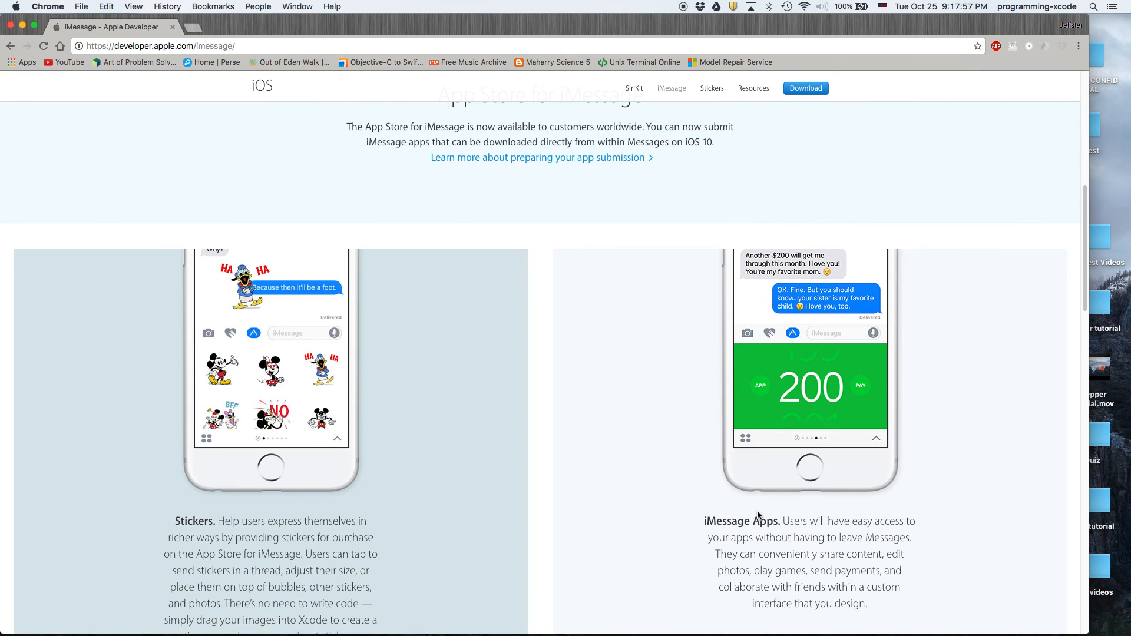
scroll("up", 3)
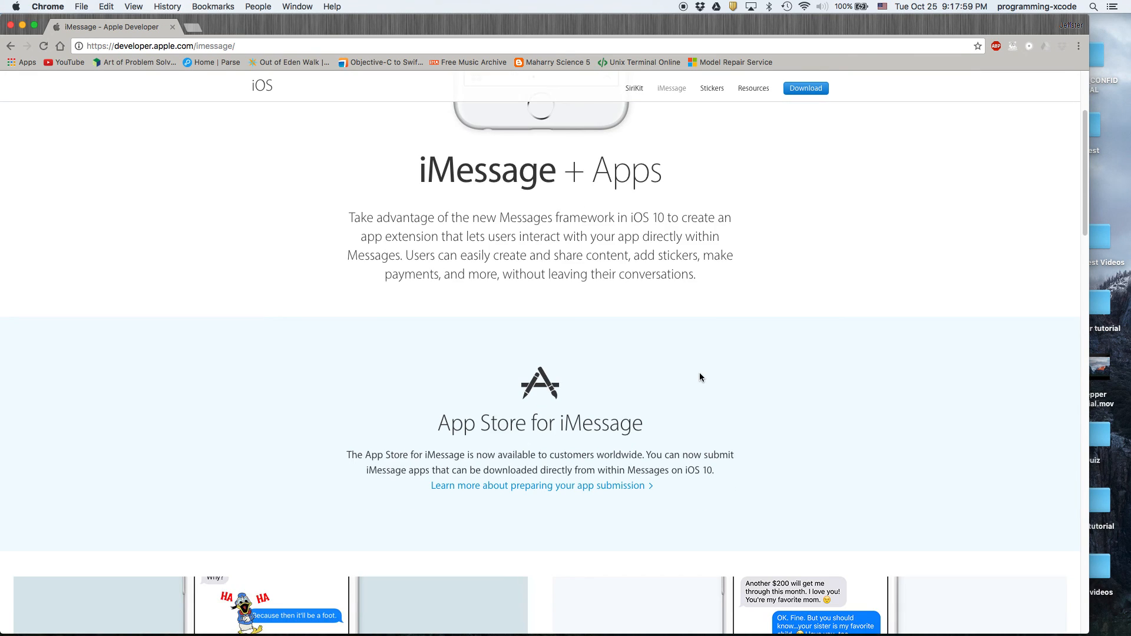
scroll("down", 3)
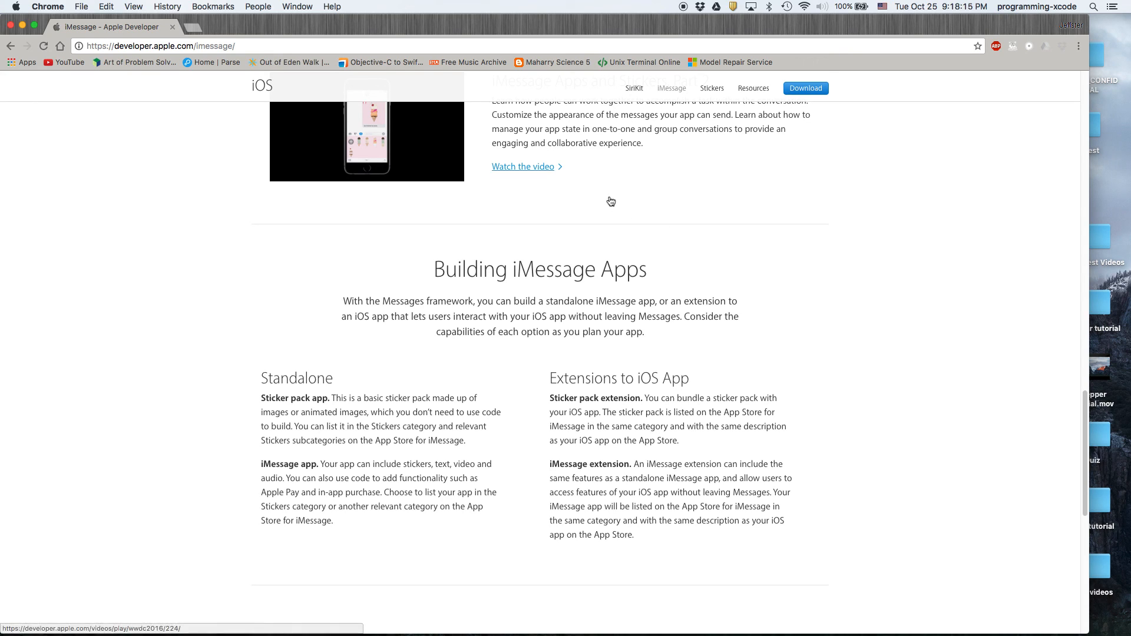
mouse_move(656, 162)
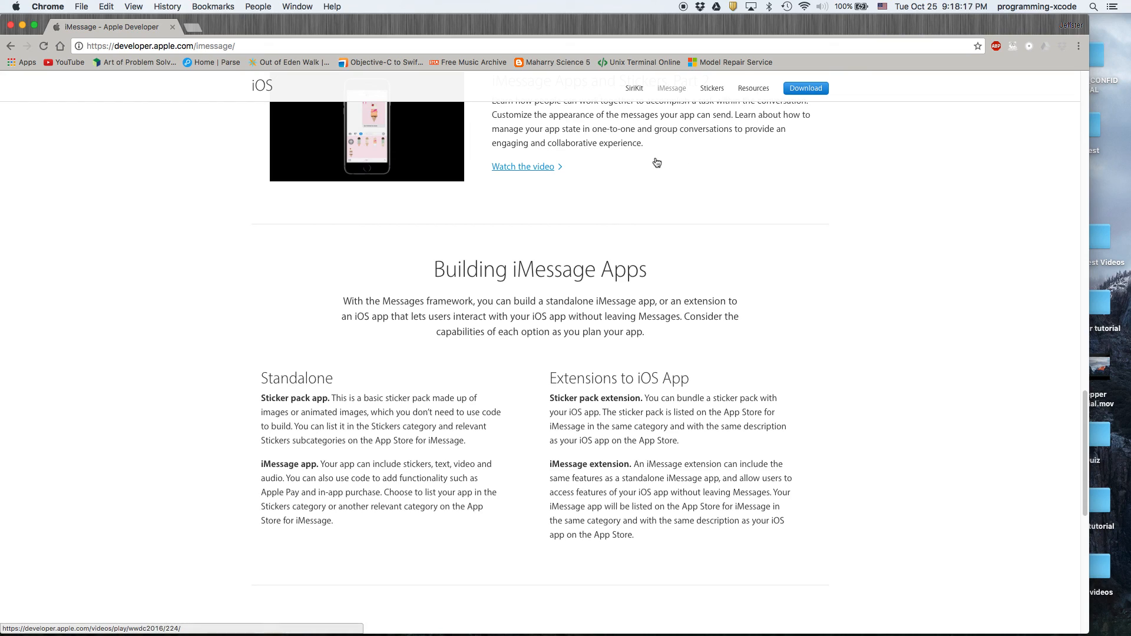
mouse_move(524, 528)
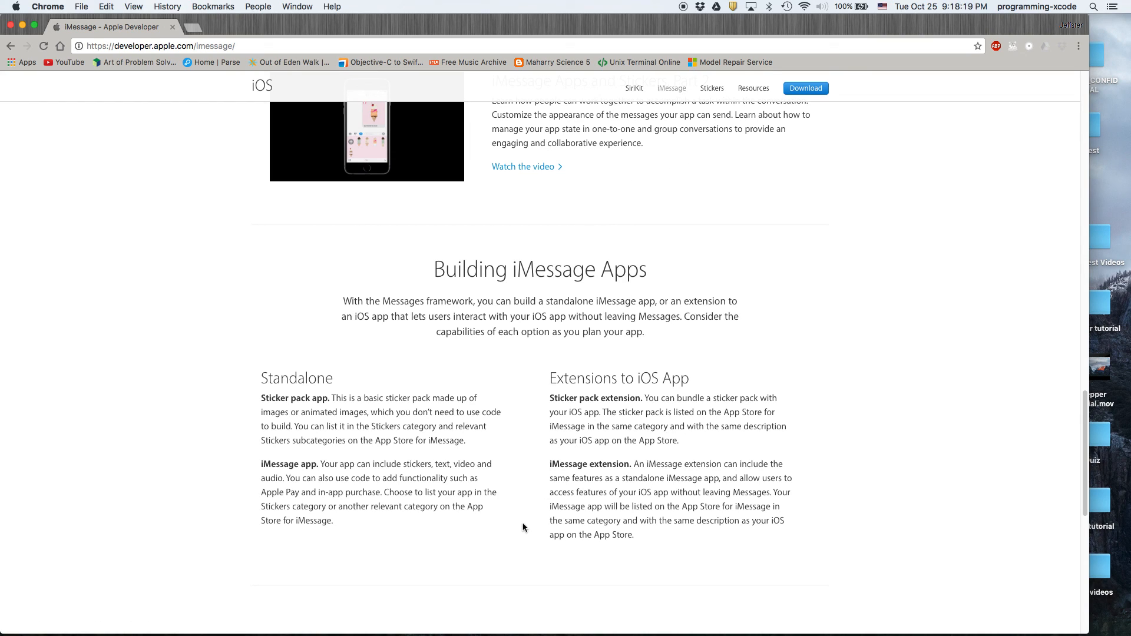
mouse_move(756, 133)
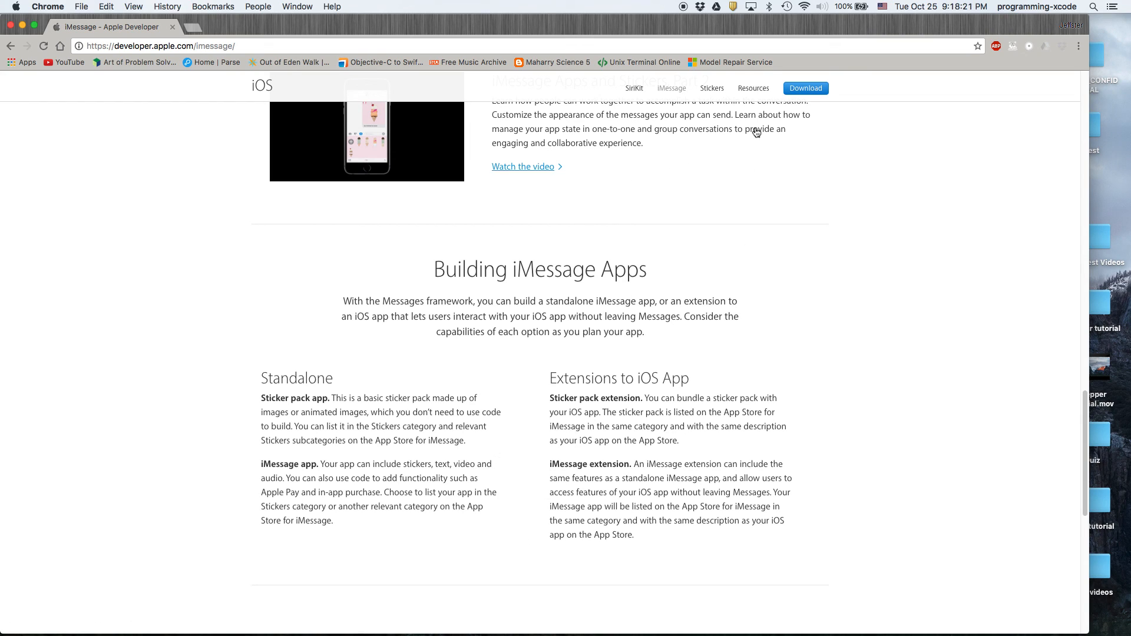